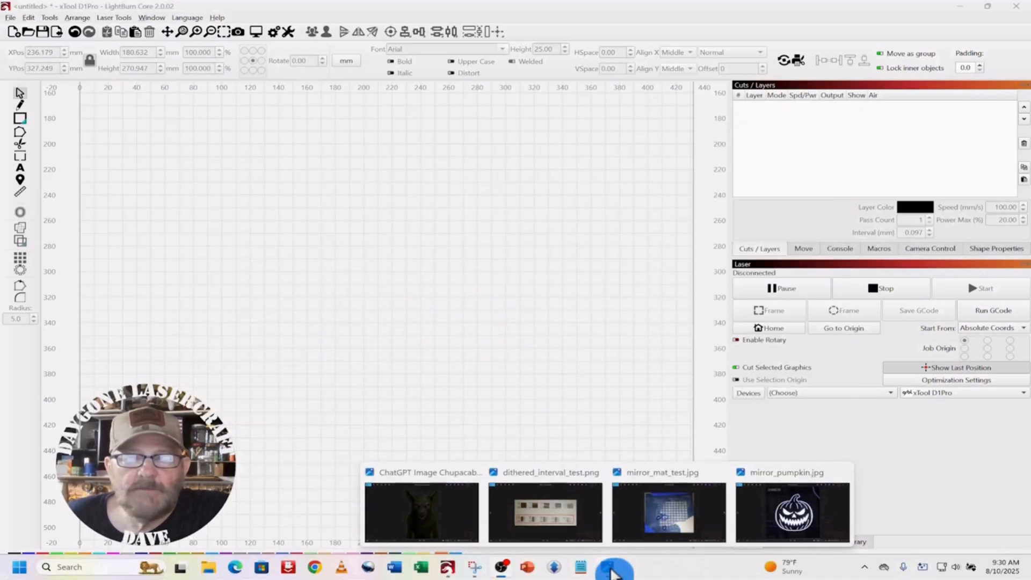
Step: Open mirror_mat_test.jpg, the 40W diode speed and power test grid, from the Photos preview
{"action": "left_click", "coordinate": [668, 513]}
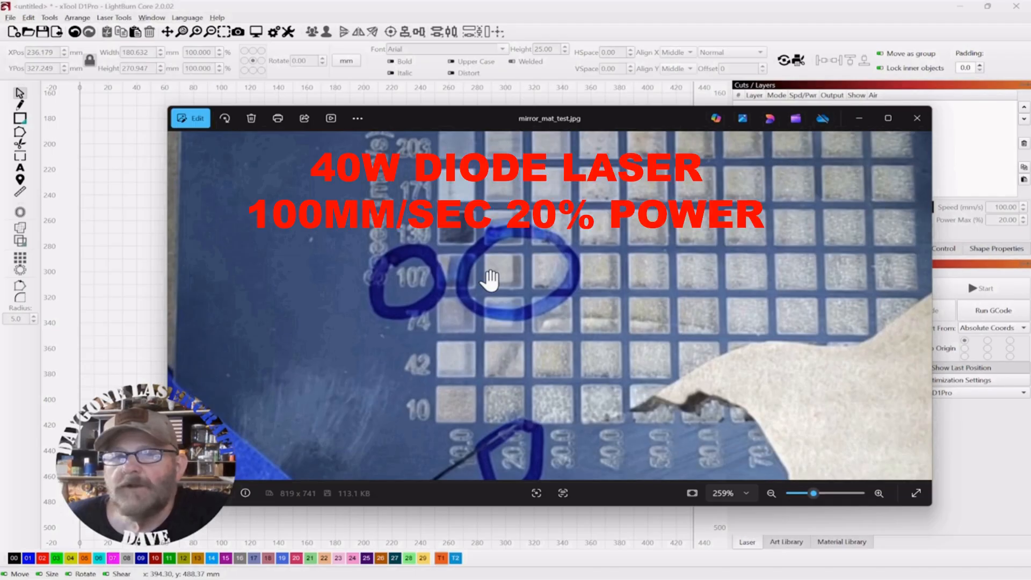
{"action": "mouse_move", "coordinate": [522, 425]}
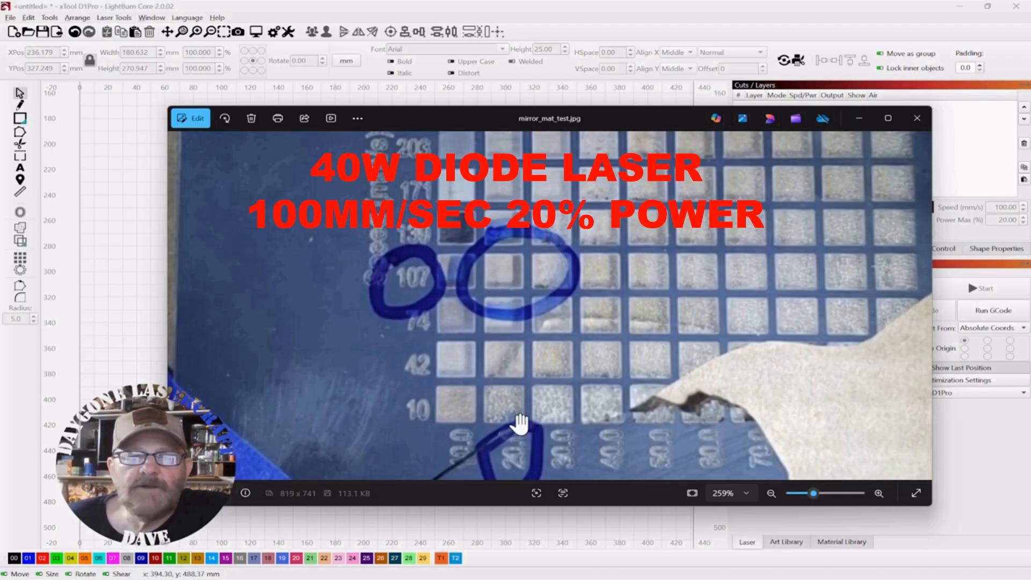
{"action": "mouse_move", "coordinate": [516, 269]}
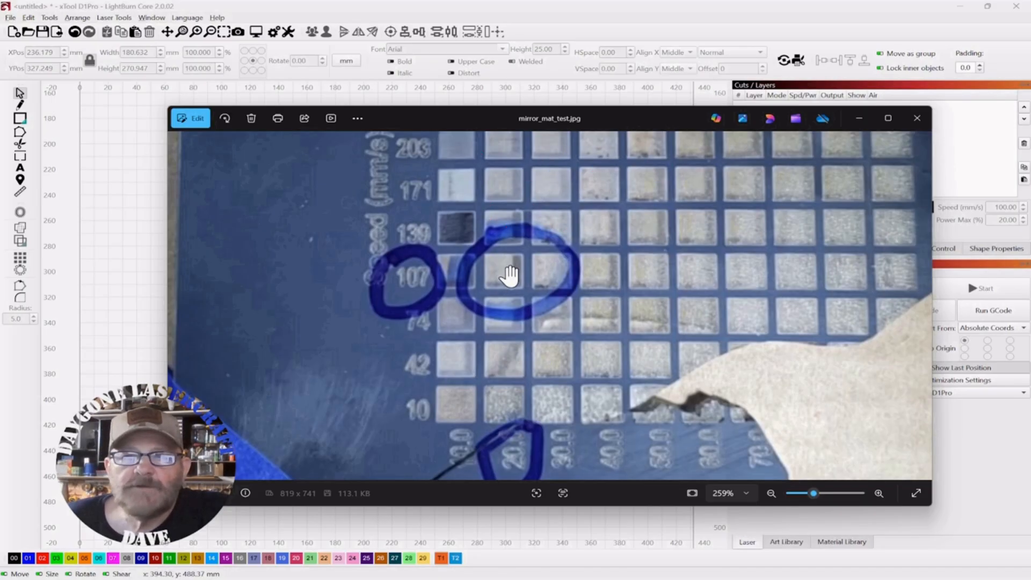
{"action": "mouse_move", "coordinate": [917, 120]}
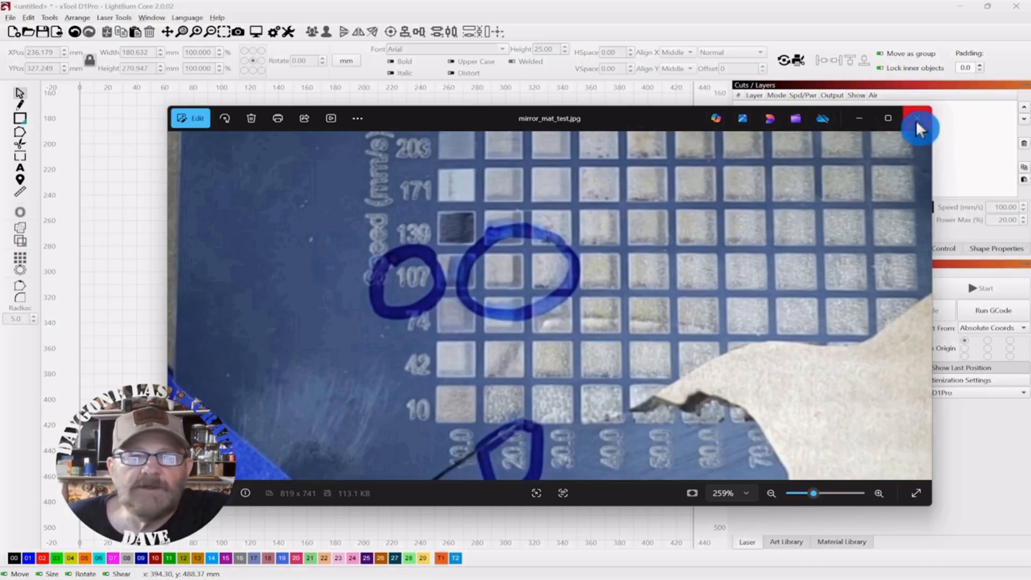
Step: Close the mirror_mat_test.jpg window and the mirror_pumpkin.jpg photo
{"action": "left_click", "coordinate": [916, 118]}
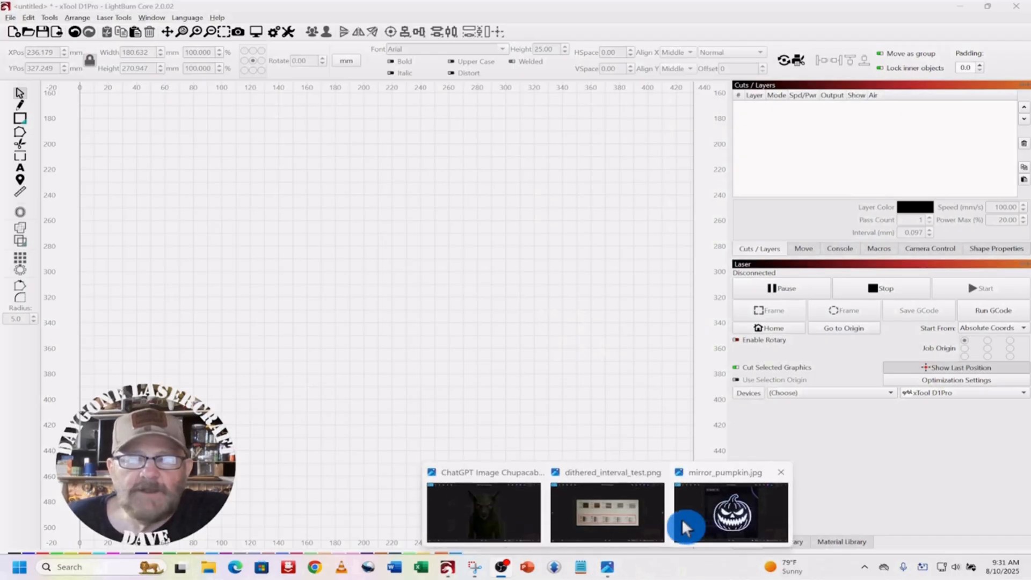
{"action": "left_click", "coordinate": [729, 510]}
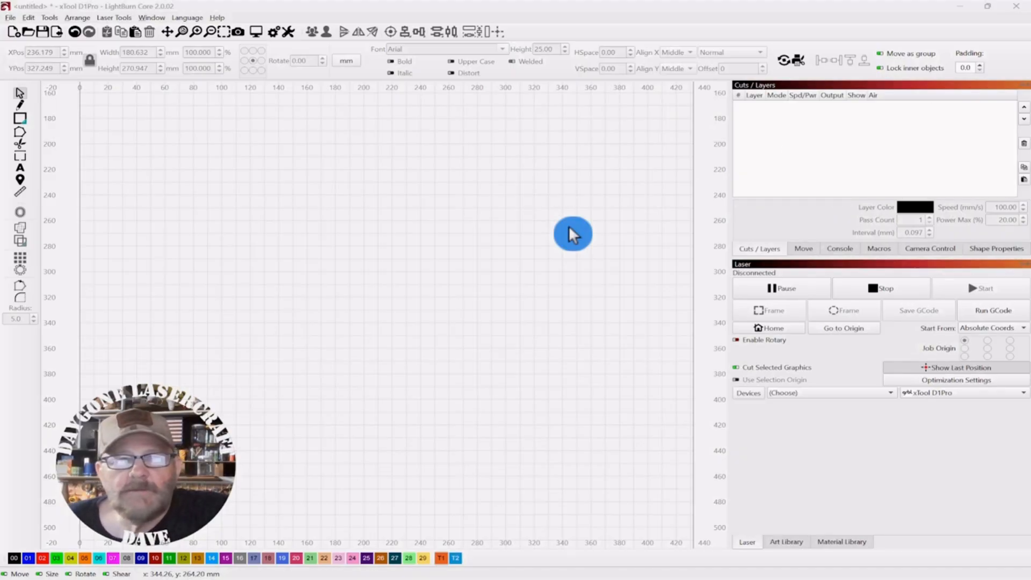
{"action": "mouse_move", "coordinate": [633, 428]}
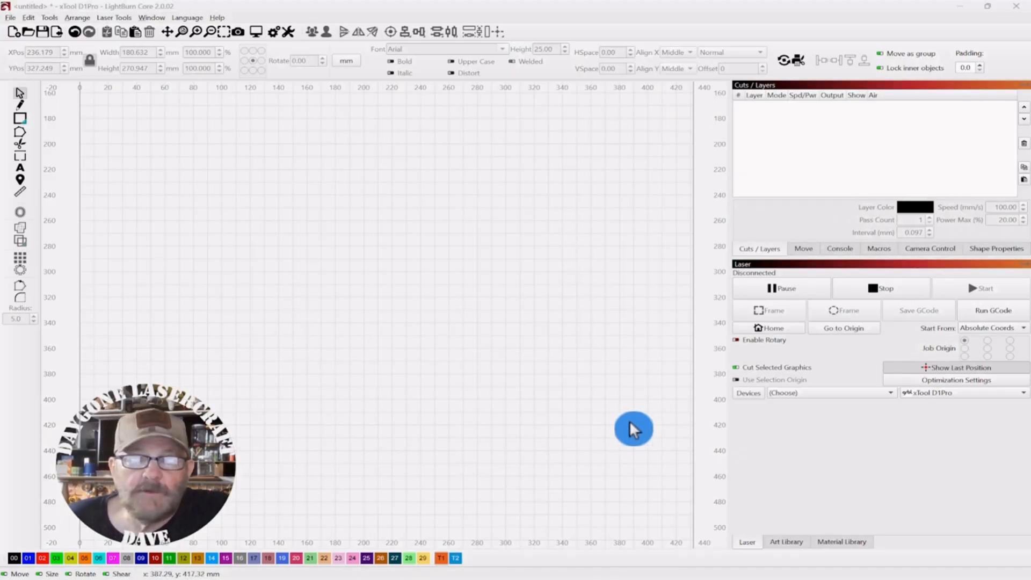
{"action": "mouse_move", "coordinate": [605, 567]}
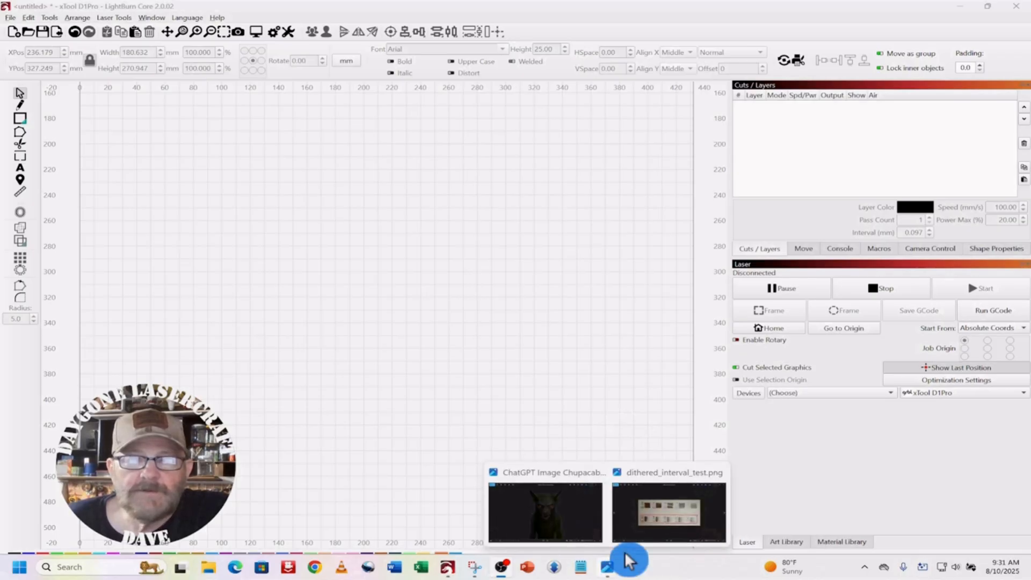
Step: Open dithered_interval_test.png with the 0.10–0.25 interval samples from the Photos preview
{"action": "left_click", "coordinate": [668, 512]}
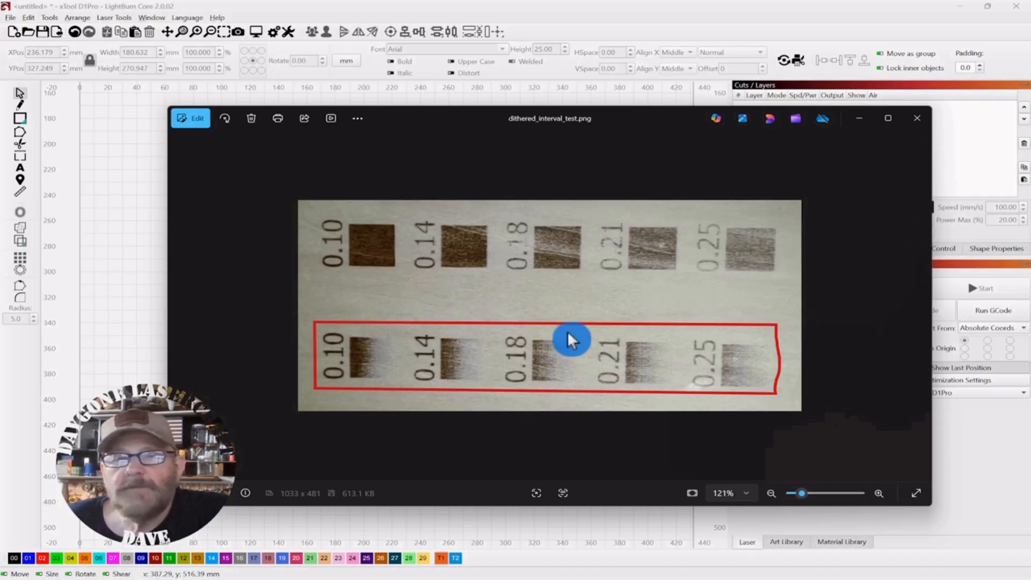
{"action": "mouse_move", "coordinate": [346, 366]}
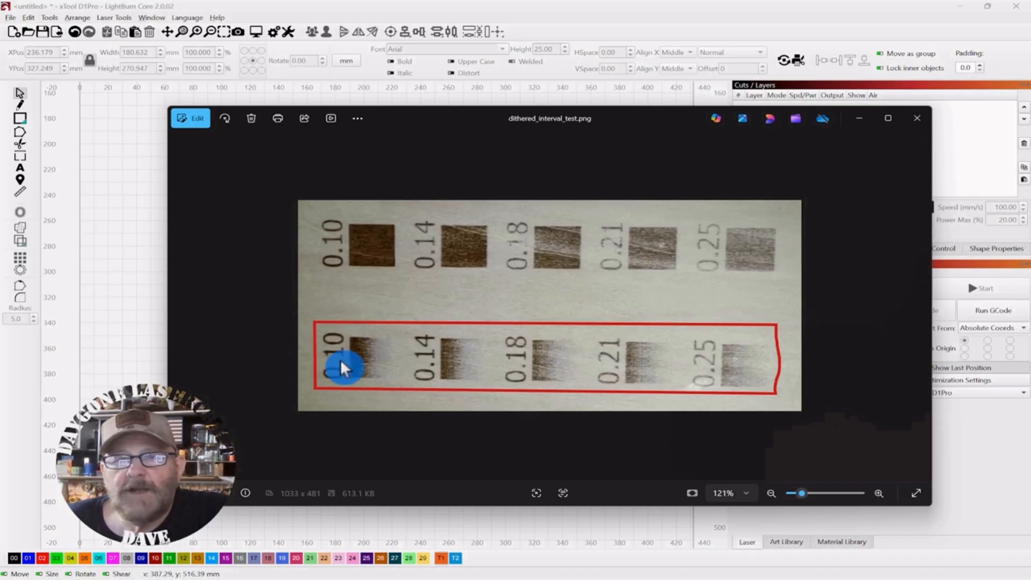
{"action": "mouse_move", "coordinate": [398, 381]}
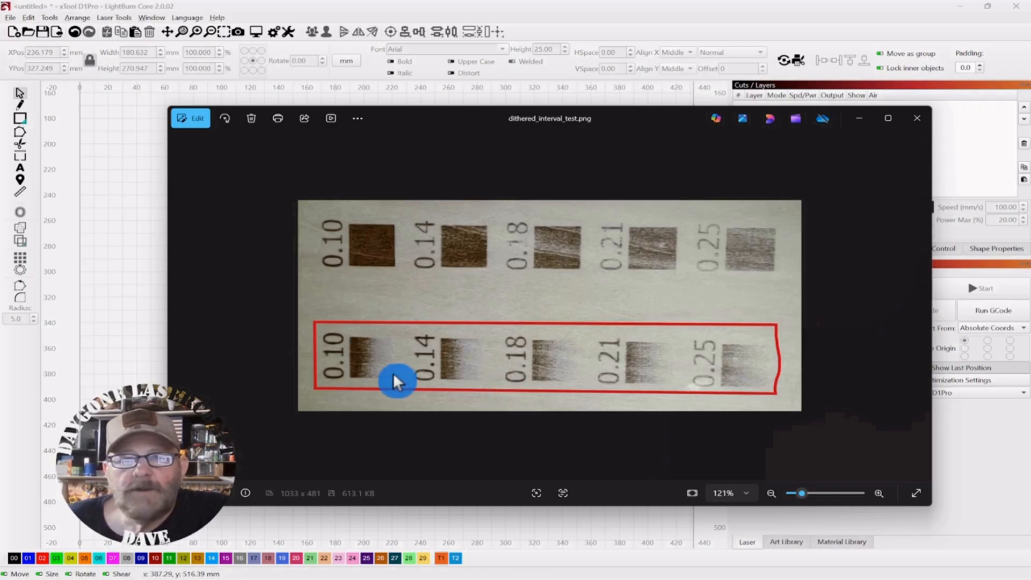
{"action": "mouse_move", "coordinate": [380, 304]}
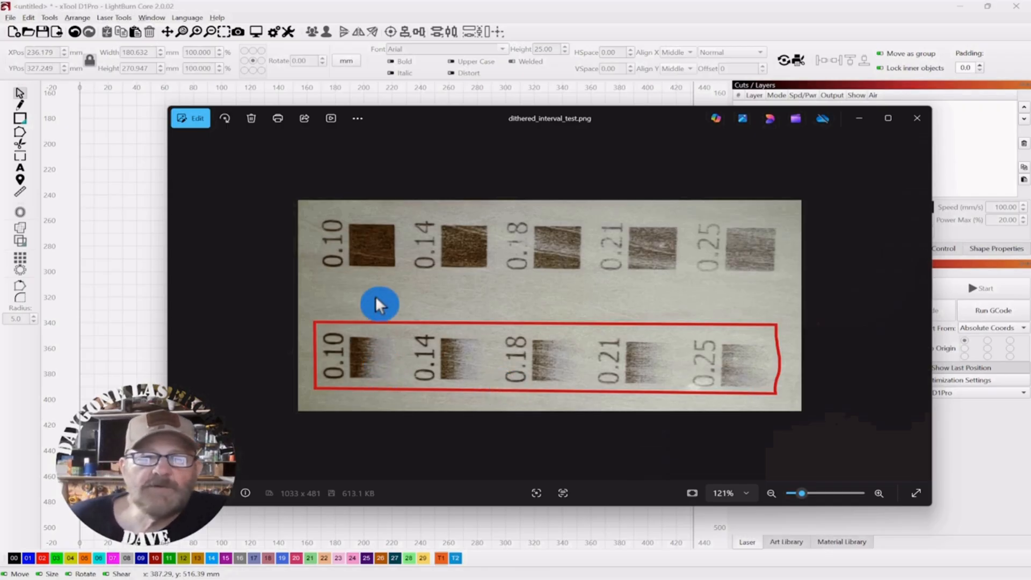
{"action": "mouse_move", "coordinate": [364, 245]}
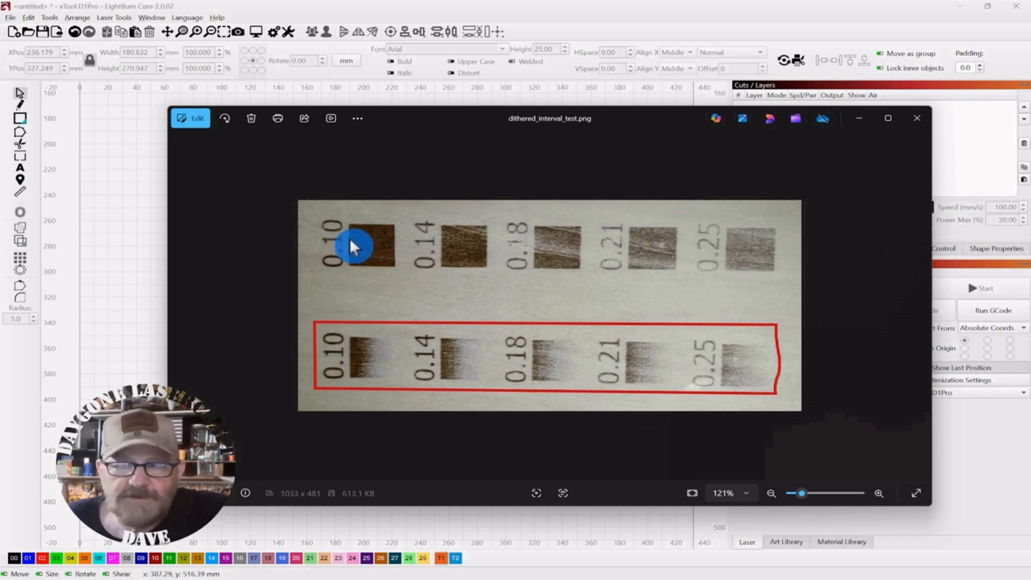
{"action": "mouse_move", "coordinate": [375, 332]}
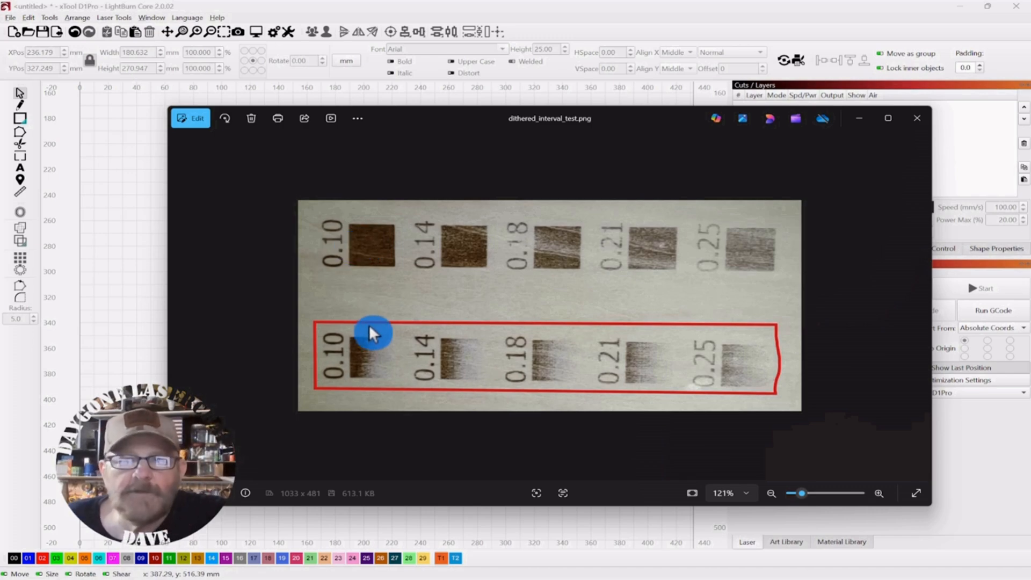
{"action": "mouse_move", "coordinate": [610, 366]}
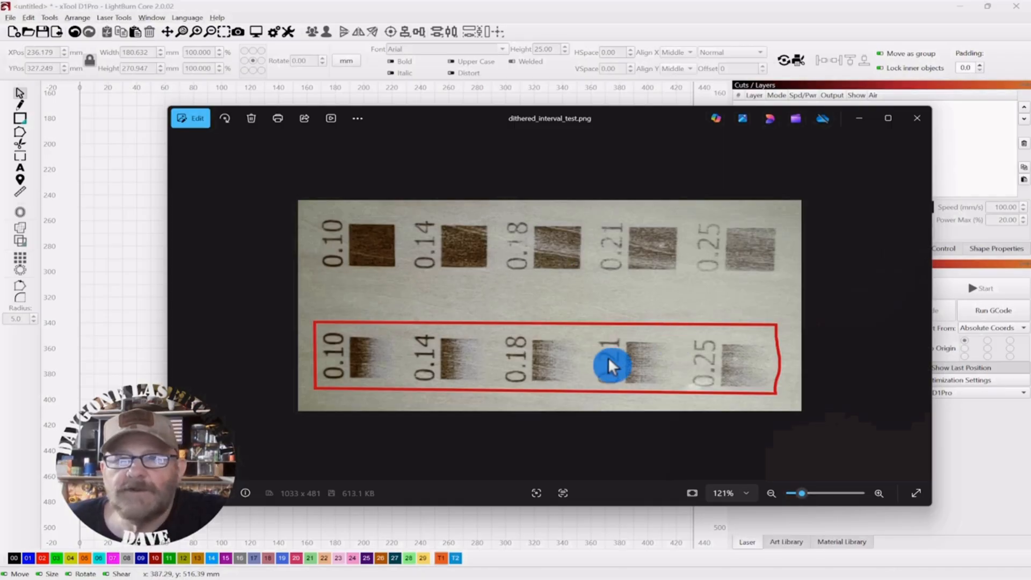
{"action": "mouse_move", "coordinate": [827, 229]}
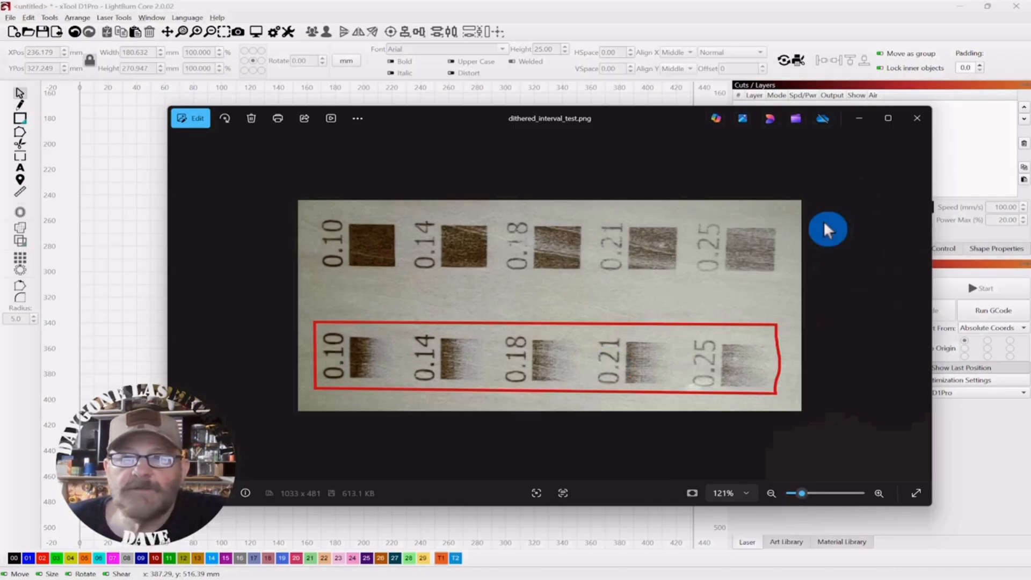
Step: Close the dithered interval test photo window to return to LightBurn
{"action": "left_click", "coordinate": [916, 118]}
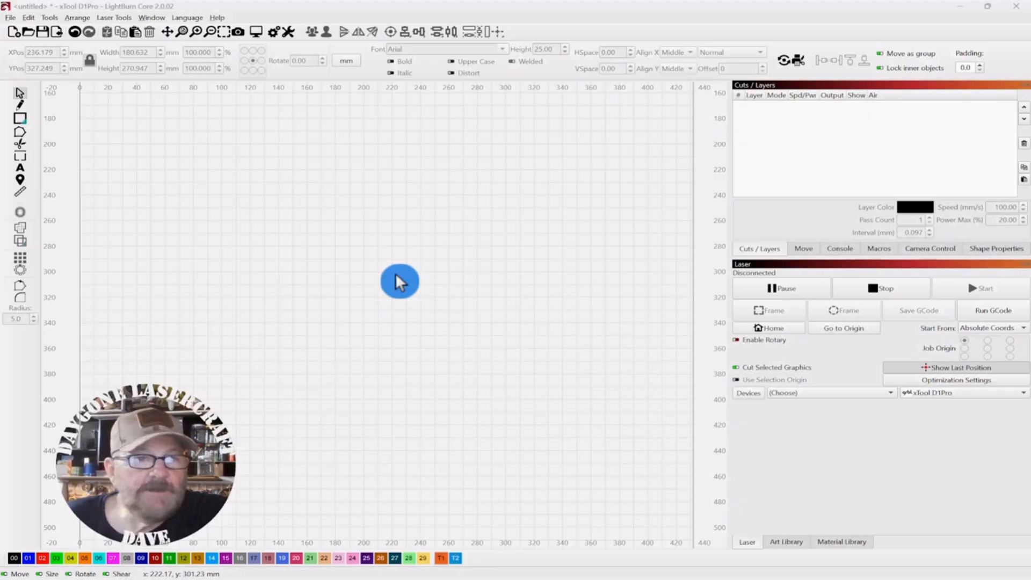
{"action": "mouse_move", "coordinate": [232, 177]}
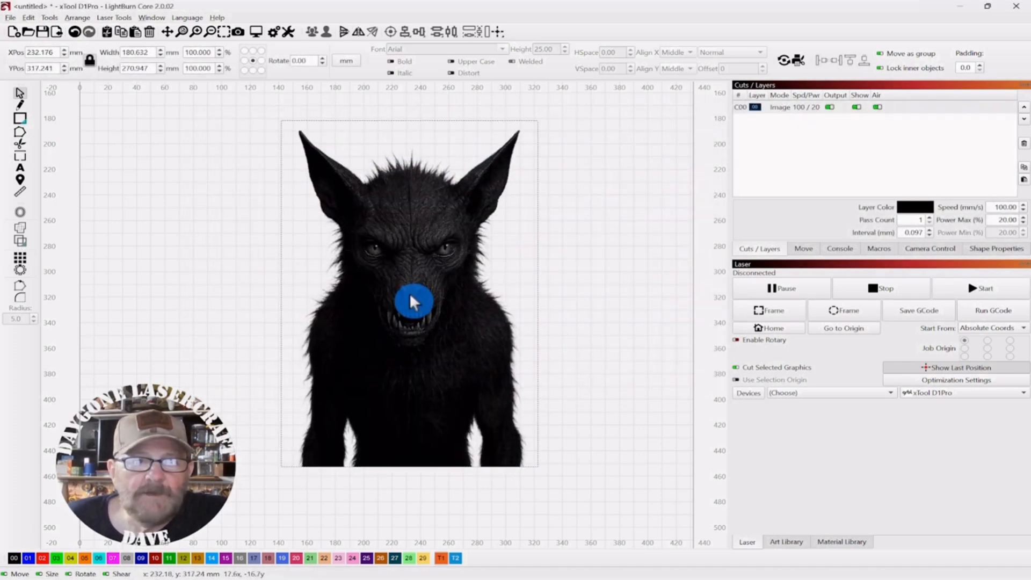
Step: Select the Chupacabra image and scale it down to 114.3 × 171.45 mm
{"action": "left_click", "coordinate": [414, 302]}
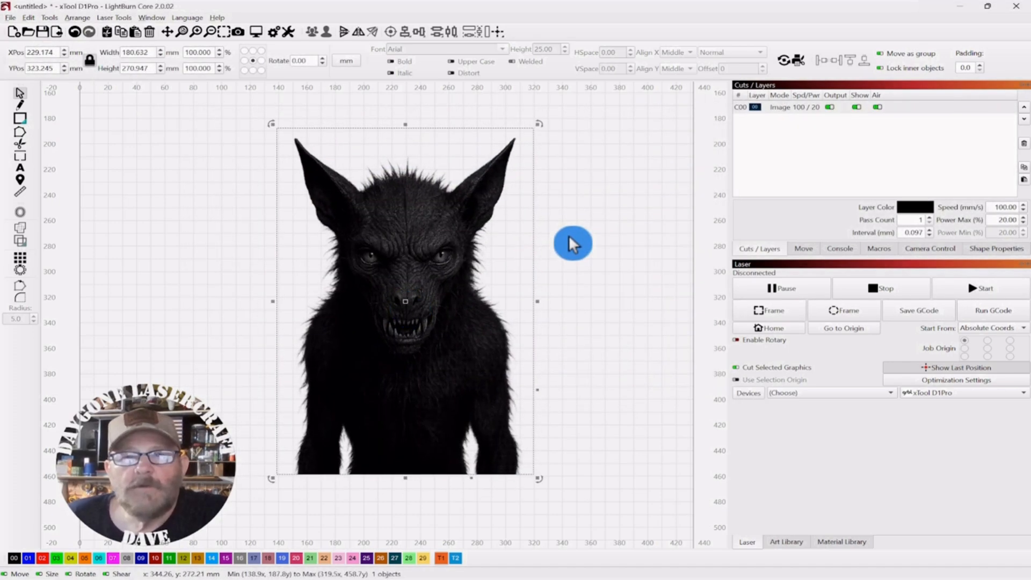
{"action": "mouse_move", "coordinate": [456, 283]}
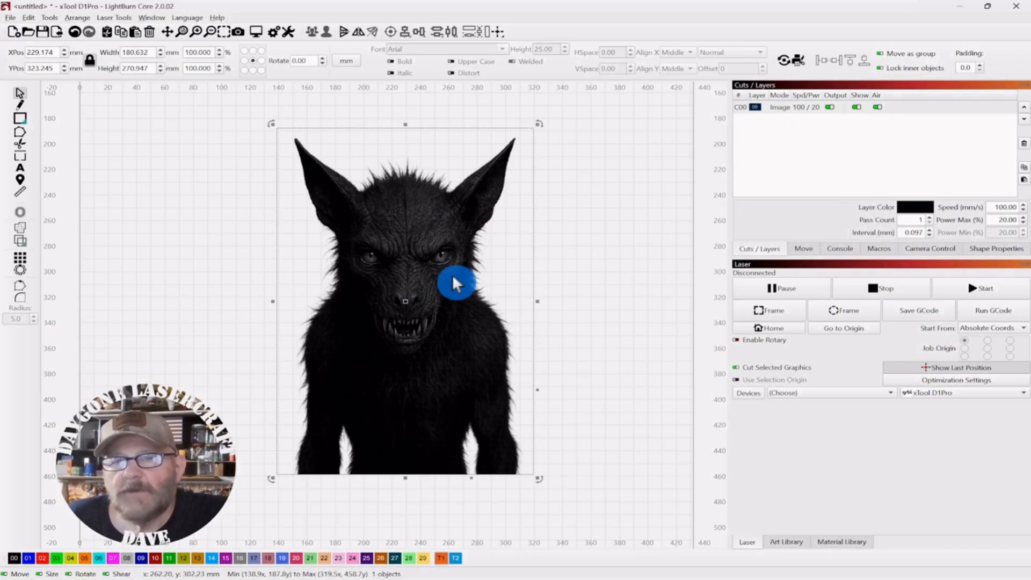
{"action": "mouse_move", "coordinate": [360, 325]}
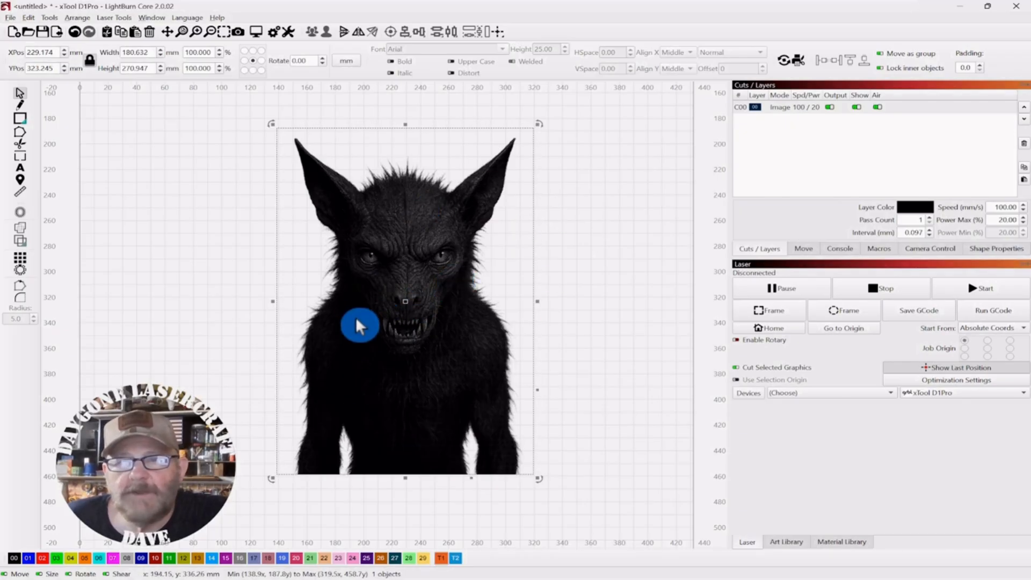
{"action": "mouse_move", "coordinate": [452, 344]}
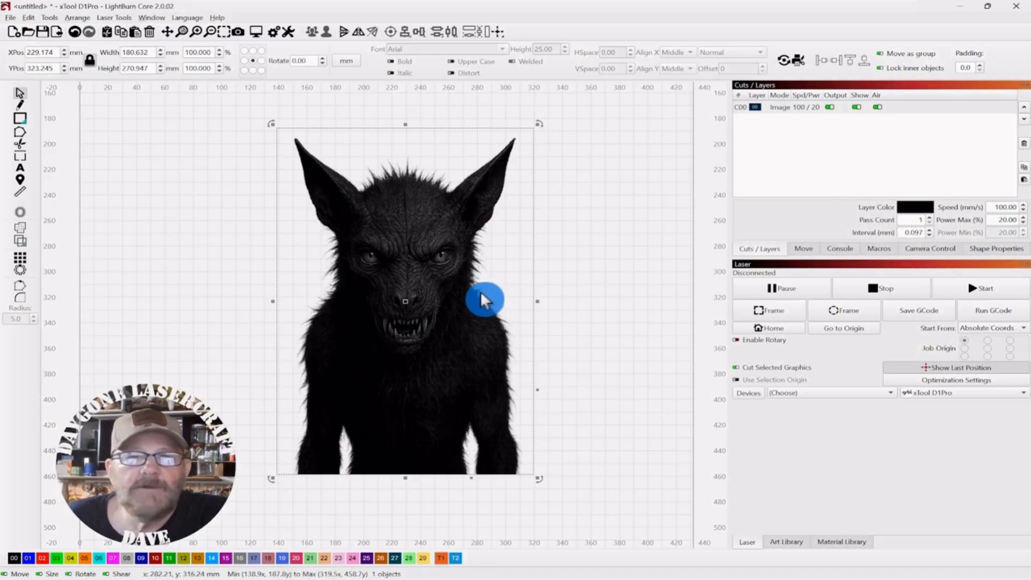
{"action": "mouse_move", "coordinate": [406, 300]}
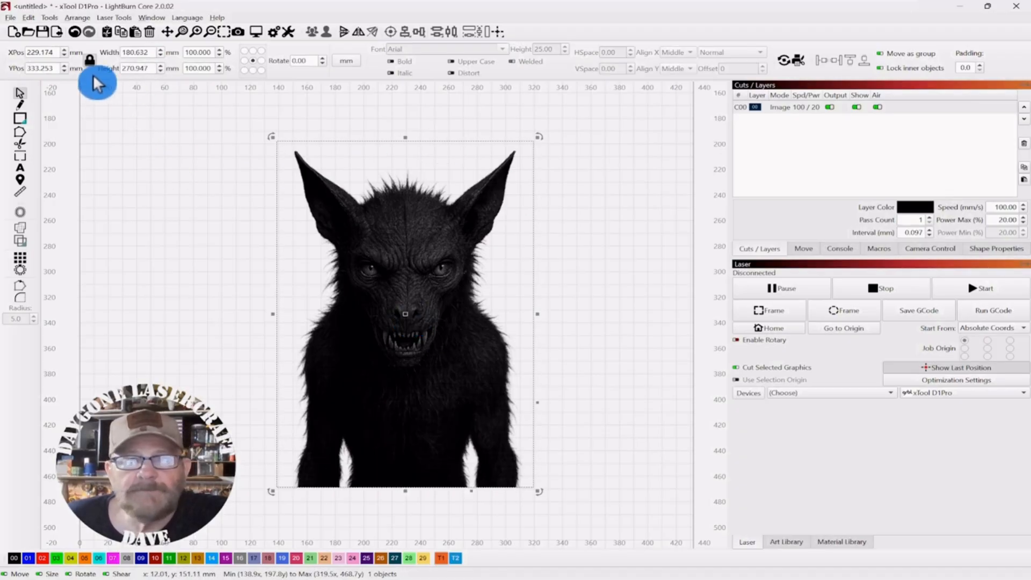
{"action": "mouse_move", "coordinate": [98, 72]}
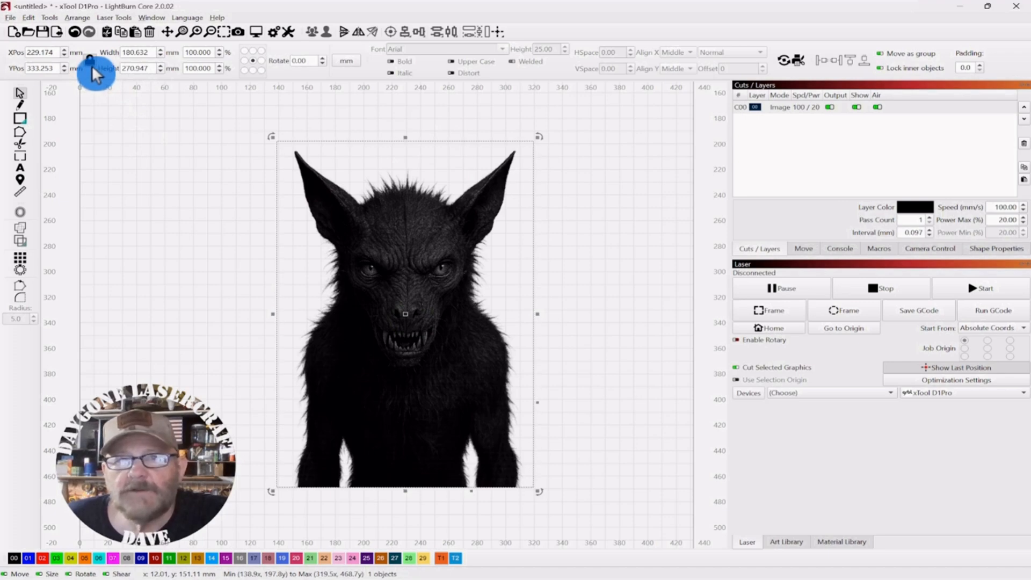
{"action": "mouse_move", "coordinate": [257, 136]}
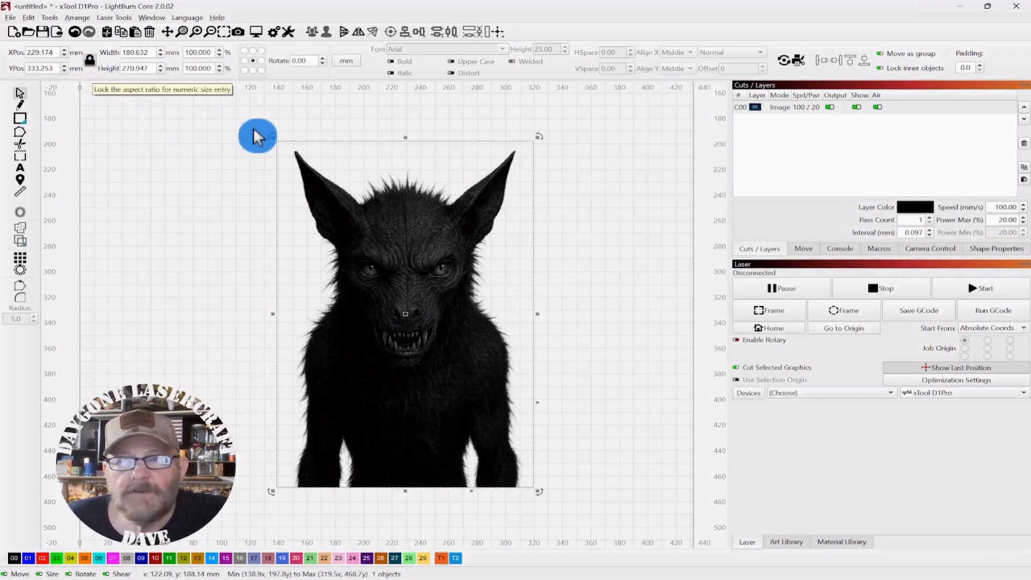
{"action": "mouse_move", "coordinate": [277, 381]}
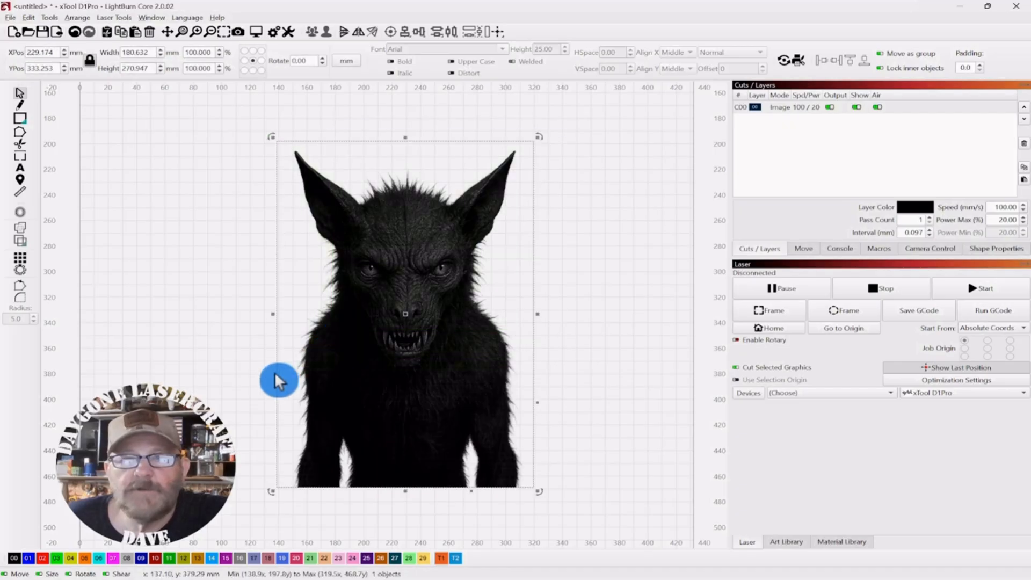
{"action": "mouse_move", "coordinate": [176, 301]}
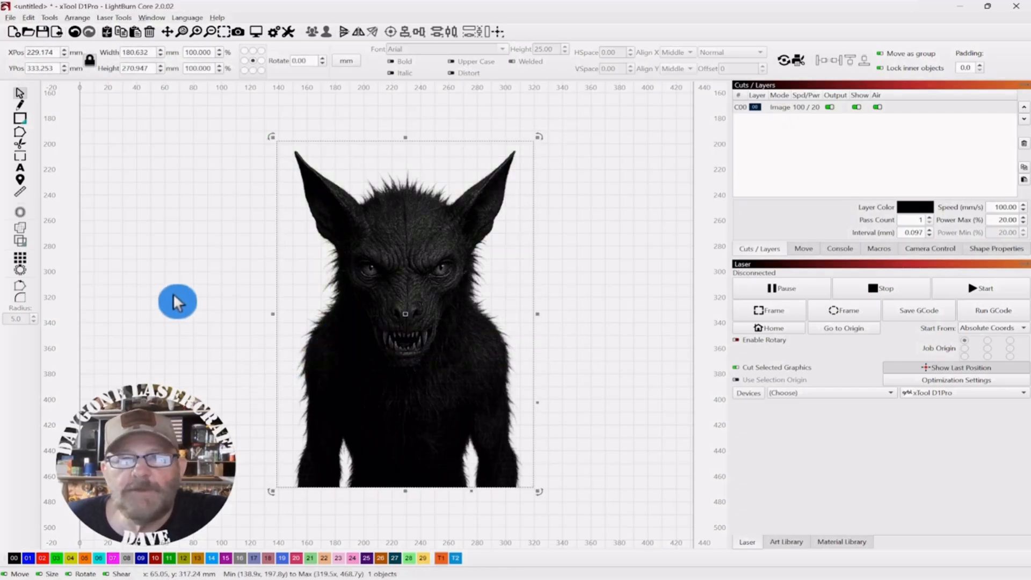
{"action": "mouse_move", "coordinate": [146, 59]}
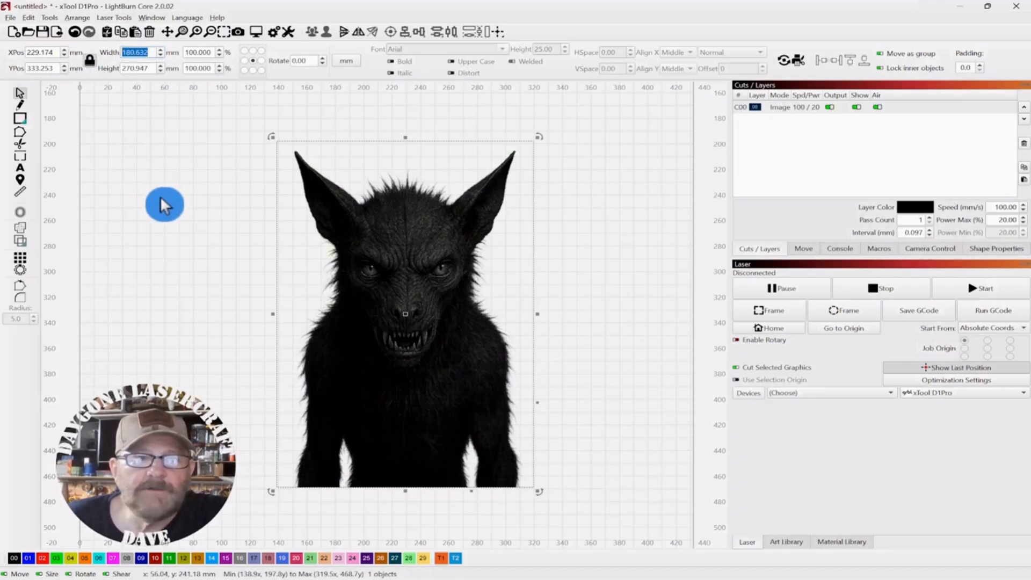
{"action": "type", "text": "114.300"}
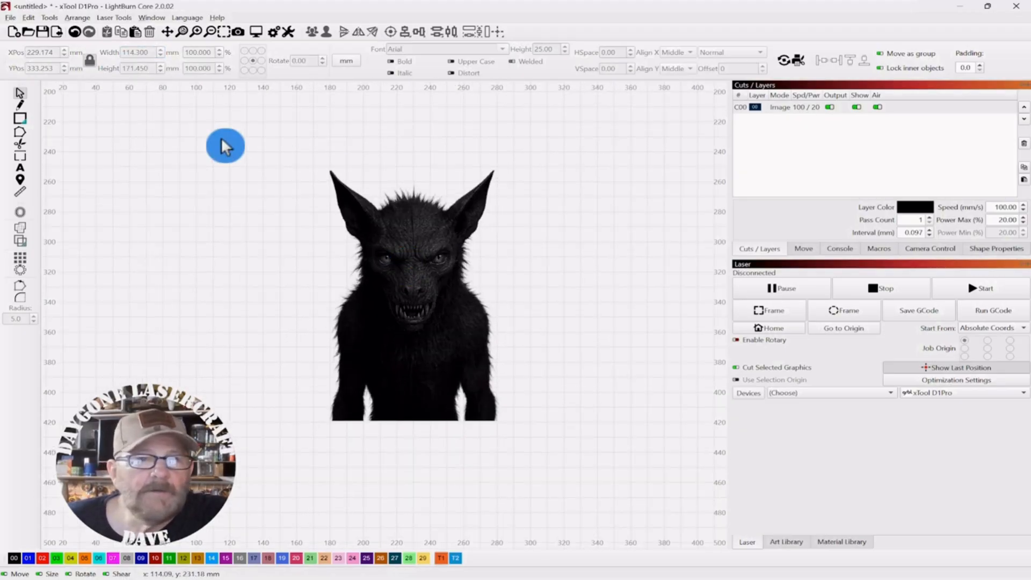
{"action": "mouse_move", "coordinate": [176, 166]}
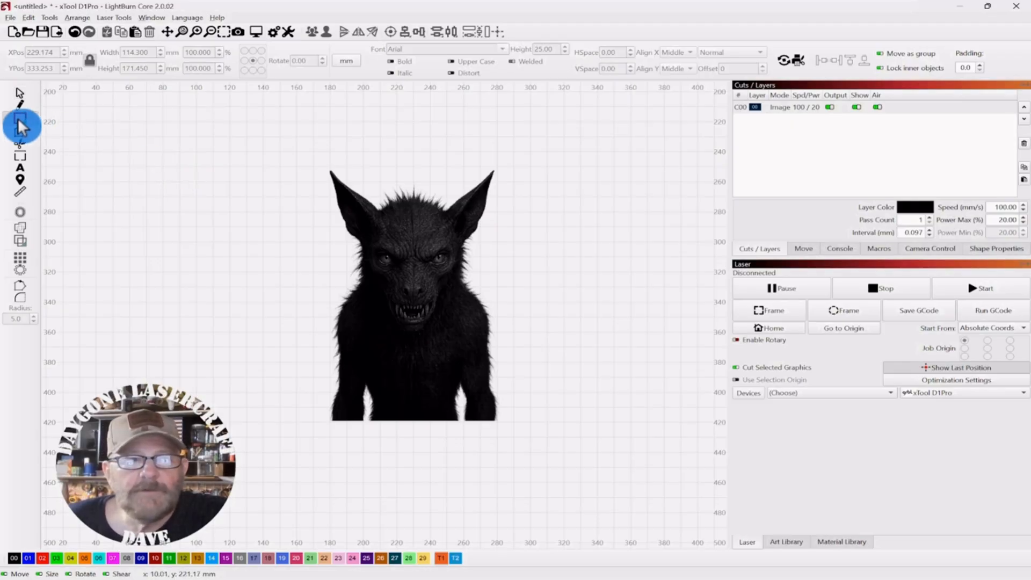
Step: Draw a rectangle over the photo on tool layer T1 and set its width to 114.3 mm
{"action": "left_click", "coordinate": [20, 118]}
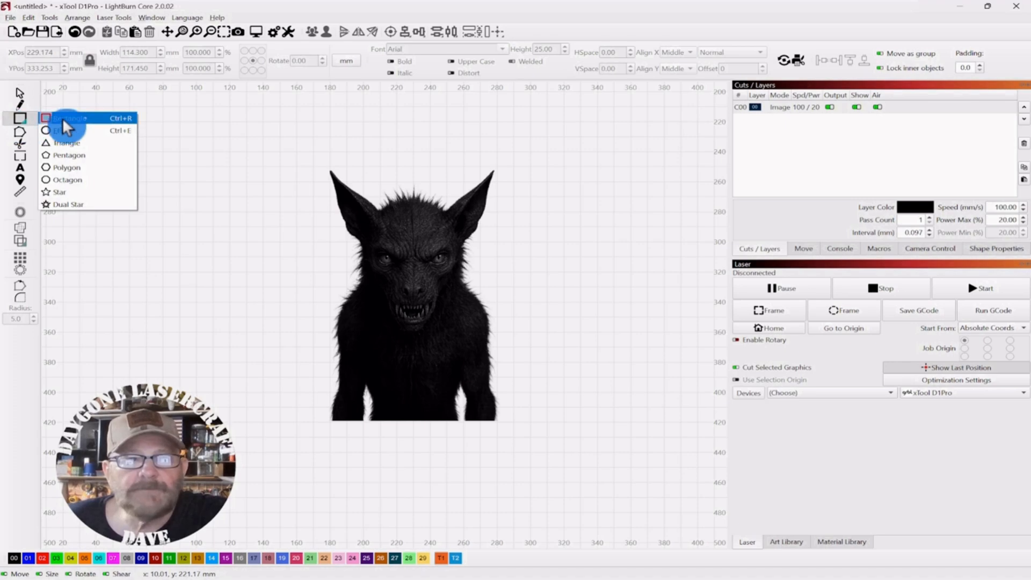
{"action": "left_click", "coordinate": [69, 119]}
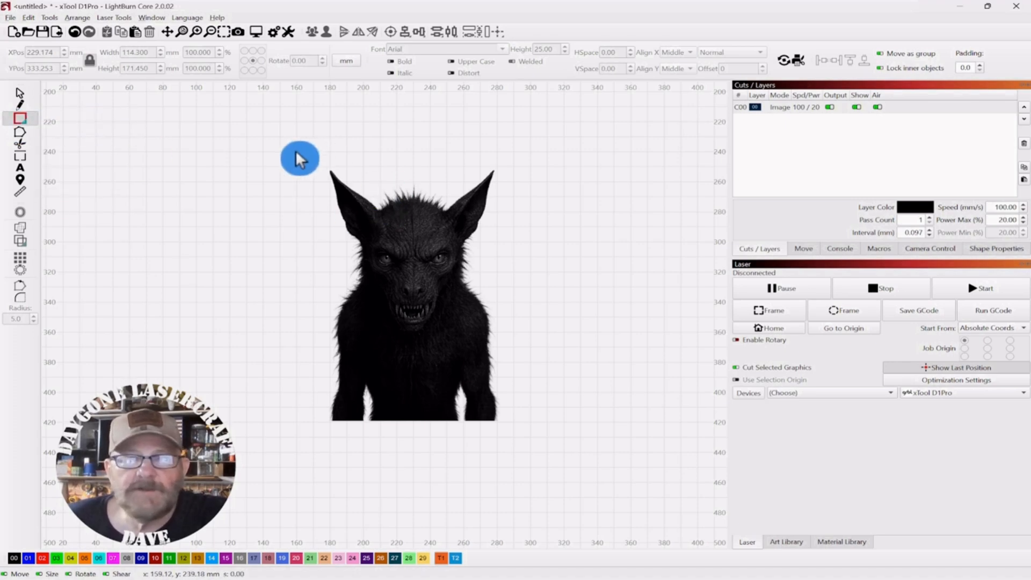
{"action": "mouse_move", "coordinate": [302, 160]}
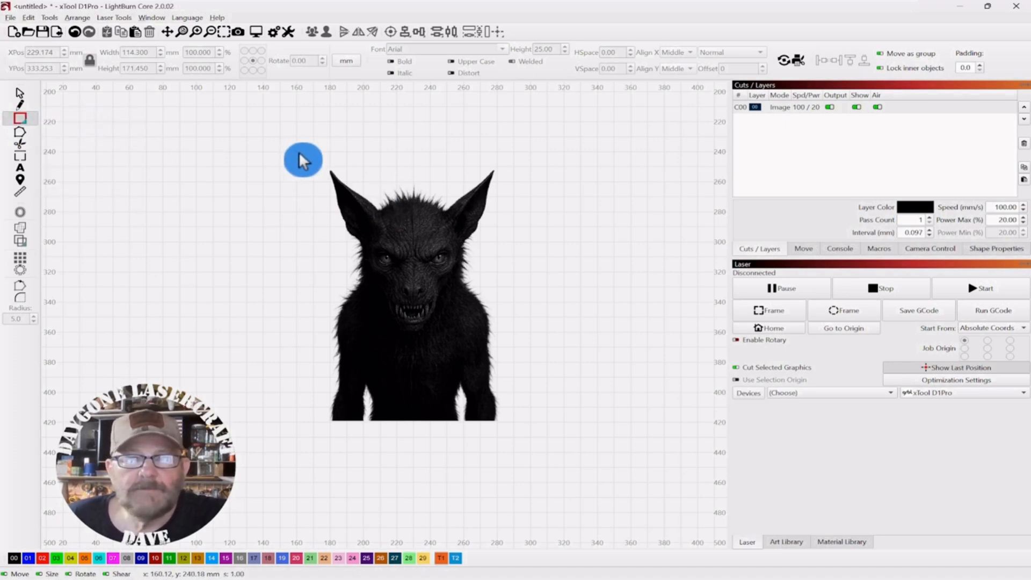
{"action": "left_click", "coordinate": [413, 289]}
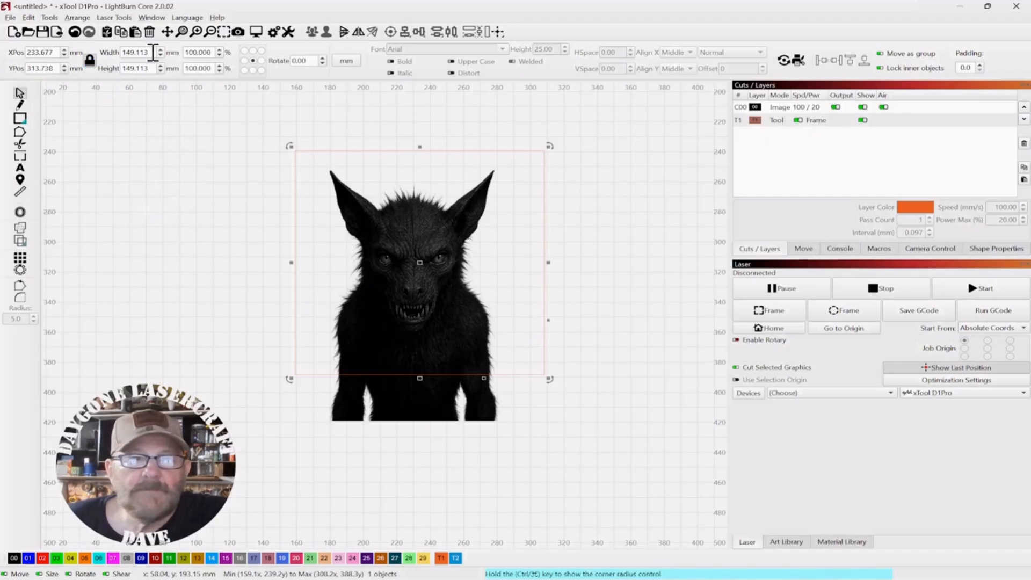
{"action": "triple_click", "coordinate": [135, 53]}
{"action": "type", "text": "114.300"}
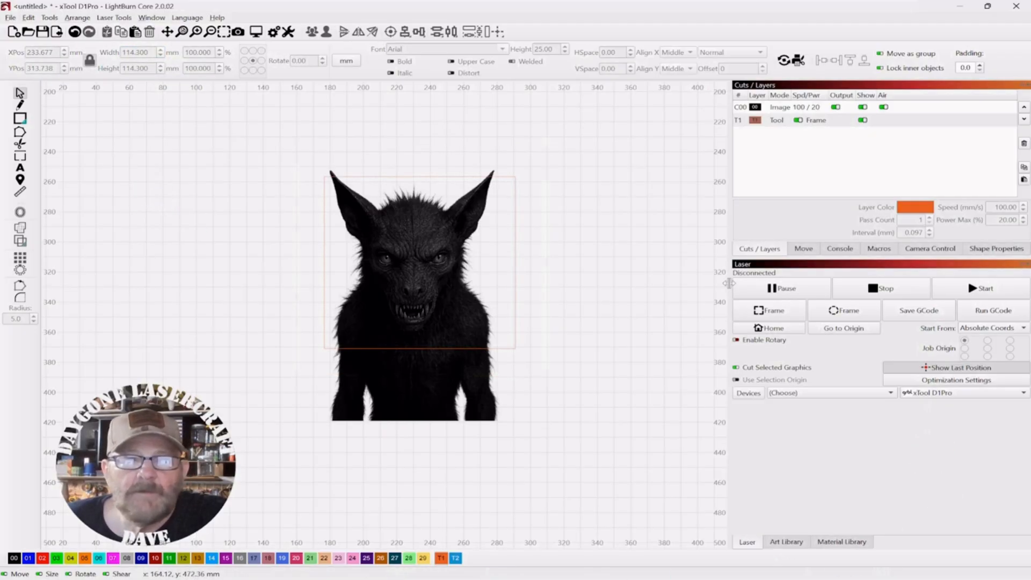
Step: Zoom in and out to check the photo's alignment with the square
{"action": "scroll", "scroll_direction": "up", "scroll_amount": 3}
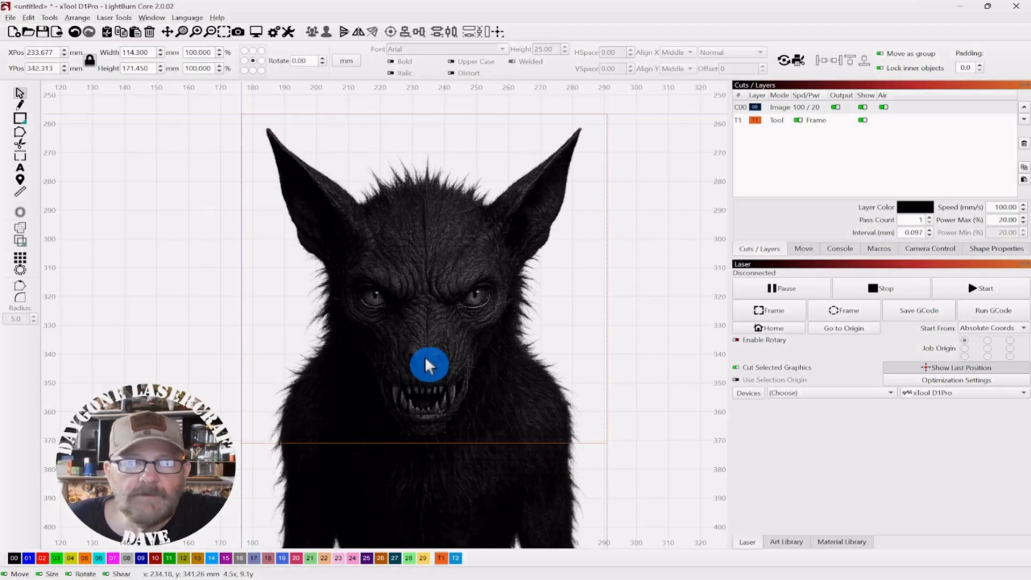
{"action": "scroll", "scroll_direction": "down", "scroll_amount": 3}
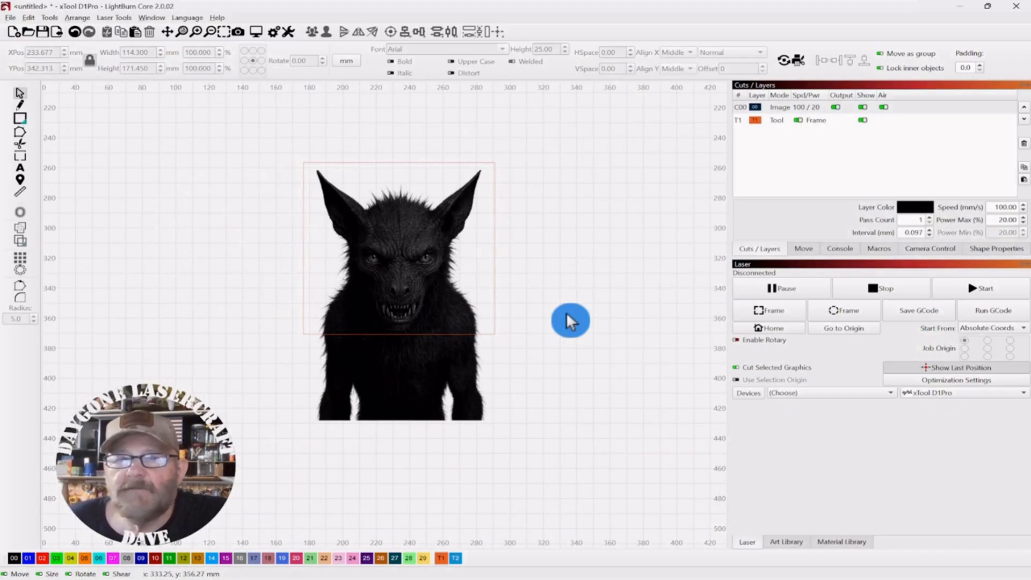
{"action": "scroll", "scroll_direction": "up", "scroll_amount": 3}
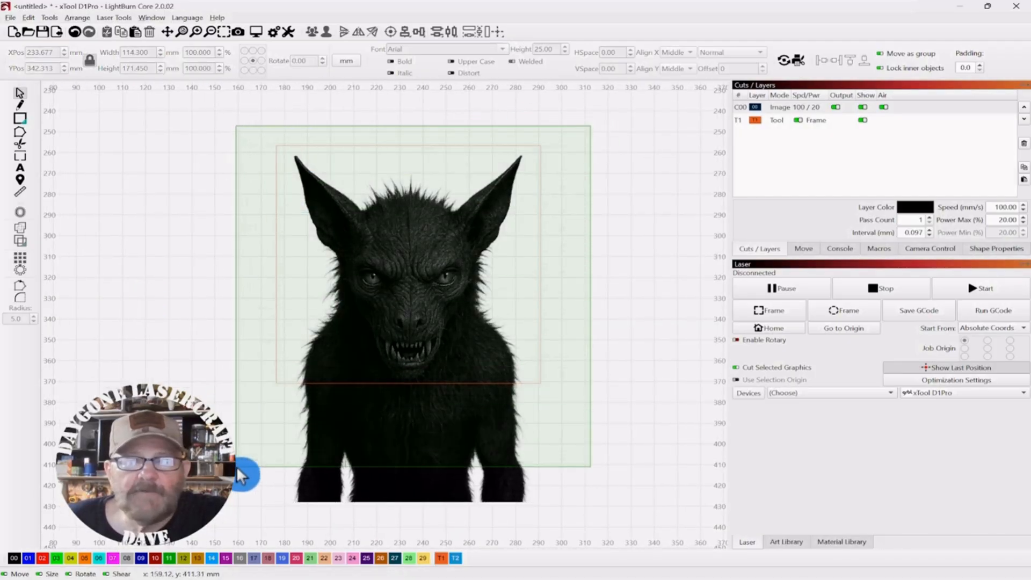
Step: Apply the 114.3 mm square as a mask on the creature photo, keeping its head and ears
{"action": "left_click", "coordinate": [407, 329]}
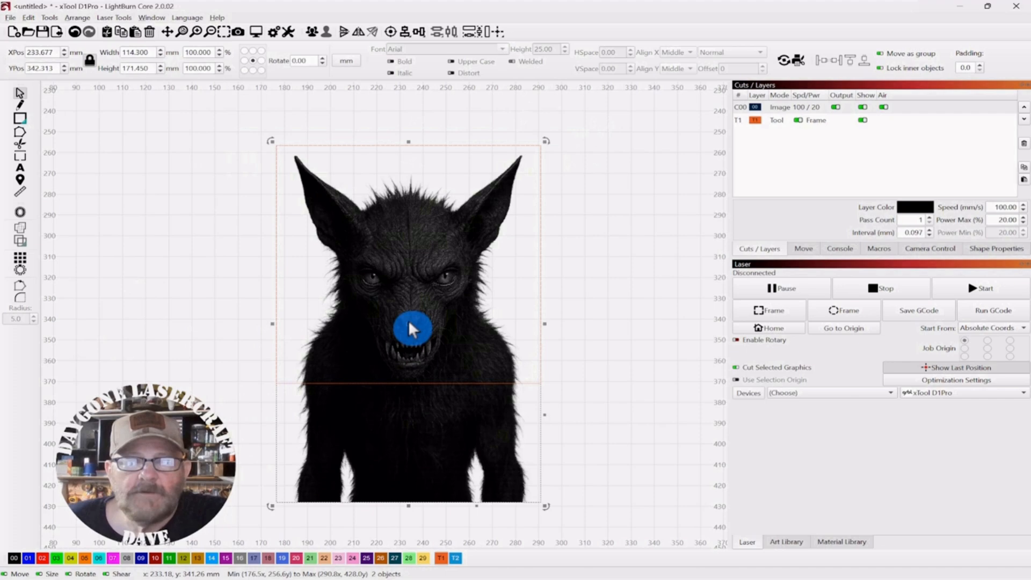
{"action": "right_click", "coordinate": [411, 328]}
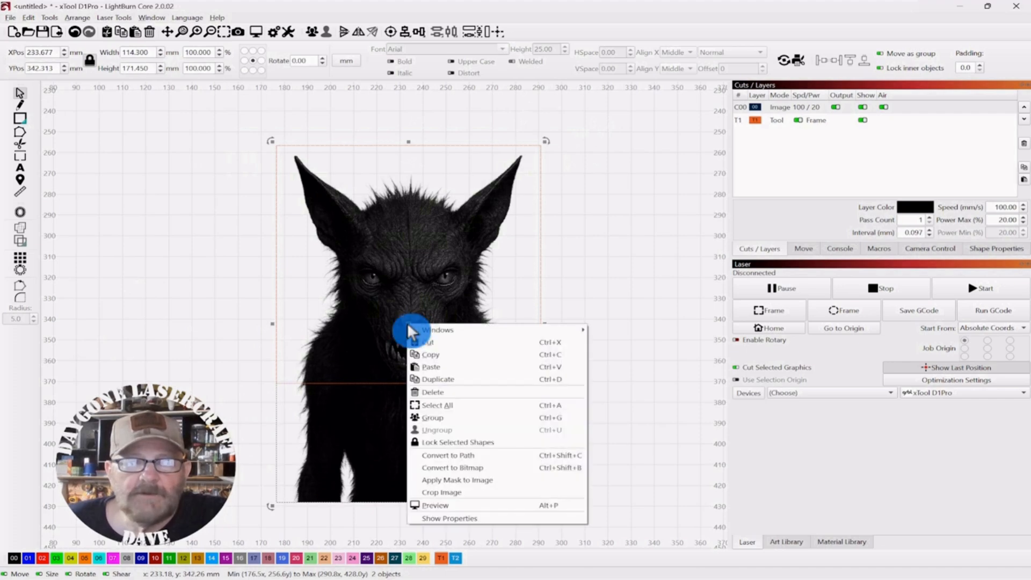
{"action": "mouse_move", "coordinate": [494, 479]}
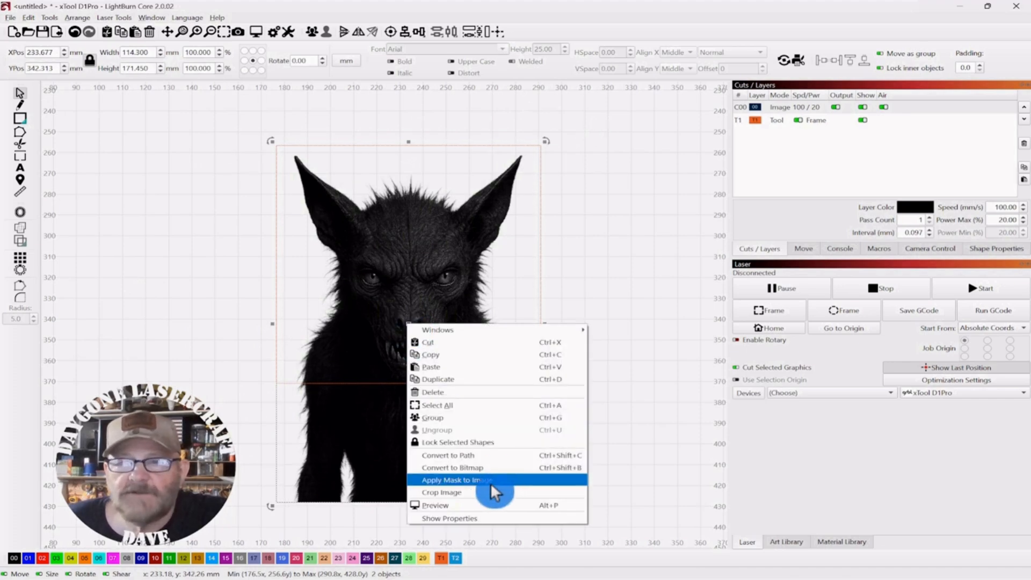
{"action": "left_click", "coordinate": [442, 492]}
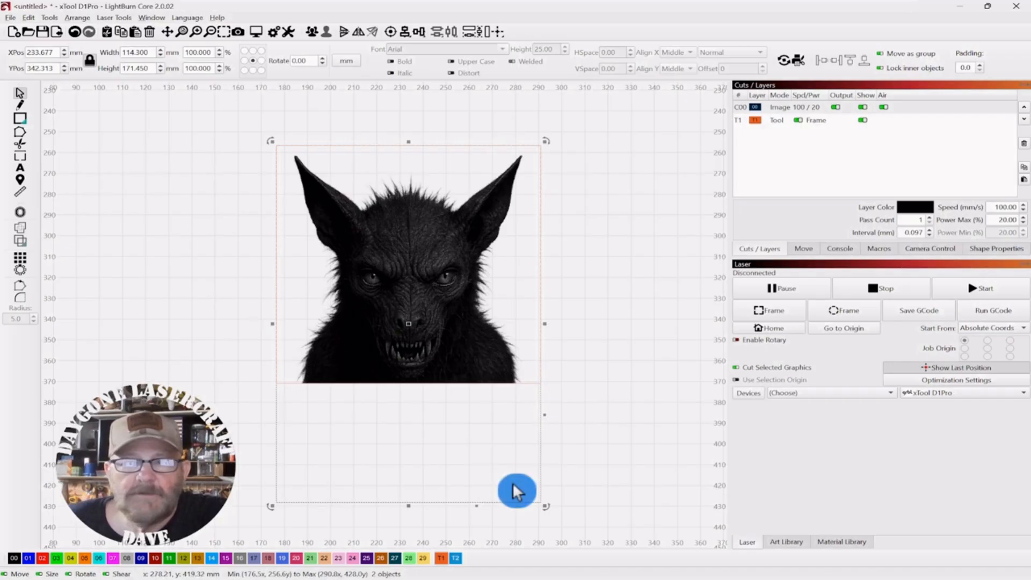
{"action": "mouse_move", "coordinate": [583, 354]}
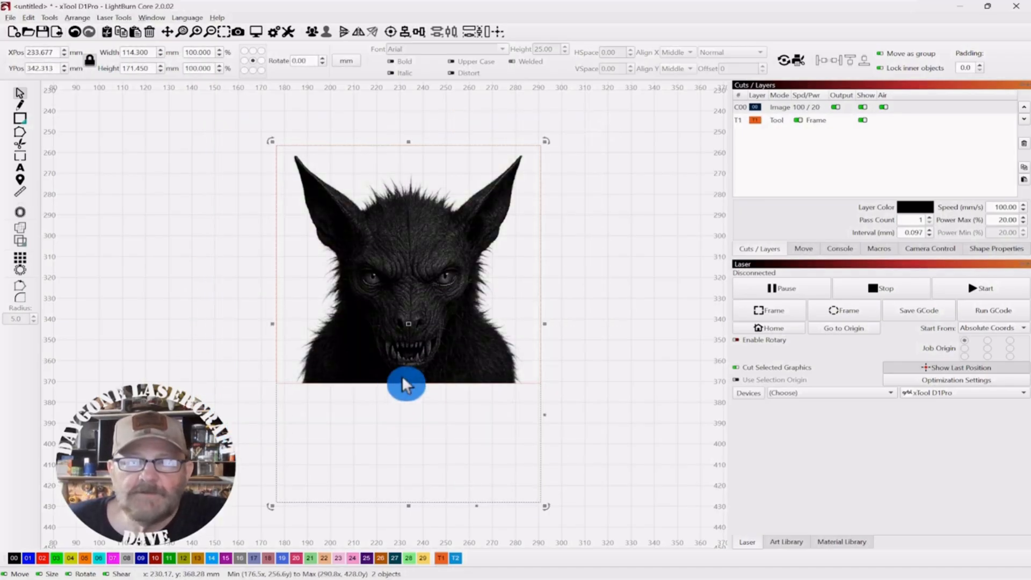
Step: Flatten the image mask into a single 114.188 mm square image and select it
{"action": "right_click", "coordinate": [406, 383]}
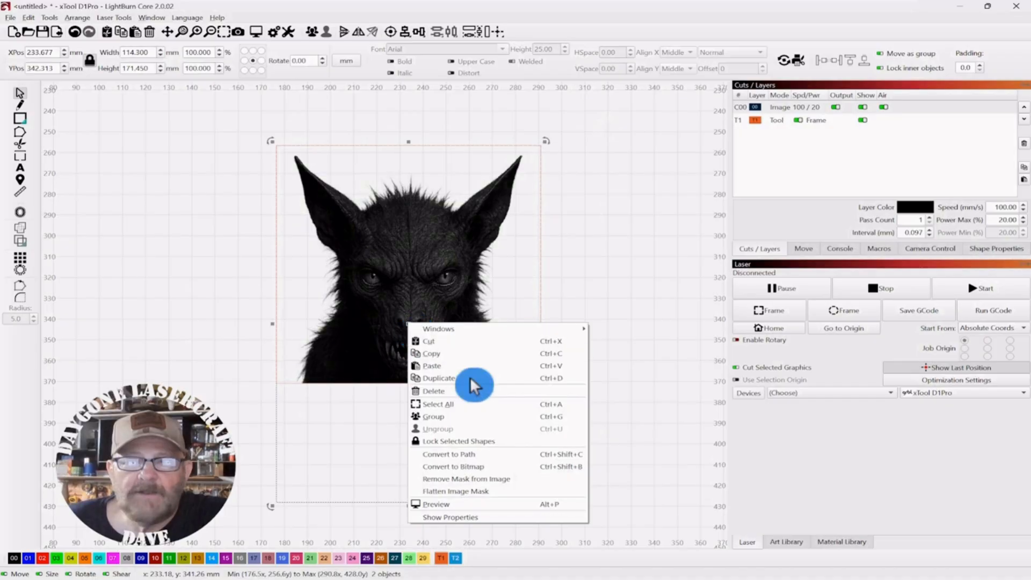
{"action": "mouse_move", "coordinate": [487, 492]}
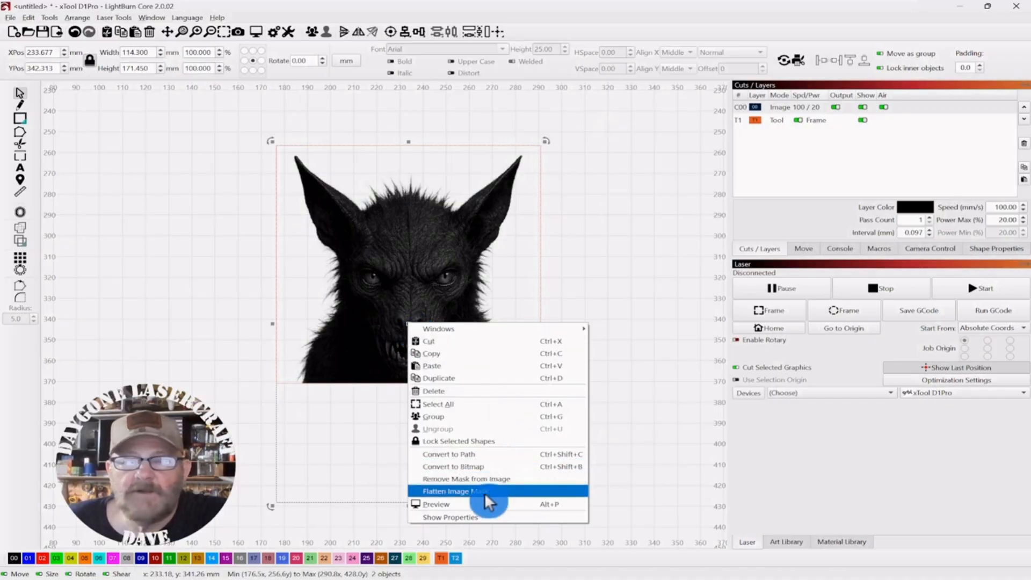
{"action": "left_click", "coordinate": [450, 492]}
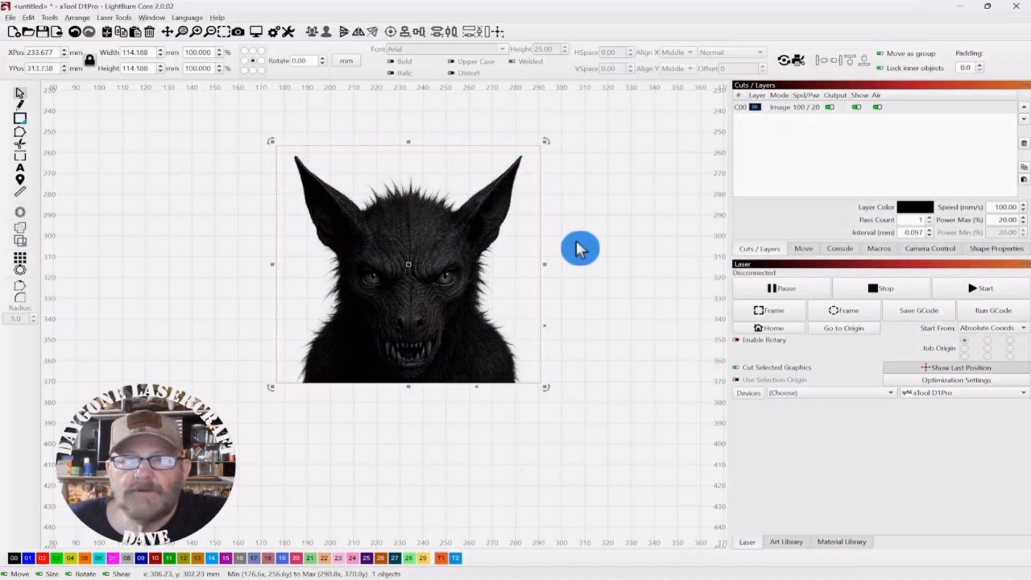
{"action": "mouse_move", "coordinate": [261, 414]}
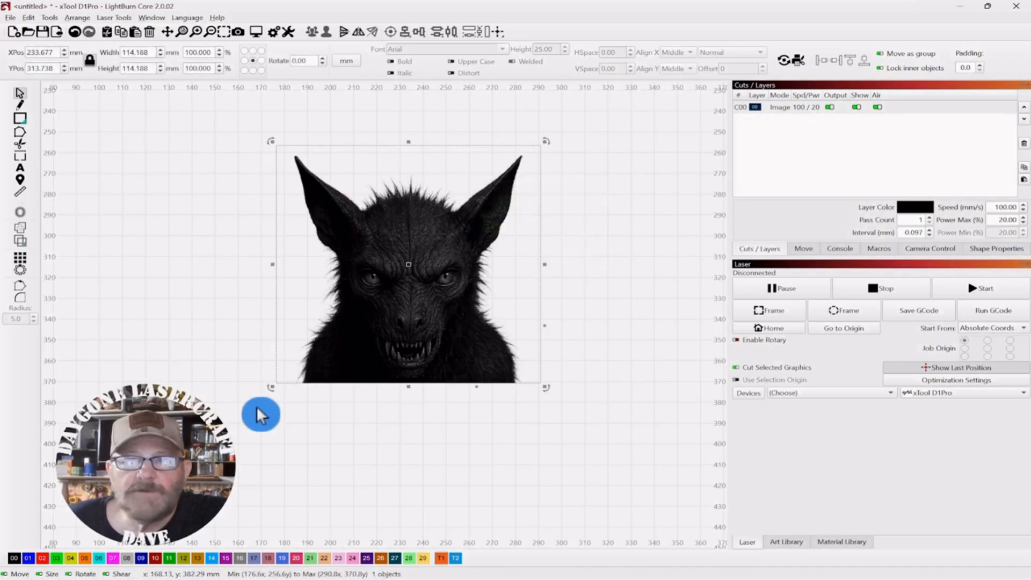
{"action": "mouse_move", "coordinate": [226, 385]}
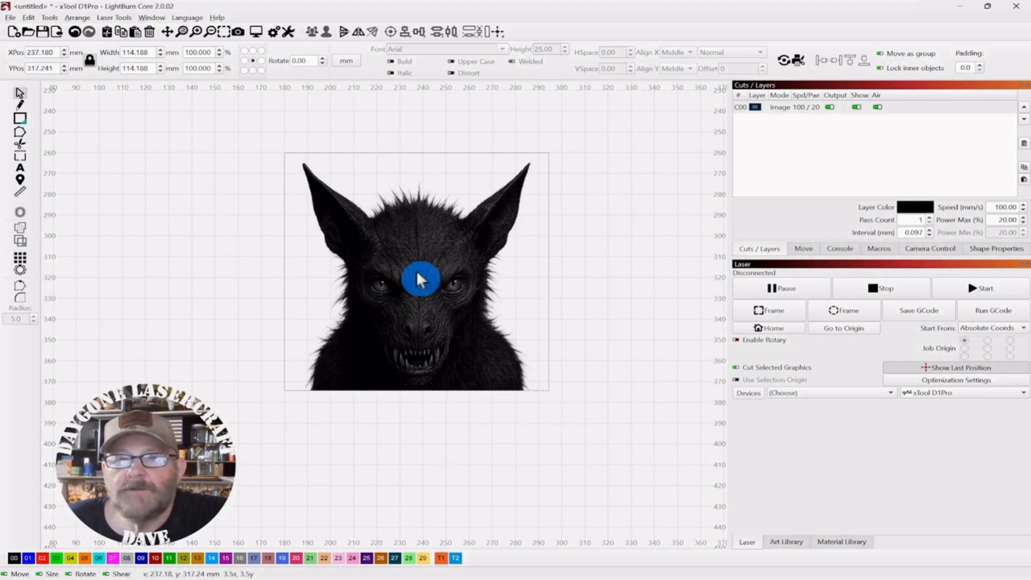
{"action": "left_click", "coordinate": [418, 279]}
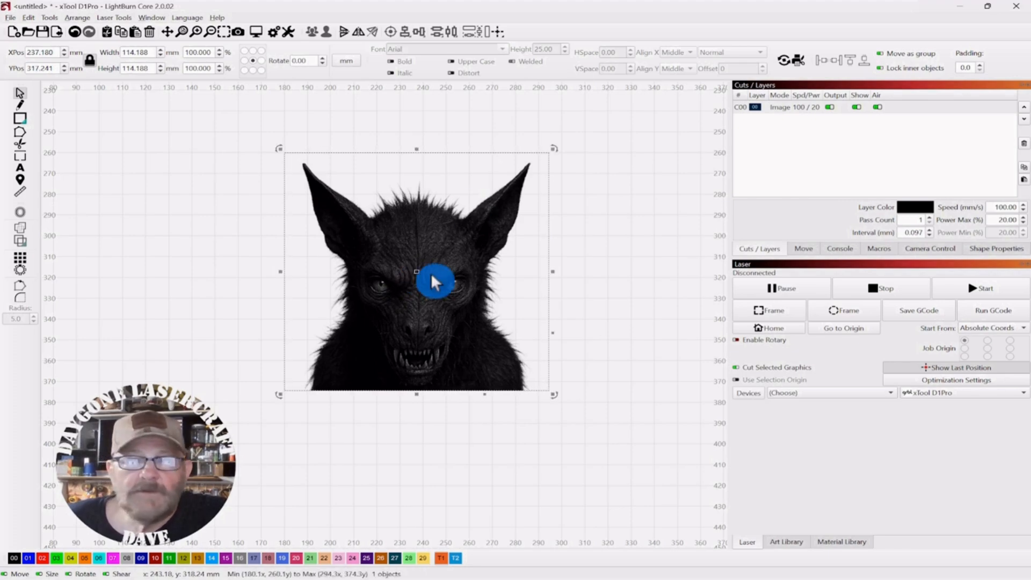
{"action": "right_click", "coordinate": [432, 281]}
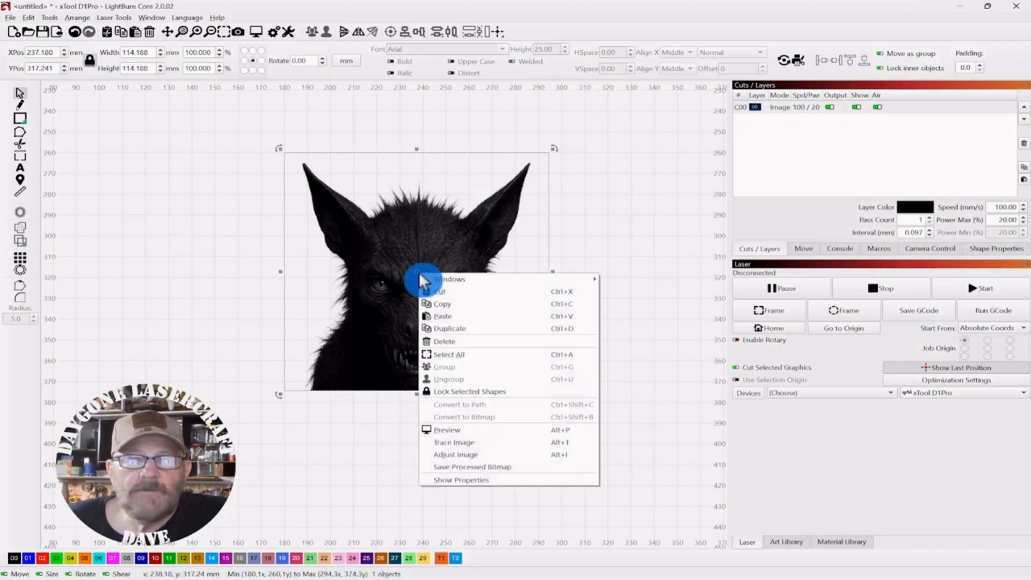
{"action": "mouse_move", "coordinate": [475, 454]}
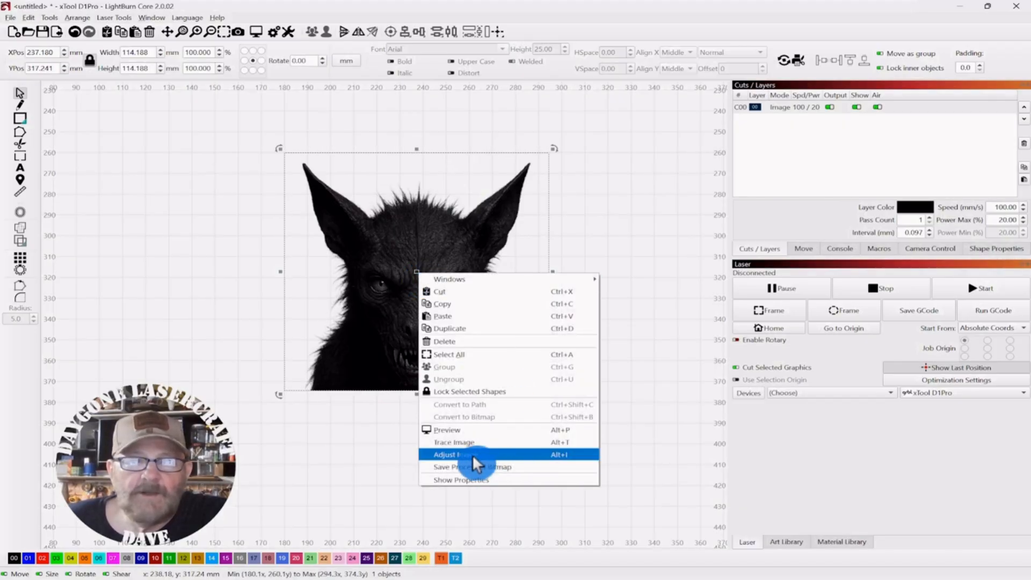
{"action": "left_click", "coordinate": [450, 454]}
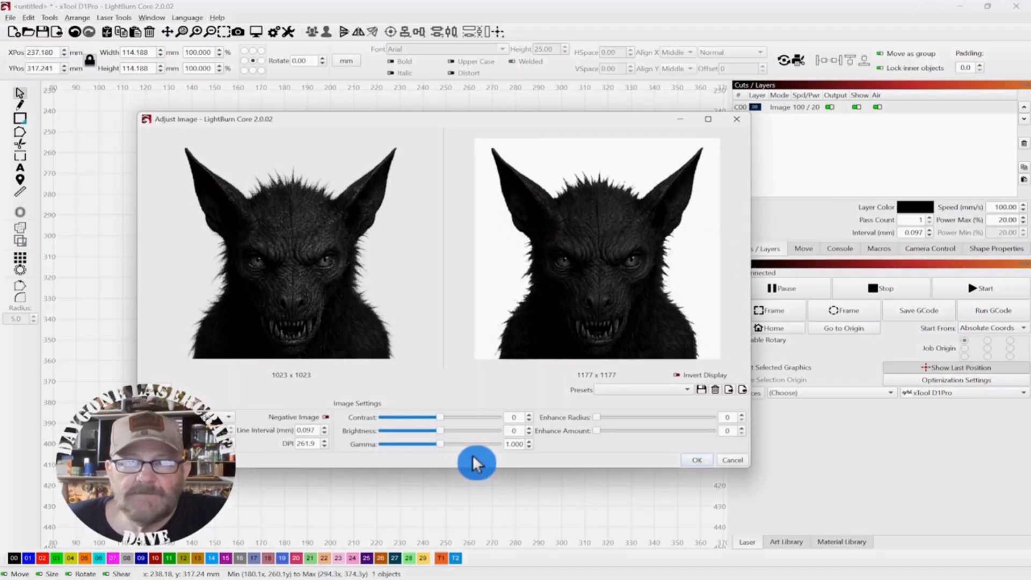
{"action": "mouse_move", "coordinate": [459, 123]}
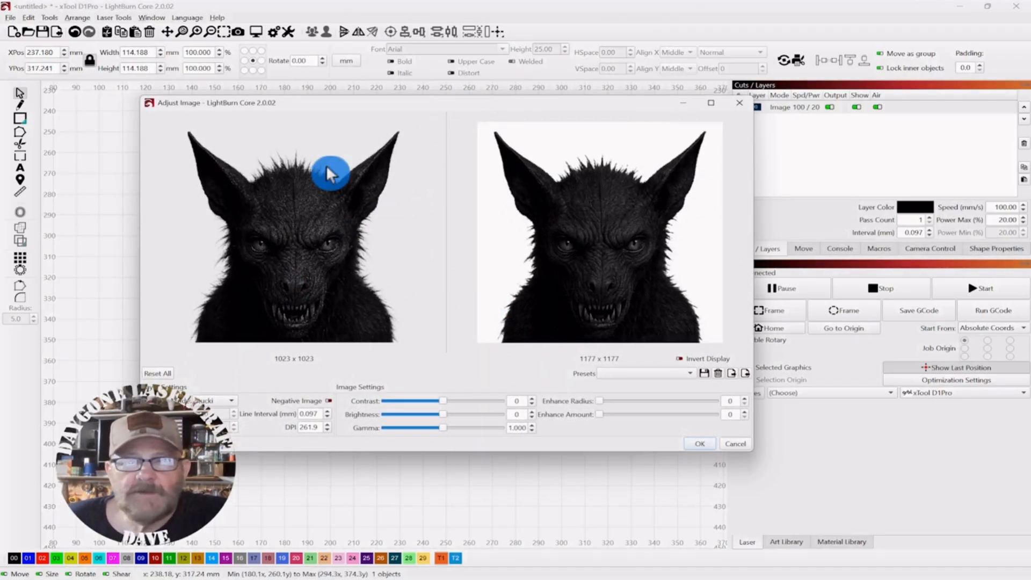
{"action": "mouse_move", "coordinate": [595, 299]}
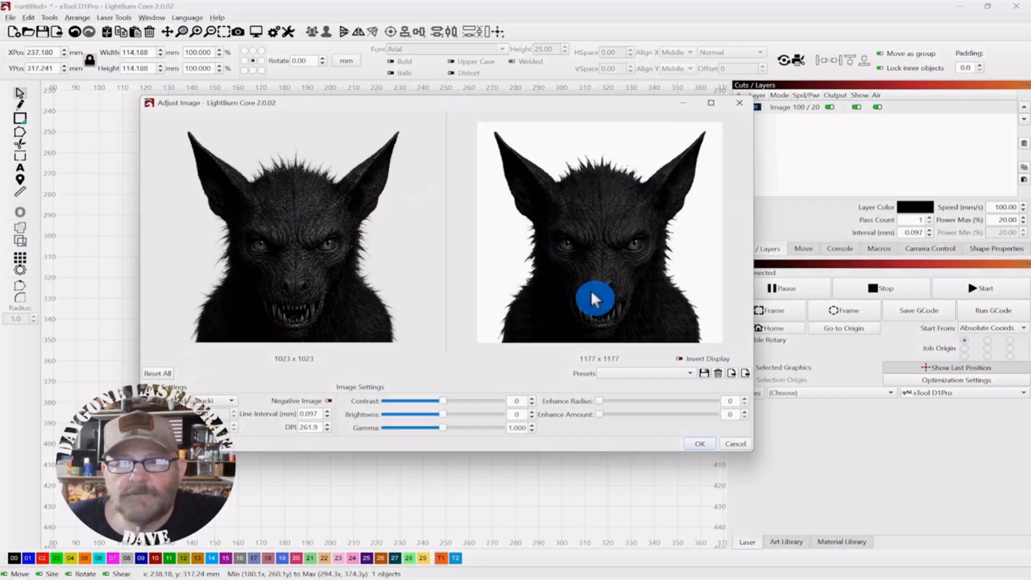
{"action": "mouse_move", "coordinate": [635, 269]}
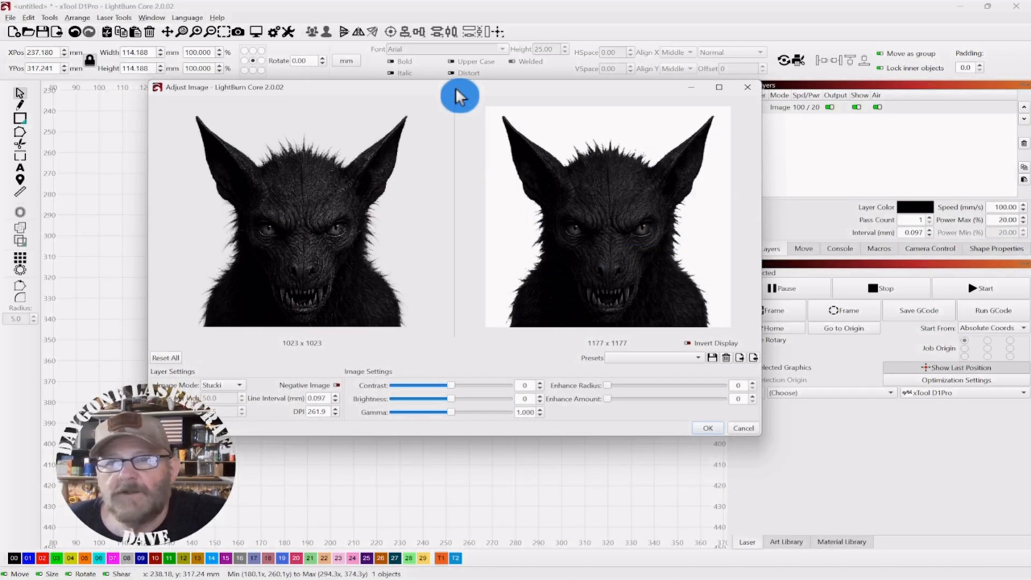
{"action": "mouse_move", "coordinate": [349, 379]}
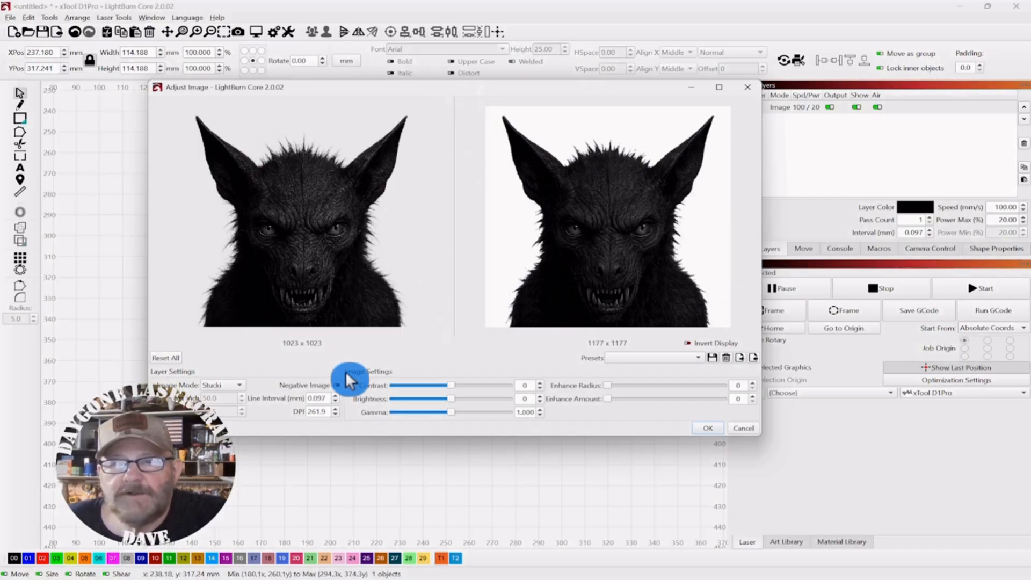
{"action": "mouse_move", "coordinate": [647, 273]}
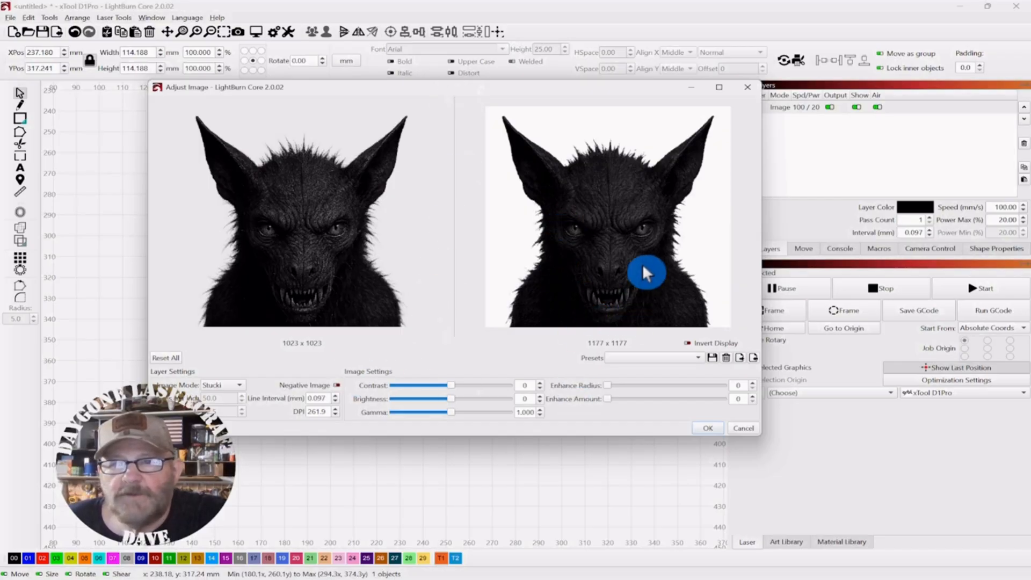
{"action": "mouse_move", "coordinate": [688, 247]}
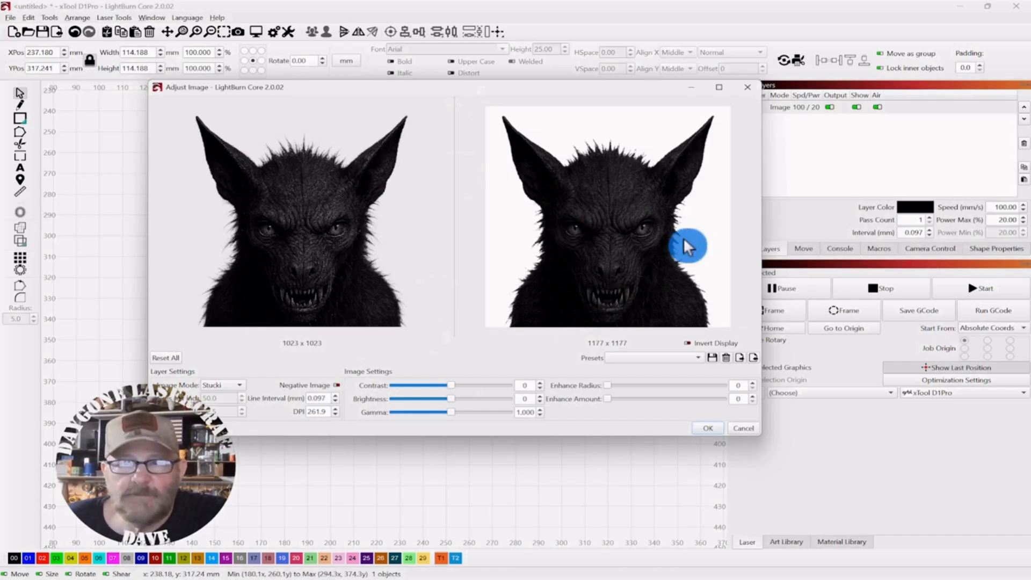
{"action": "mouse_move", "coordinate": [522, 276]}
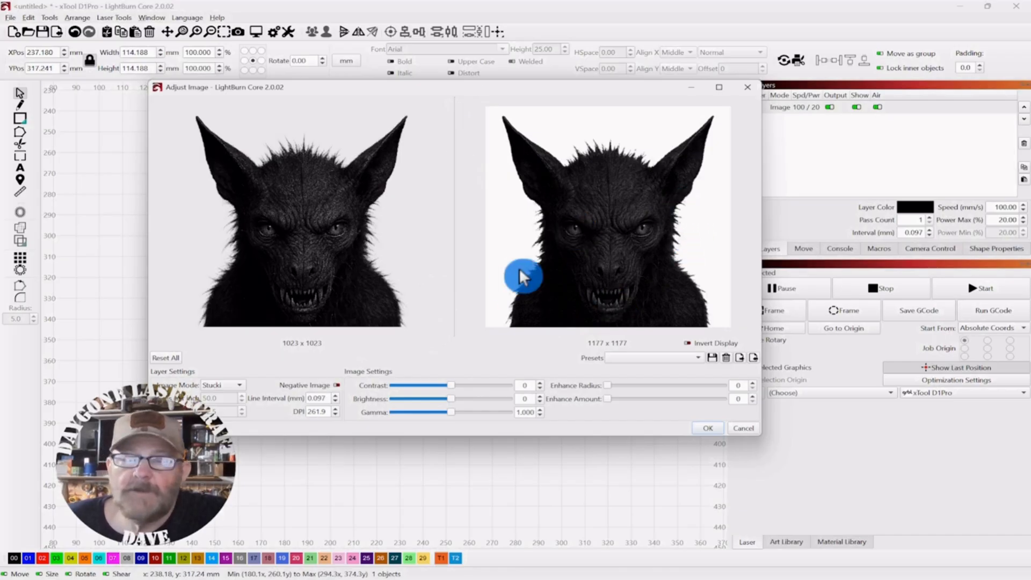
{"action": "mouse_move", "coordinate": [471, 348]}
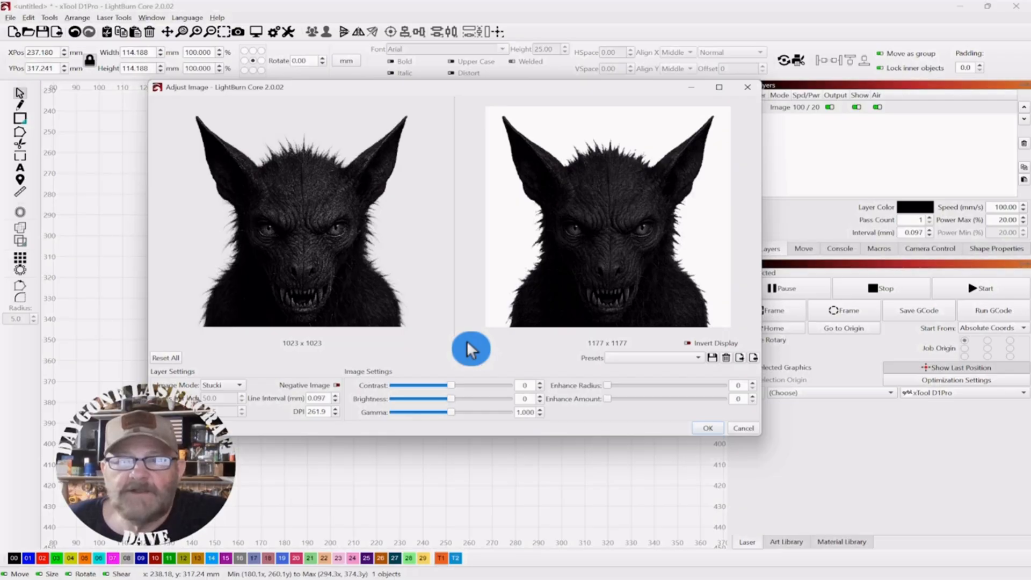
{"action": "mouse_move", "coordinate": [340, 390]}
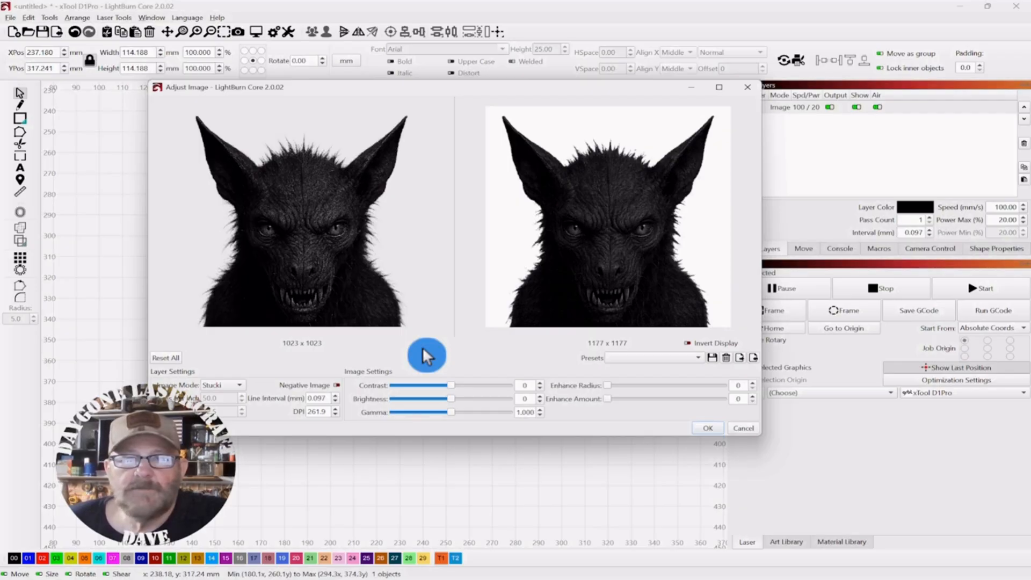
{"action": "mouse_move", "coordinate": [595, 187]}
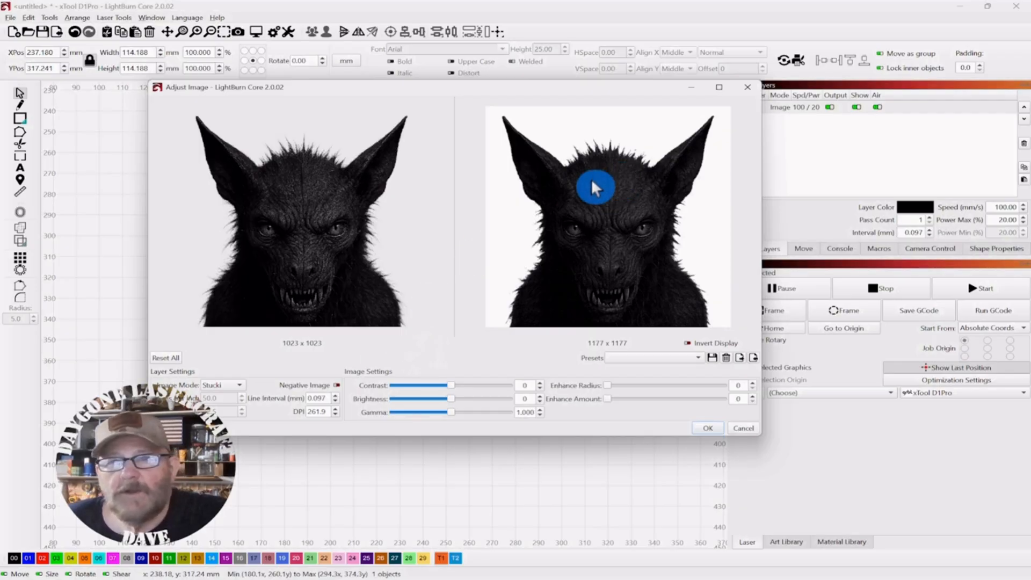
{"action": "mouse_move", "coordinate": [629, 230]}
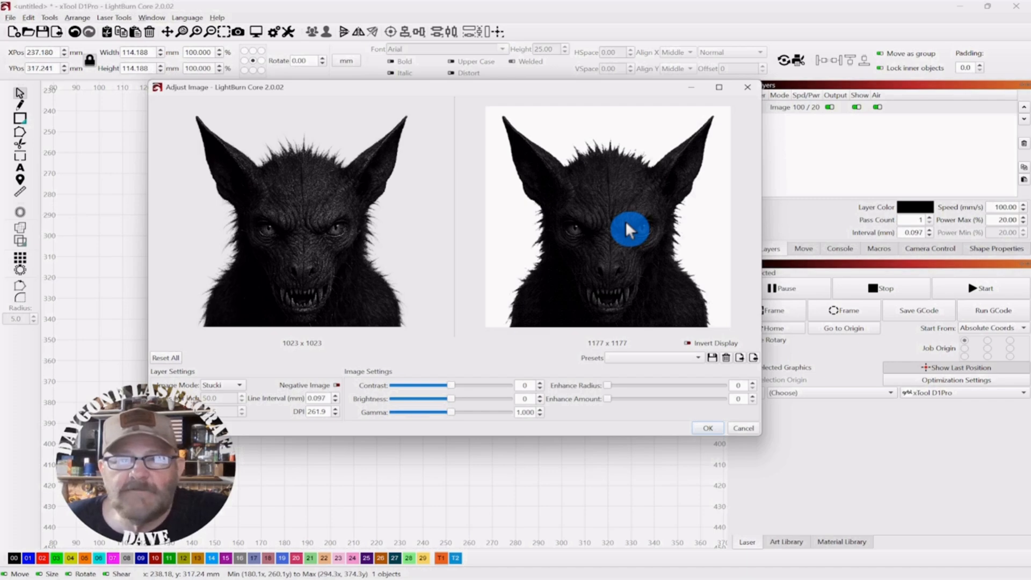
{"action": "mouse_move", "coordinate": [595, 212]}
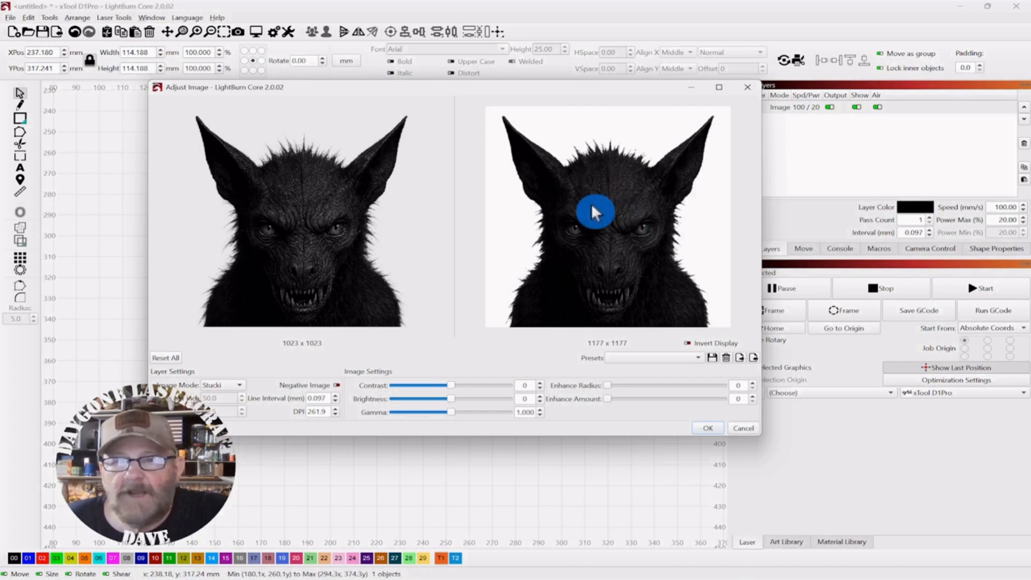
{"action": "mouse_move", "coordinate": [460, 426]}
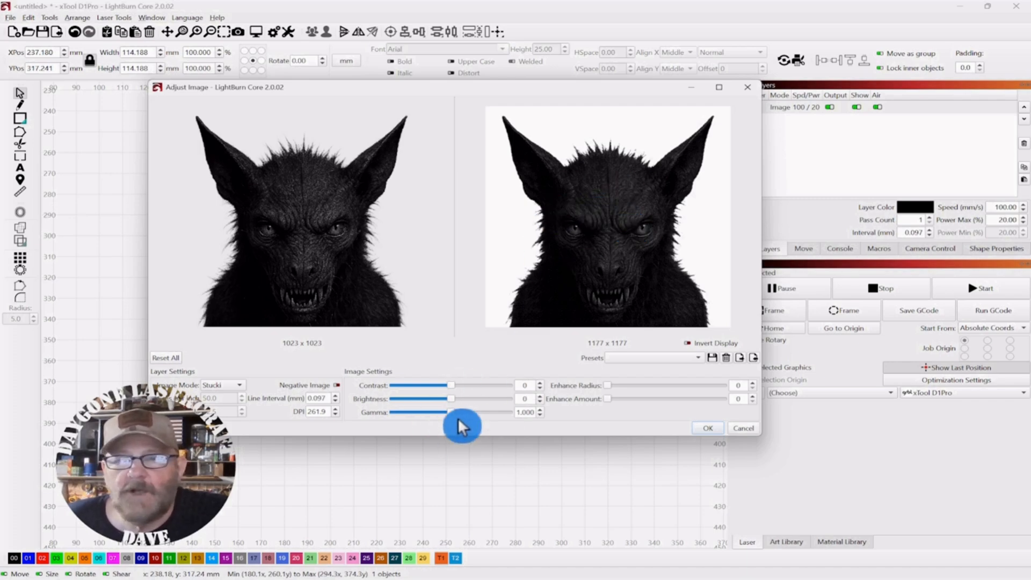
{"action": "mouse_move", "coordinate": [453, 364]}
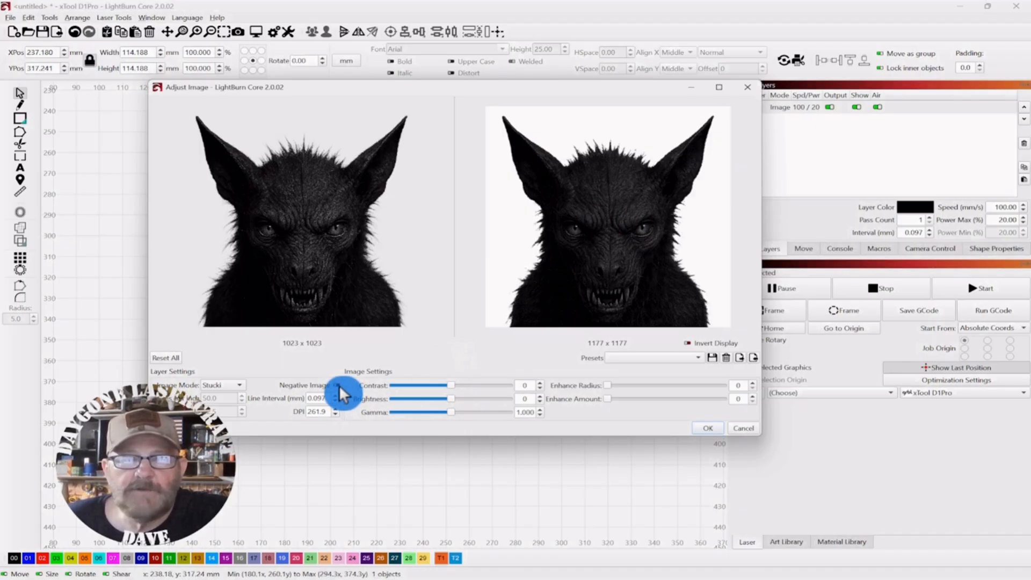
{"action": "left_click", "coordinate": [689, 342]}
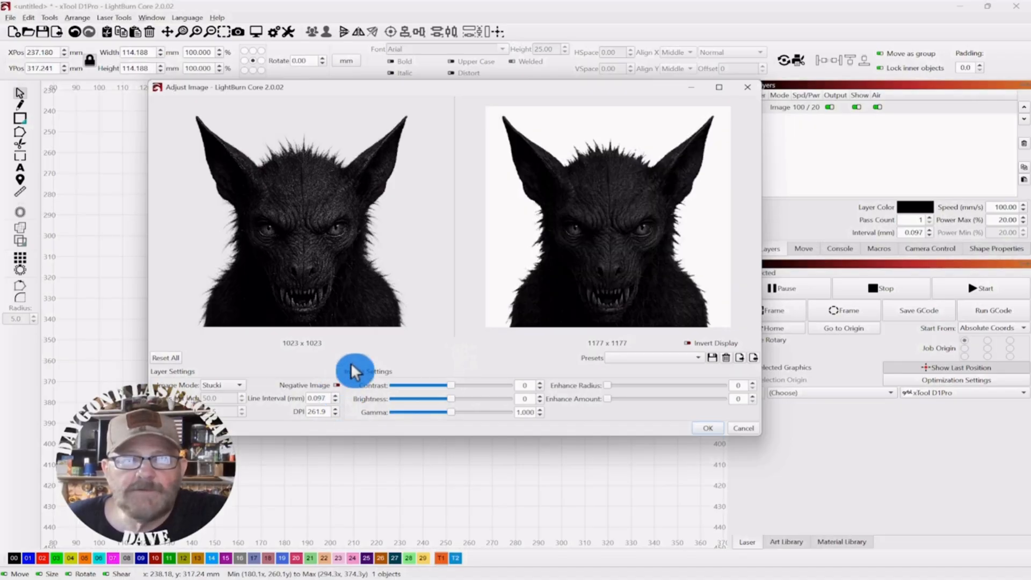
{"action": "mouse_move", "coordinate": [383, 341]}
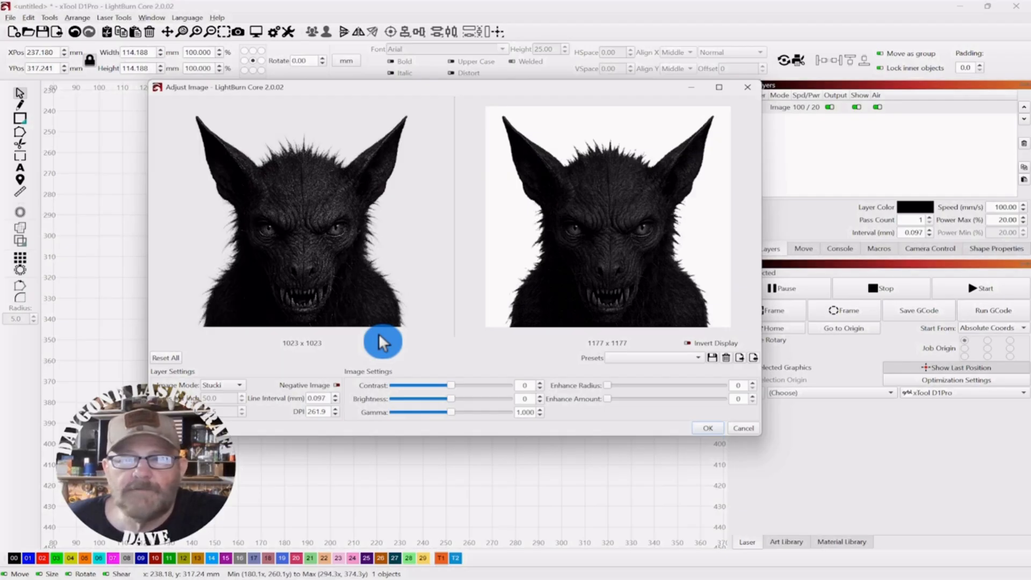
{"action": "mouse_move", "coordinate": [283, 358]}
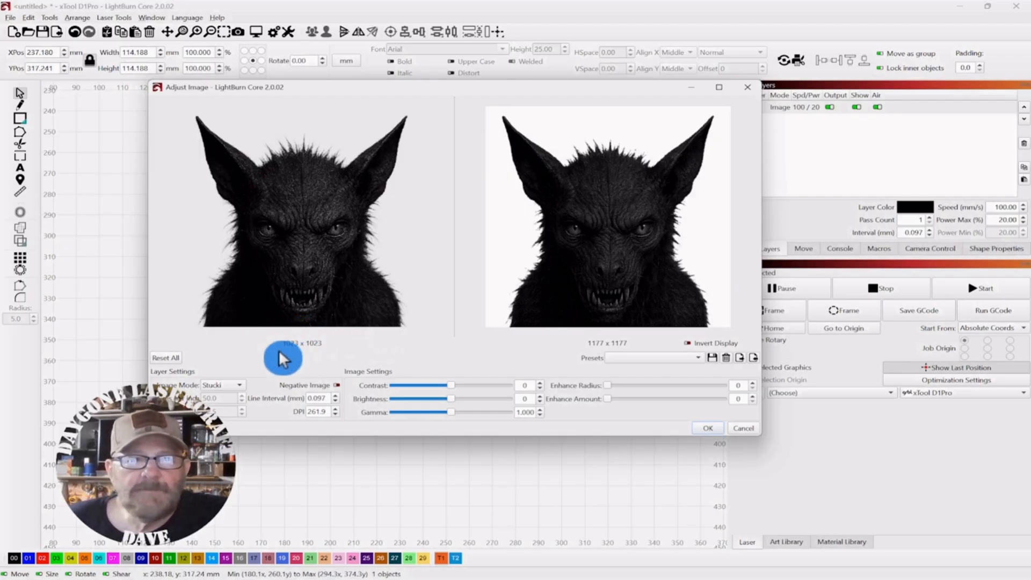
{"action": "mouse_move", "coordinate": [246, 393]}
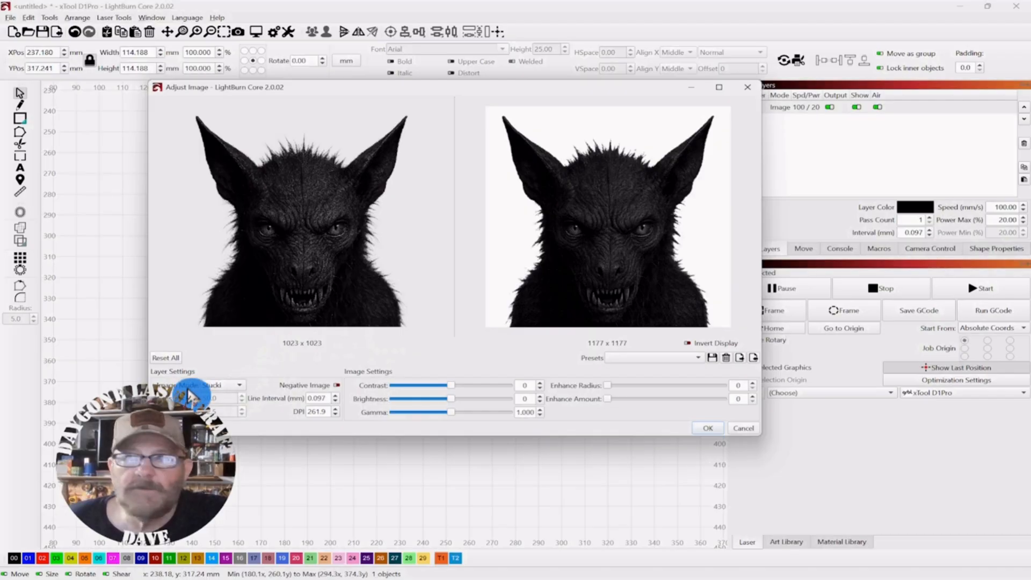
{"action": "mouse_move", "coordinate": [451, 86]}
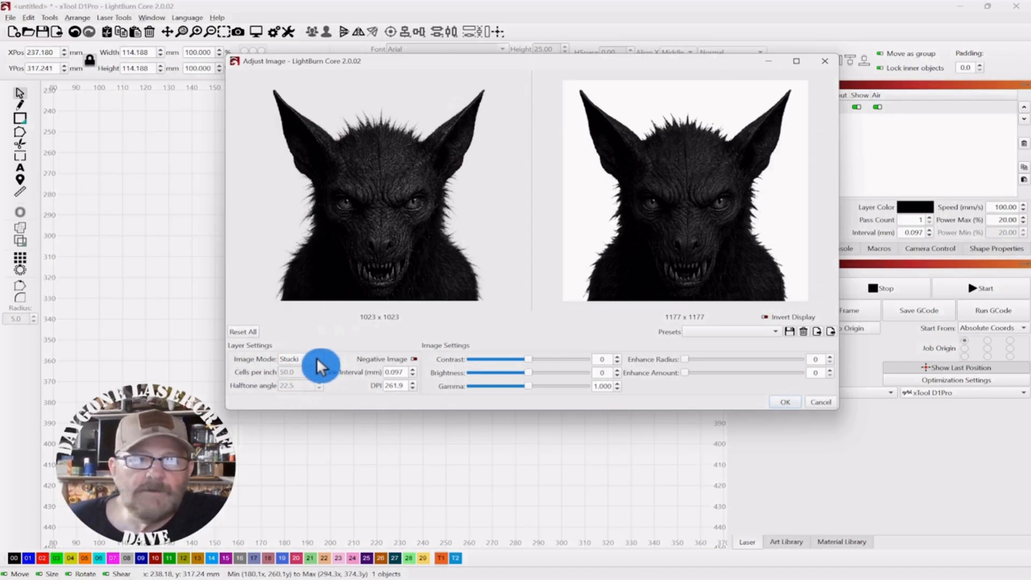
Step: Compare the Jarvis and Stucki image modes, then set the photo to Dither
{"action": "left_click", "coordinate": [299, 359]}
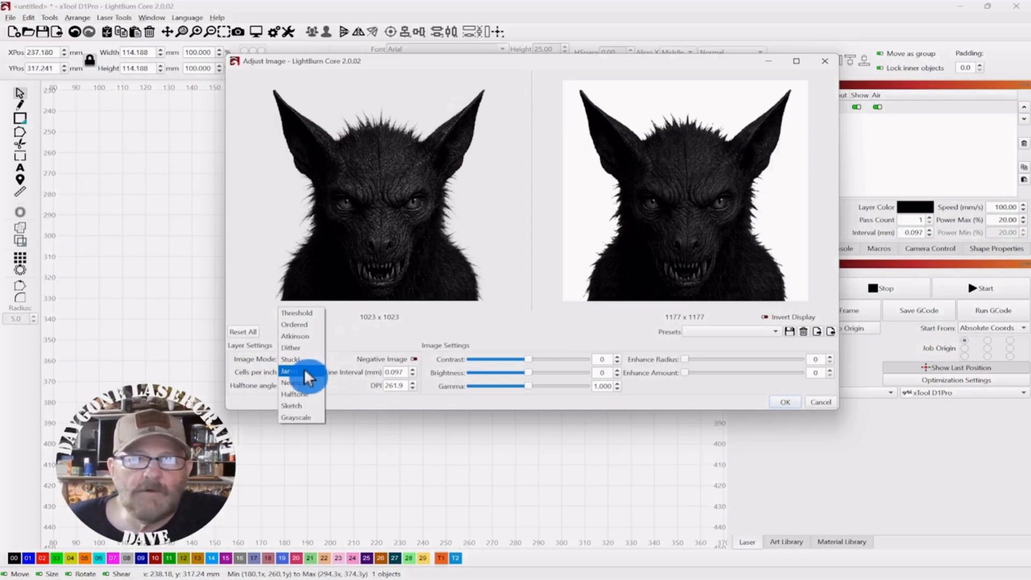
{"action": "left_click", "coordinate": [288, 371]}
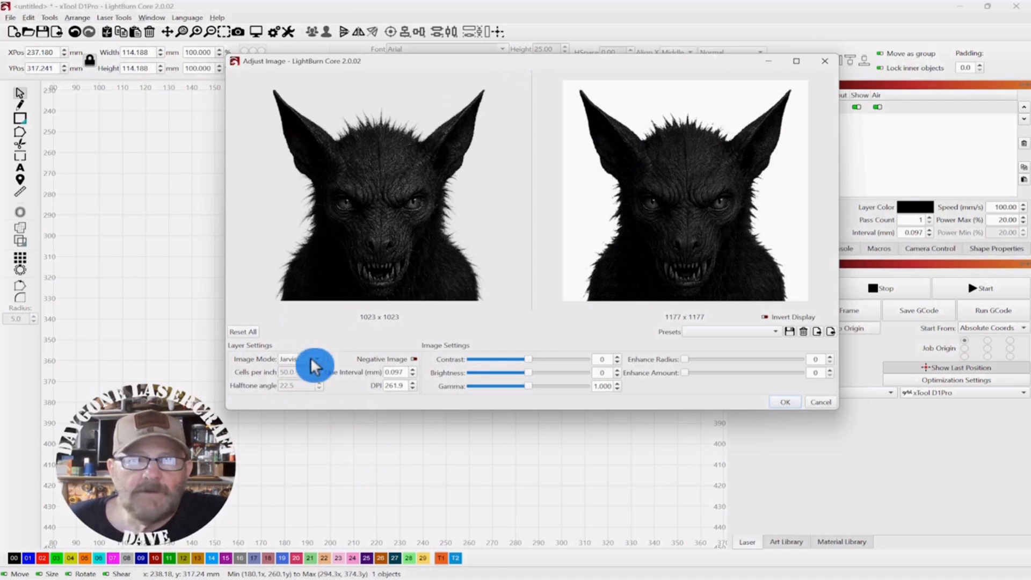
{"action": "left_click", "coordinate": [296, 359]}
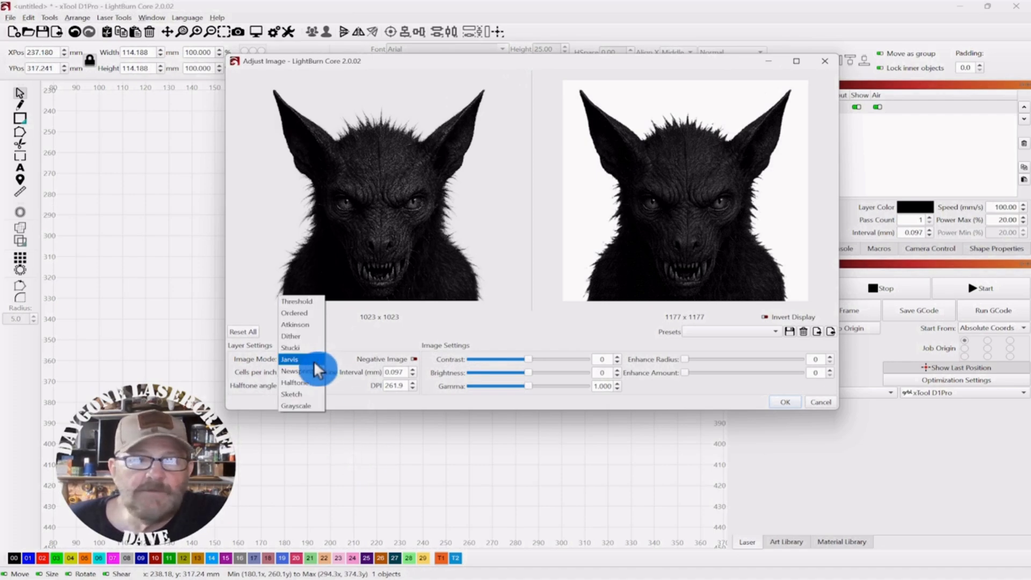
{"action": "left_click", "coordinate": [290, 348]}
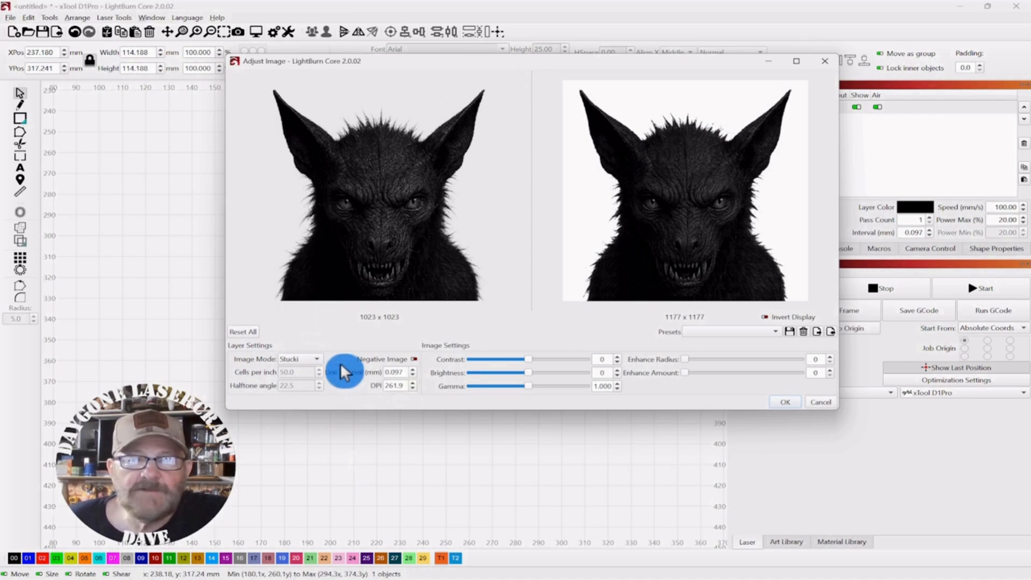
{"action": "left_click", "coordinate": [297, 359]}
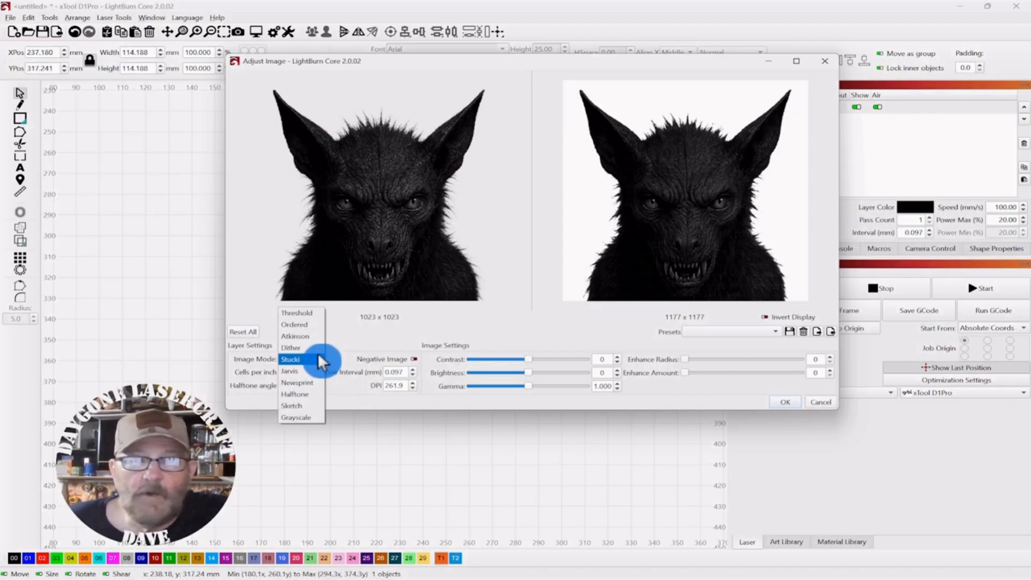
{"action": "mouse_move", "coordinate": [291, 348]}
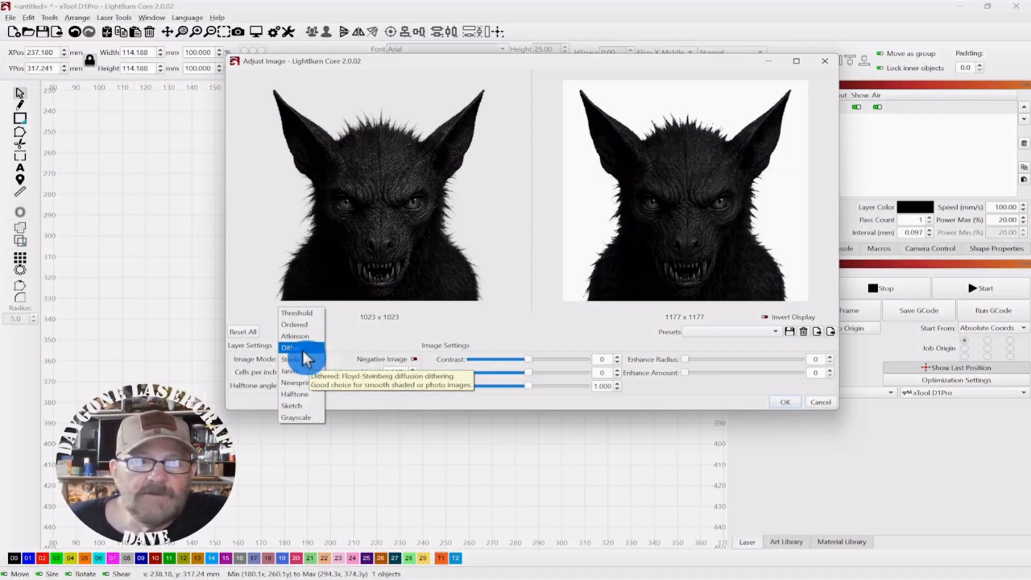
{"action": "left_click", "coordinate": [296, 348]}
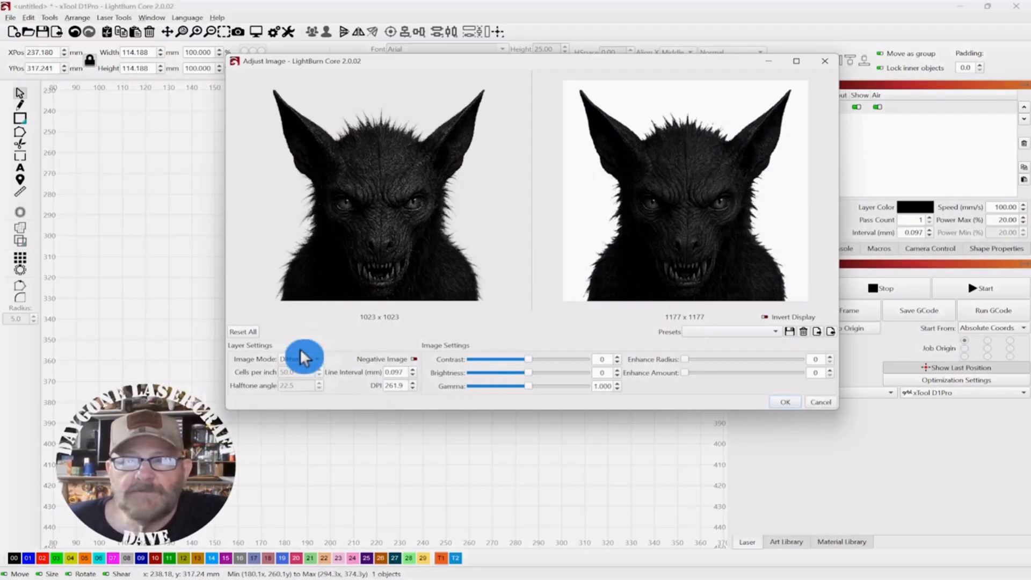
{"action": "mouse_move", "coordinate": [533, 367]}
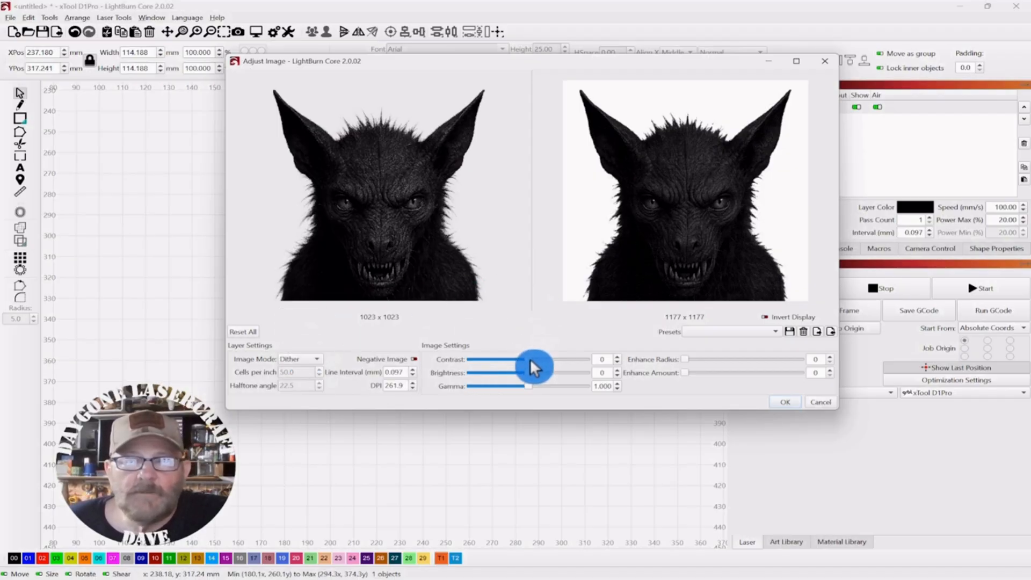
Step: Raise the photo's contrast in Image Settings, starting from 0 toward 38
{"action": "left_click", "coordinate": [535, 366]}
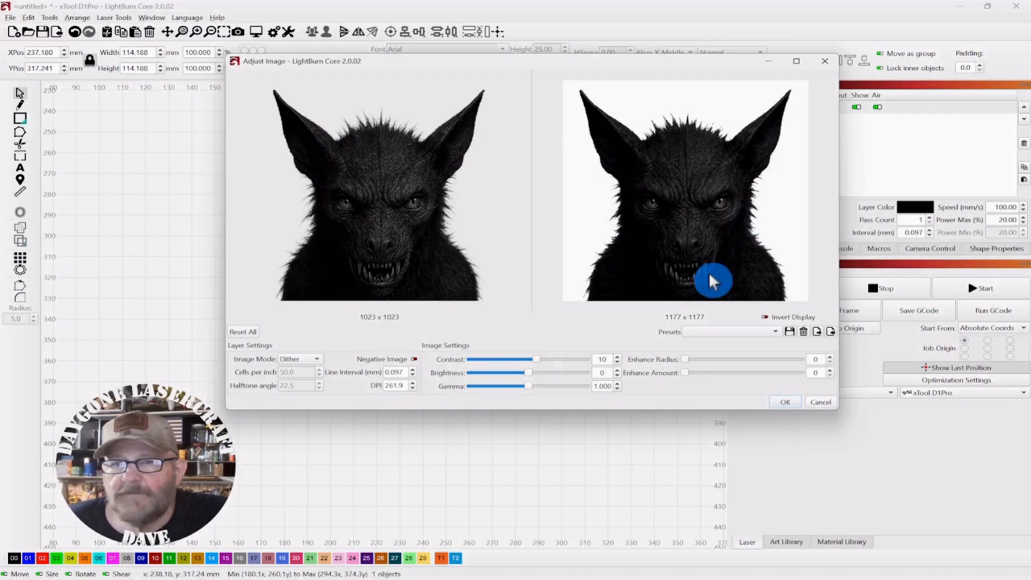
{"action": "mouse_move", "coordinate": [621, 241]}
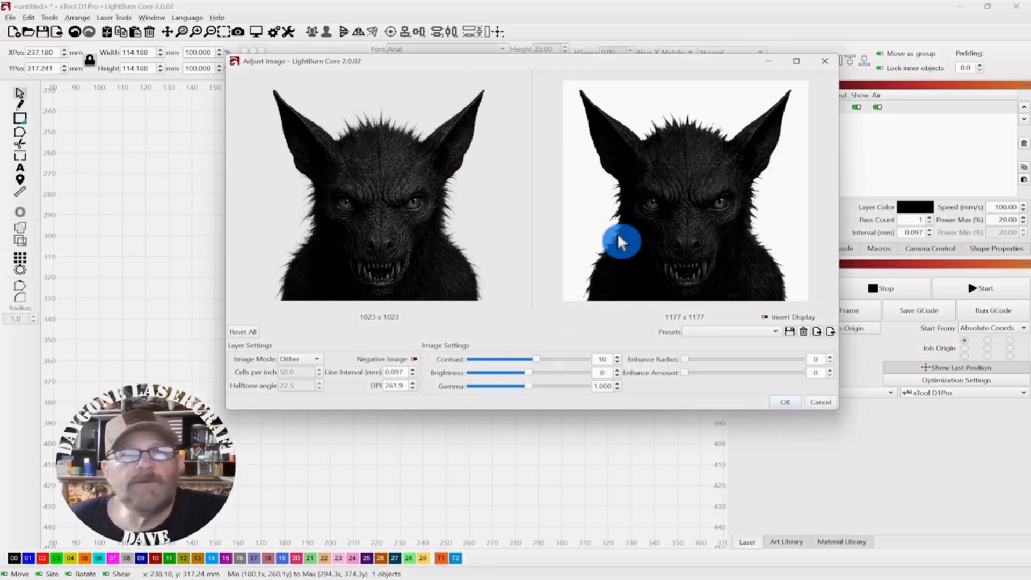
{"action": "mouse_move", "coordinate": [539, 345]}
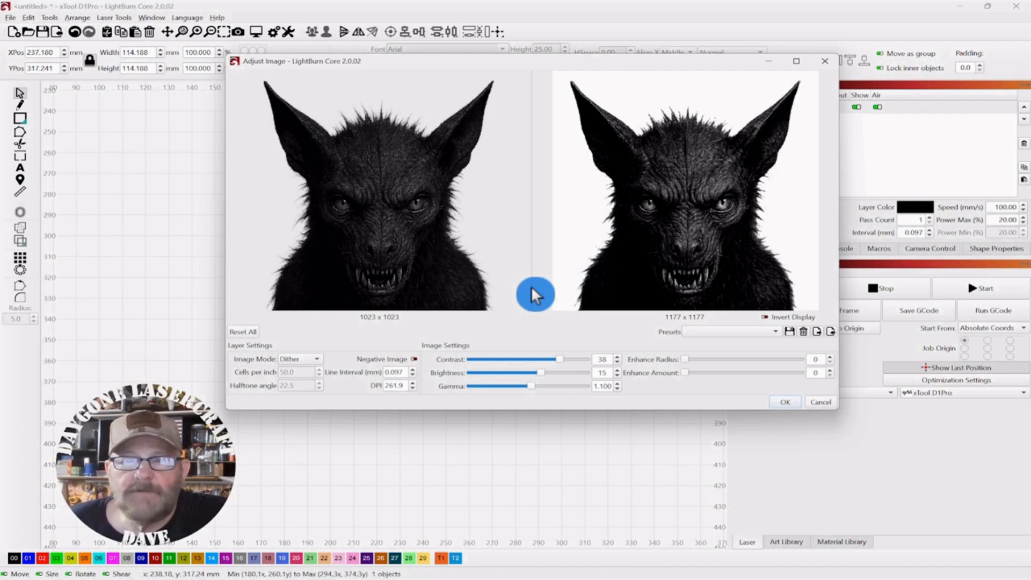
{"action": "mouse_move", "coordinate": [720, 358]}
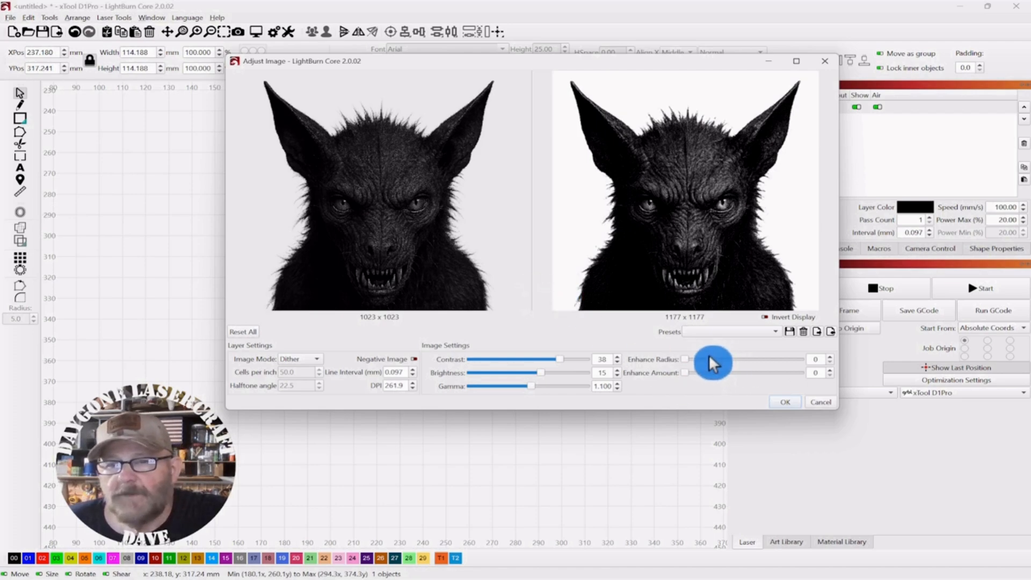
{"action": "mouse_move", "coordinate": [691, 378]}
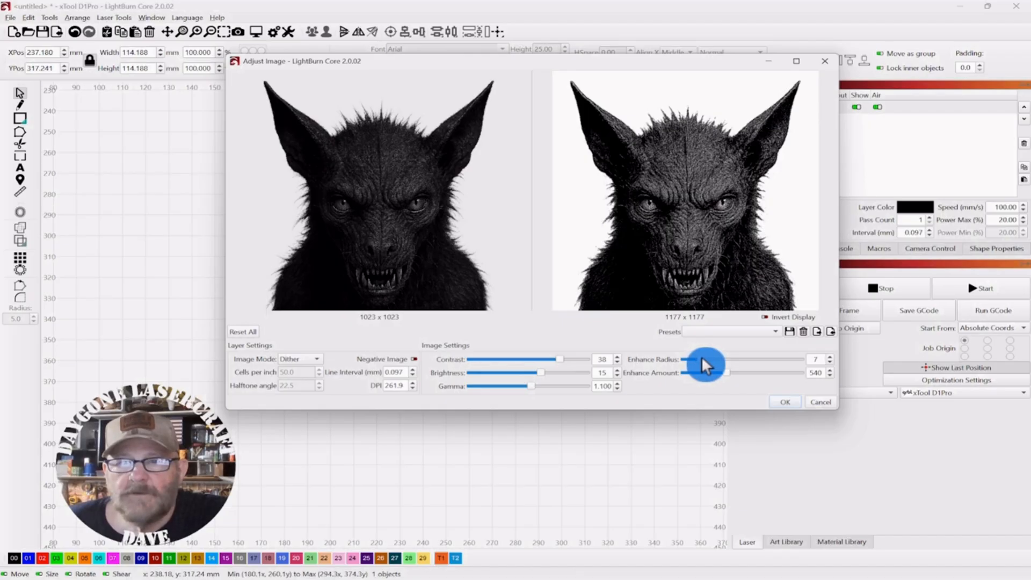
{"action": "mouse_move", "coordinate": [635, 214]}
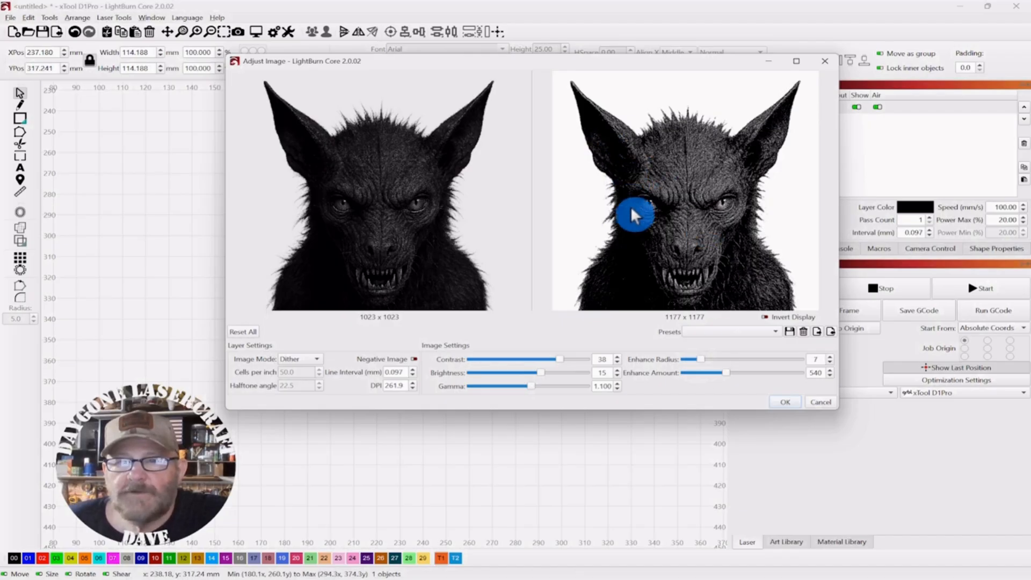
{"action": "mouse_move", "coordinate": [743, 294]}
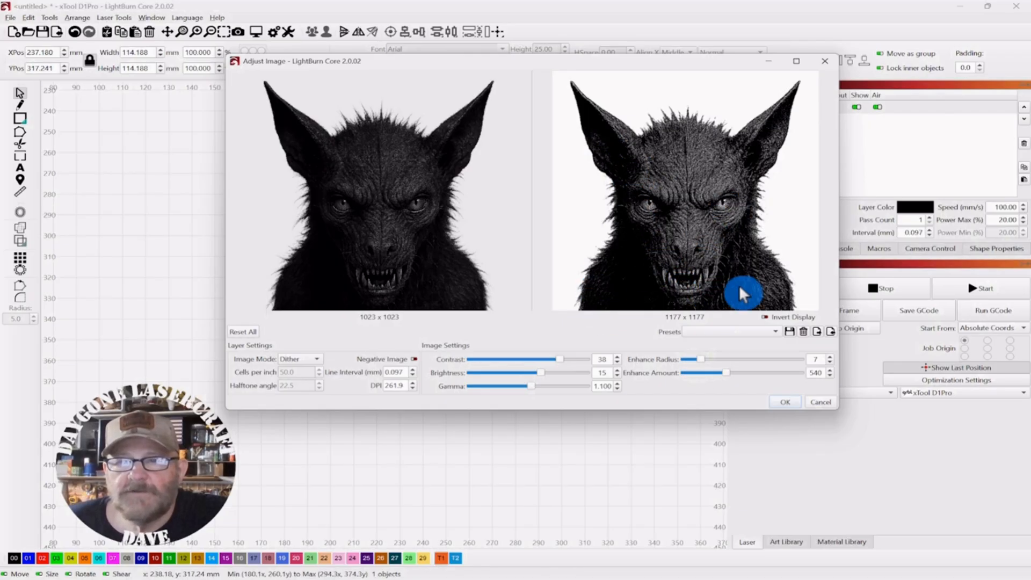
{"action": "mouse_move", "coordinate": [430, 248]}
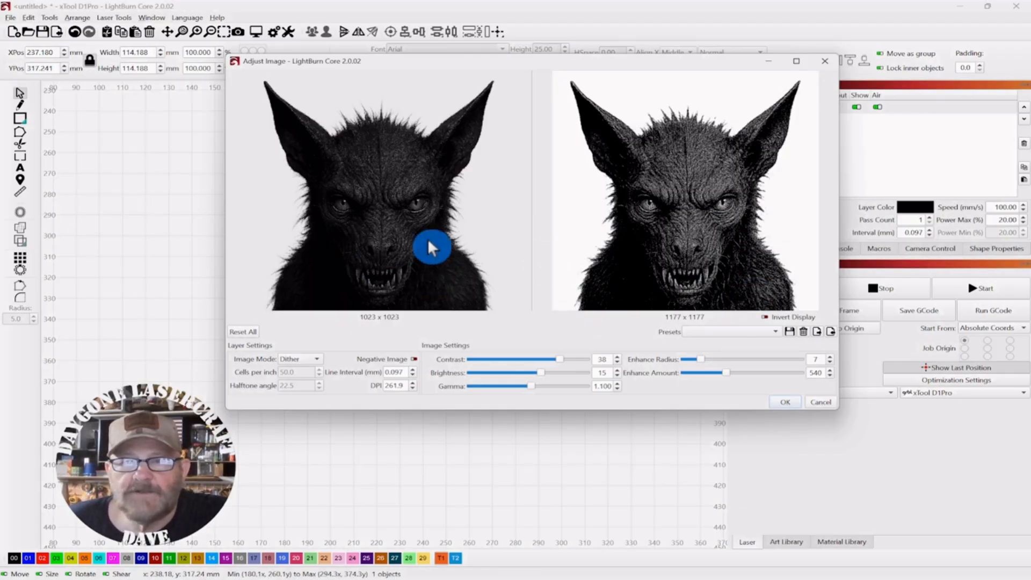
{"action": "mouse_move", "coordinate": [750, 277]}
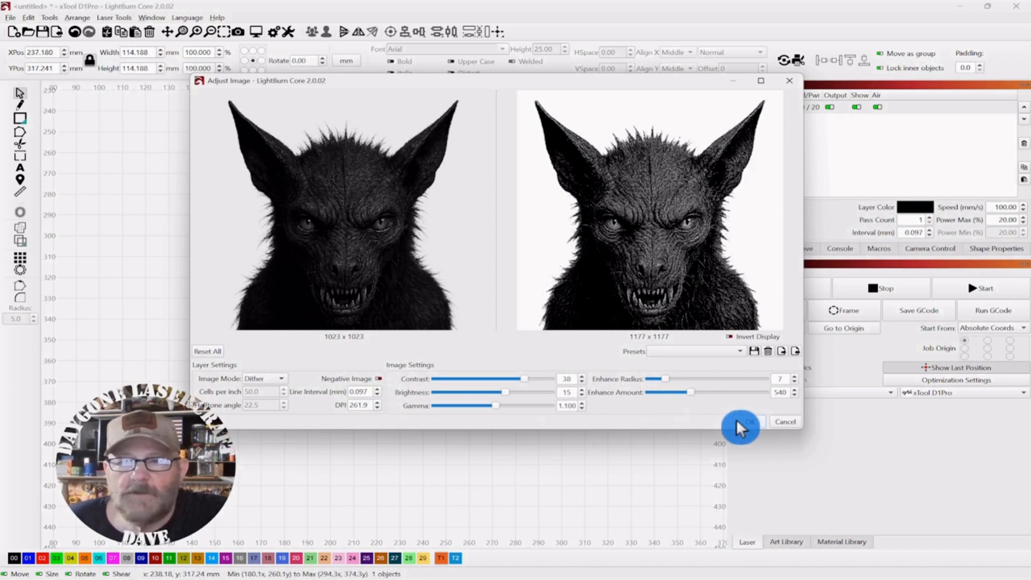
Step: Apply the image adjustments so the dithered creature photo renders on the canvas
{"action": "left_click", "coordinate": [740, 421]}
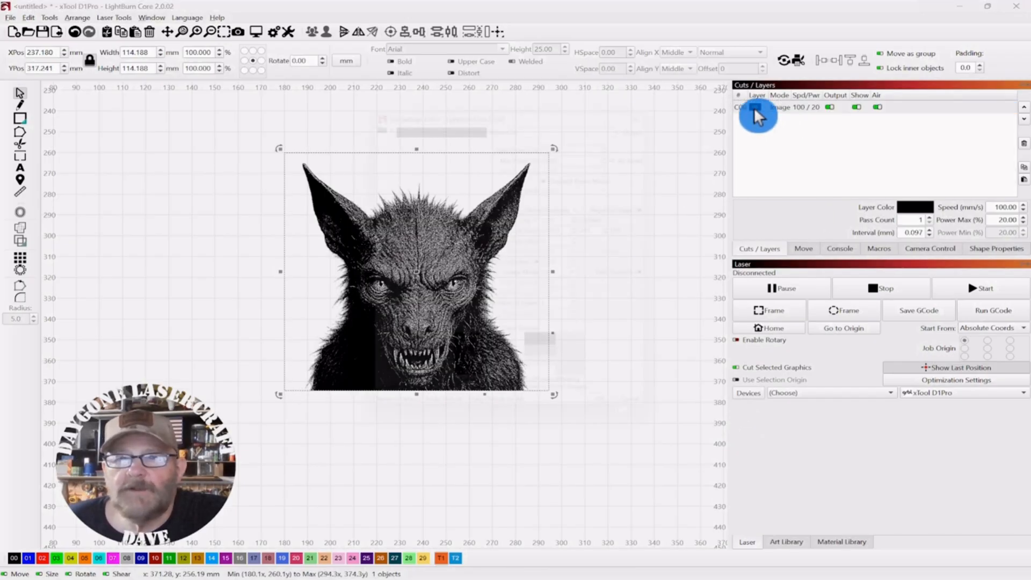
Step: Open the image layer's cut settings and close them again
{"action": "double_click", "coordinate": [757, 106]}
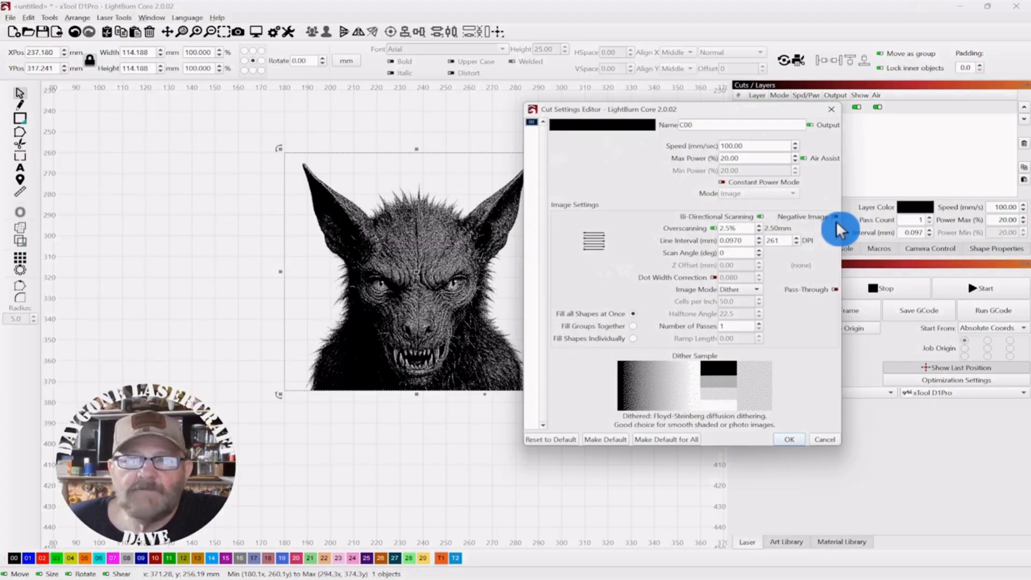
{"action": "mouse_move", "coordinate": [835, 216]}
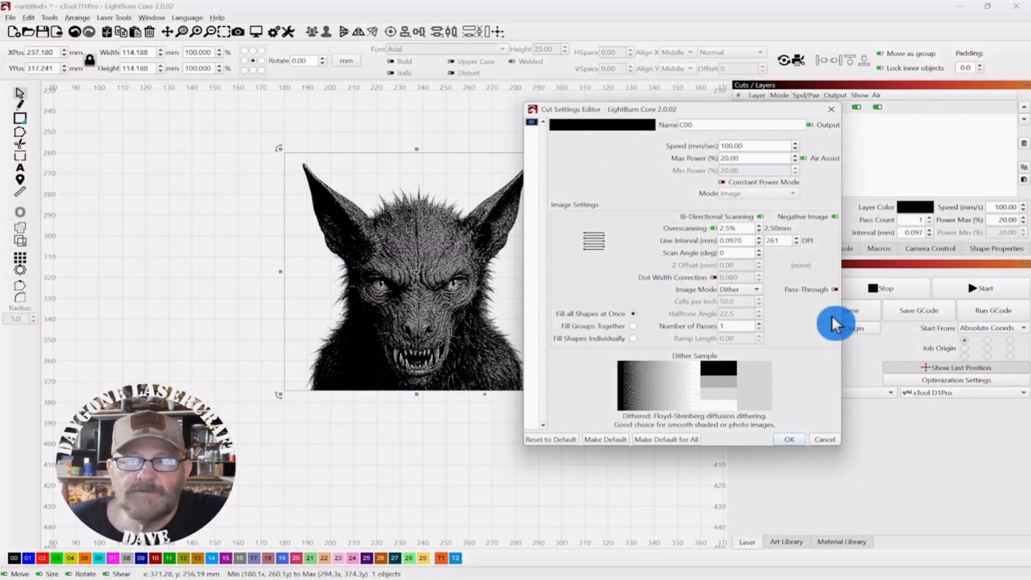
{"action": "left_click", "coordinate": [788, 440]}
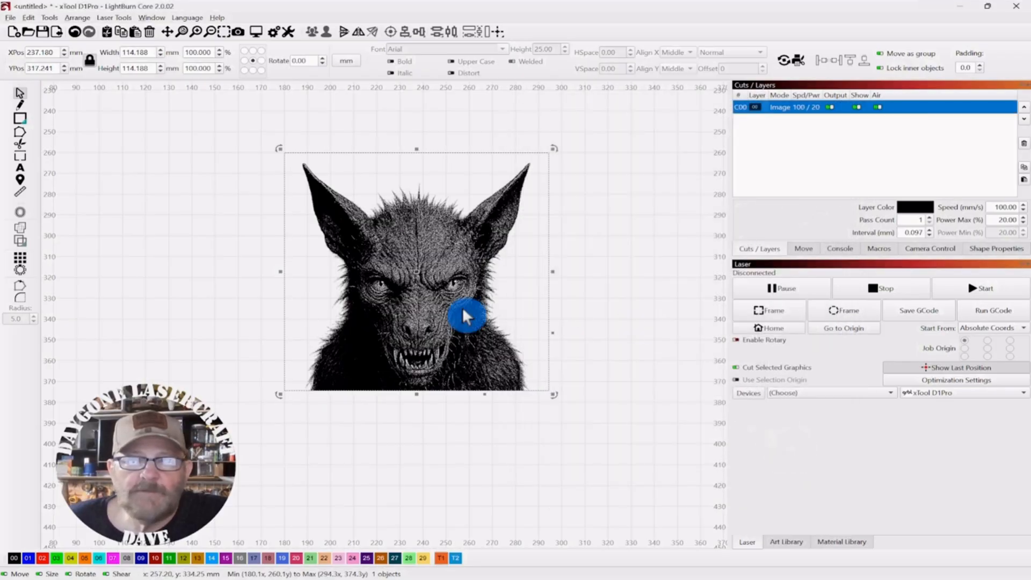
Step: Reopen Adjust Image for the photo from its right-click menu
{"action": "right_click", "coordinate": [467, 316]}
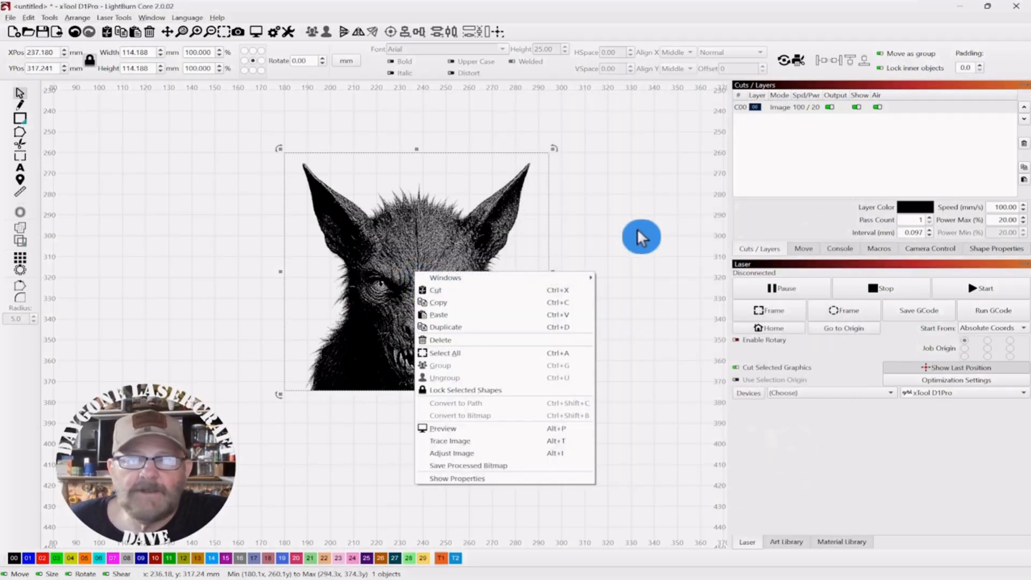
{"action": "left_click", "coordinate": [431, 273]}
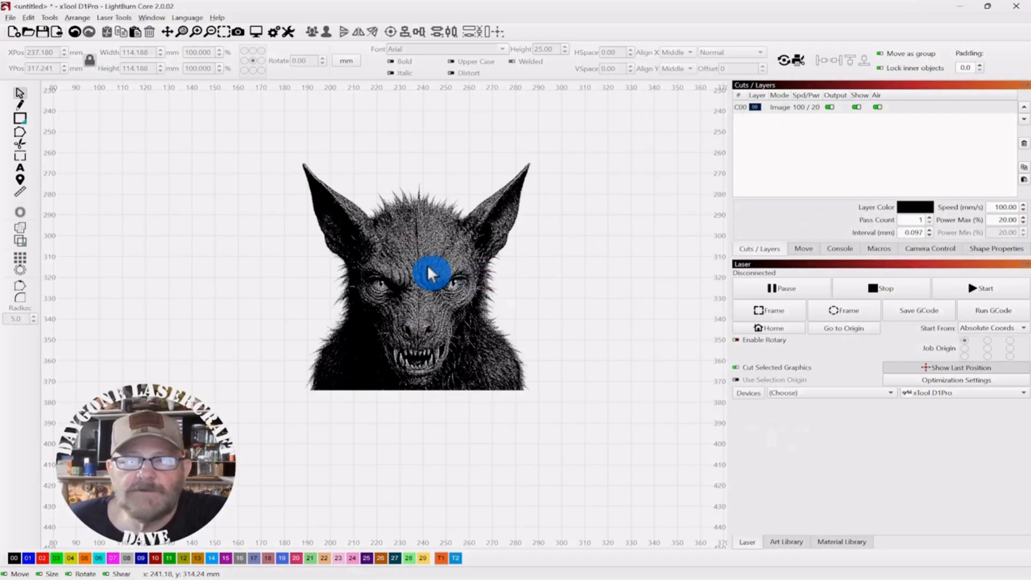
{"action": "right_click", "coordinate": [430, 273]}
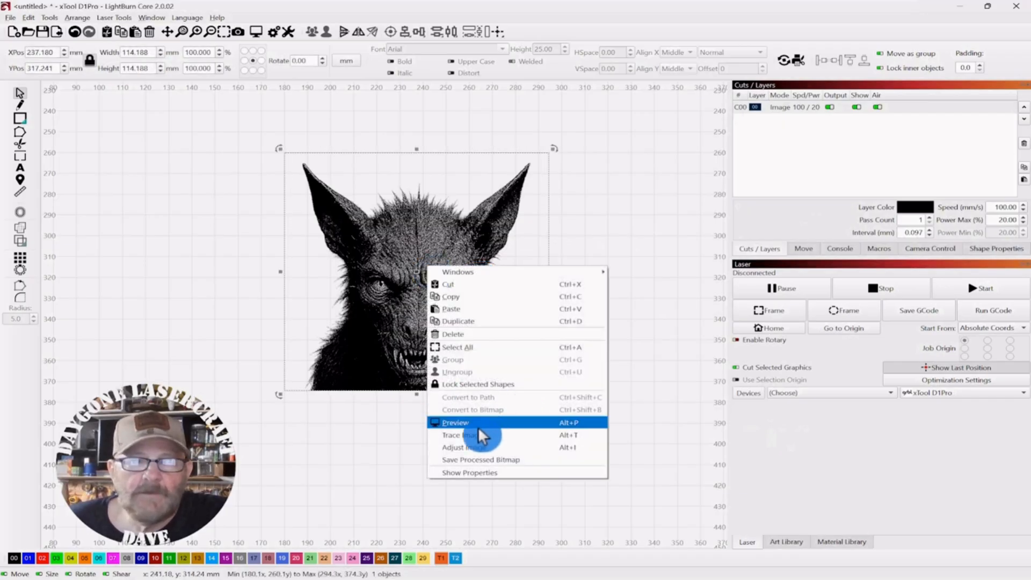
{"action": "left_click", "coordinate": [460, 448]}
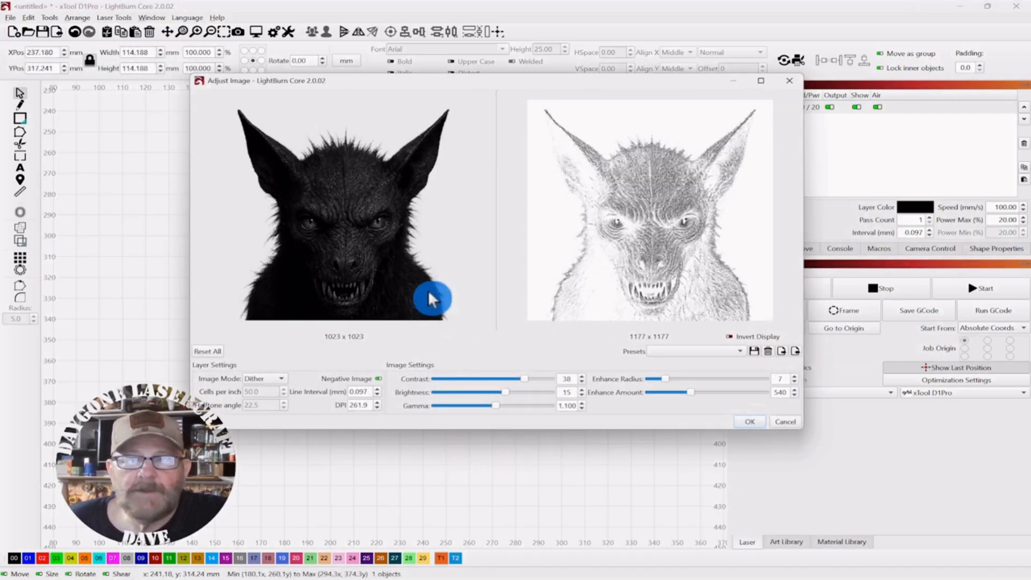
{"action": "mouse_move", "coordinate": [493, 310]}
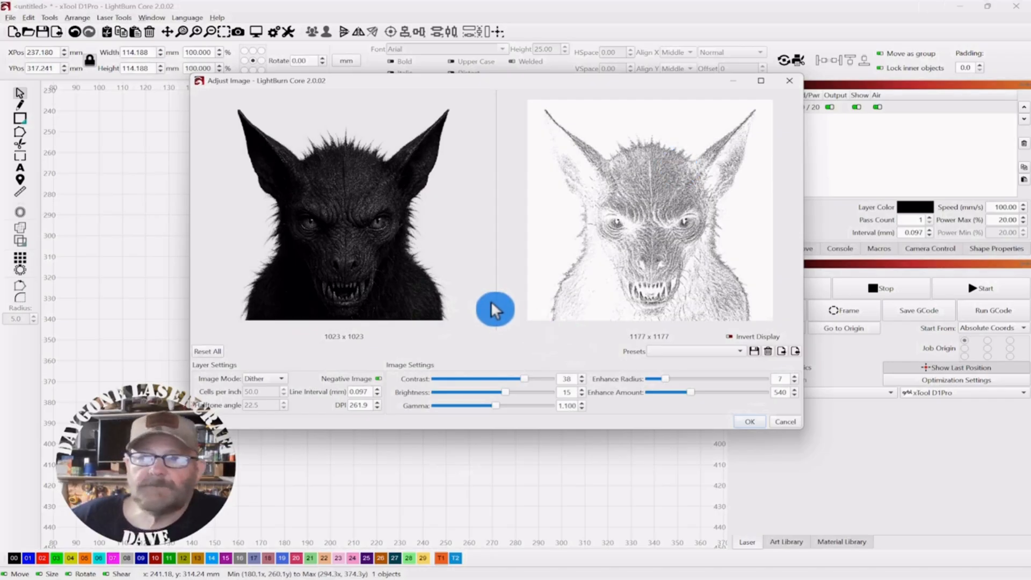
{"action": "mouse_move", "coordinate": [498, 418]}
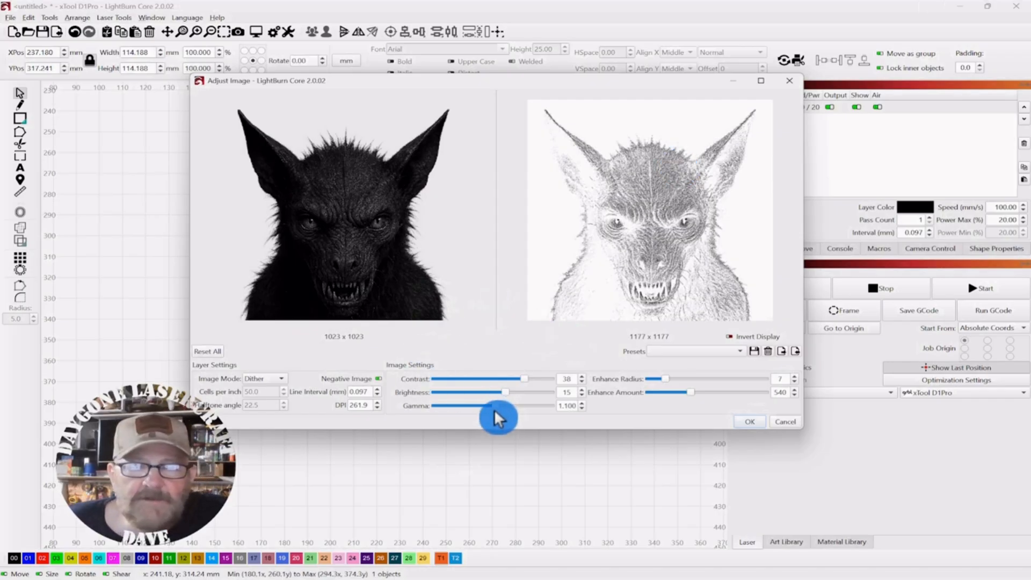
{"action": "mouse_move", "coordinate": [605, 209]}
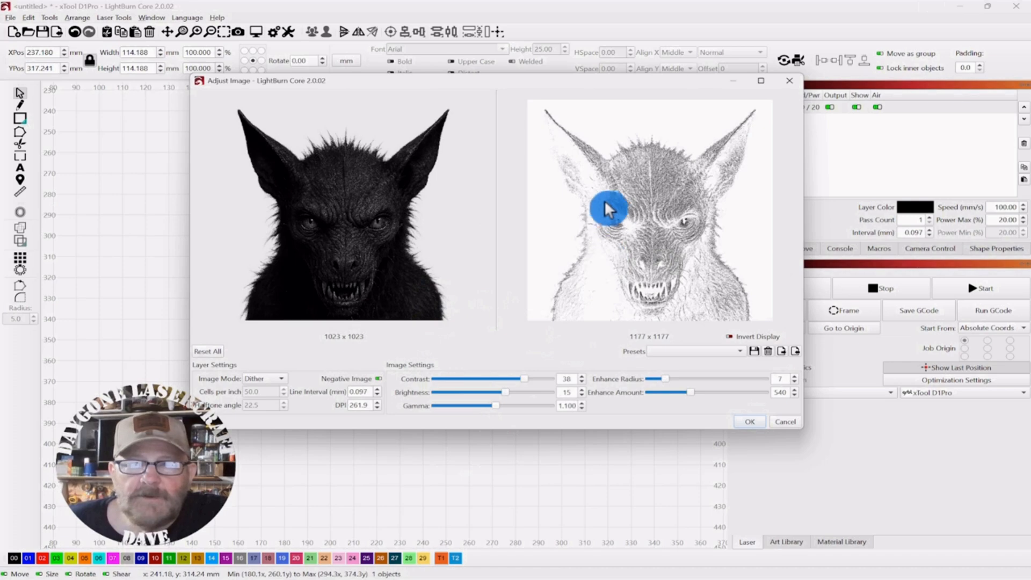
{"action": "mouse_move", "coordinate": [605, 184]}
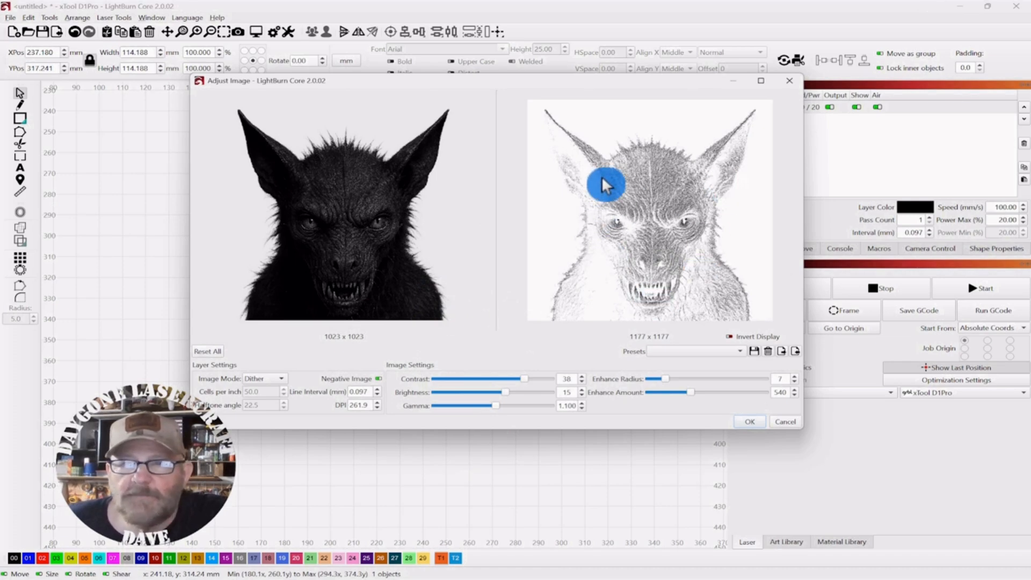
{"action": "mouse_move", "coordinate": [549, 125]}
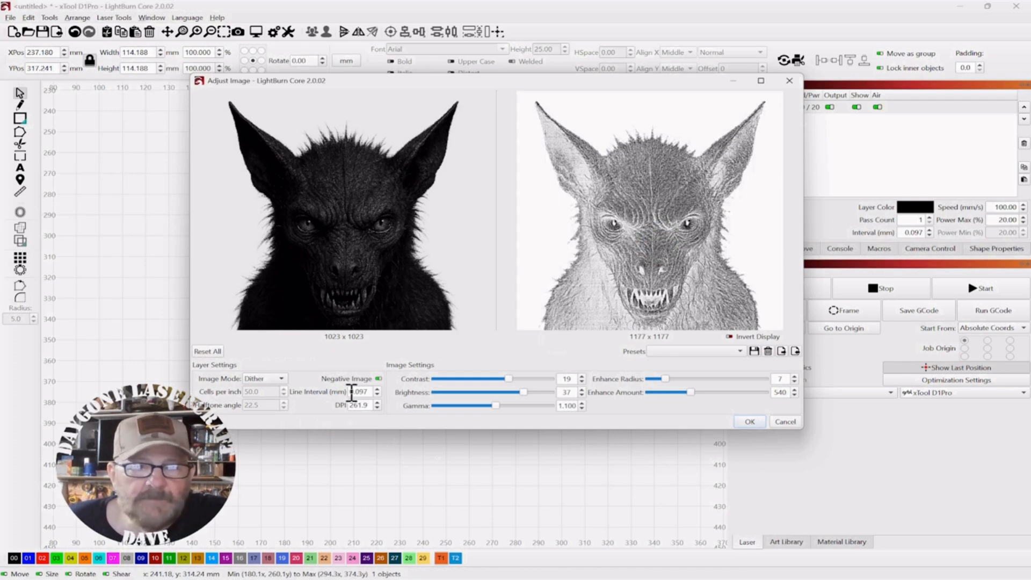
Step: Replace the Line Interval with 0.100 mm, giving 254 DPI
{"action": "triple_click", "coordinate": [361, 392]}
{"action": "type", "text": "0.100"}
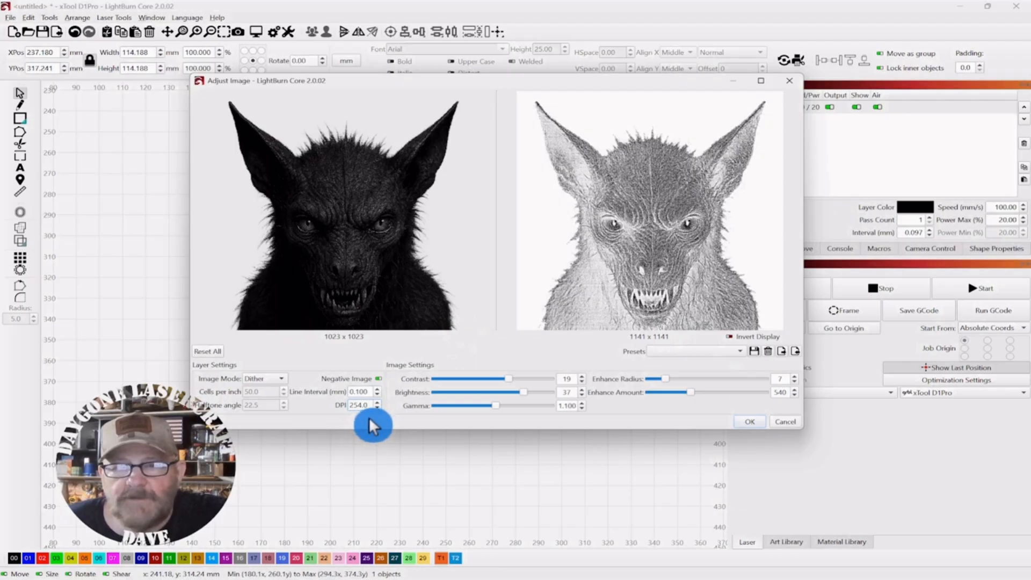
{"action": "mouse_move", "coordinate": [383, 421]}
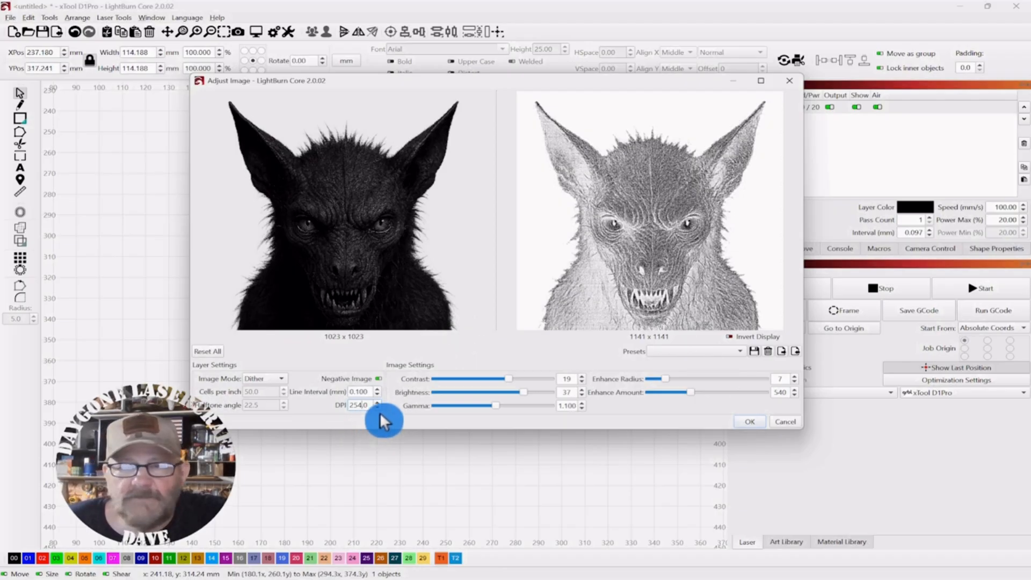
{"action": "mouse_move", "coordinate": [667, 252]}
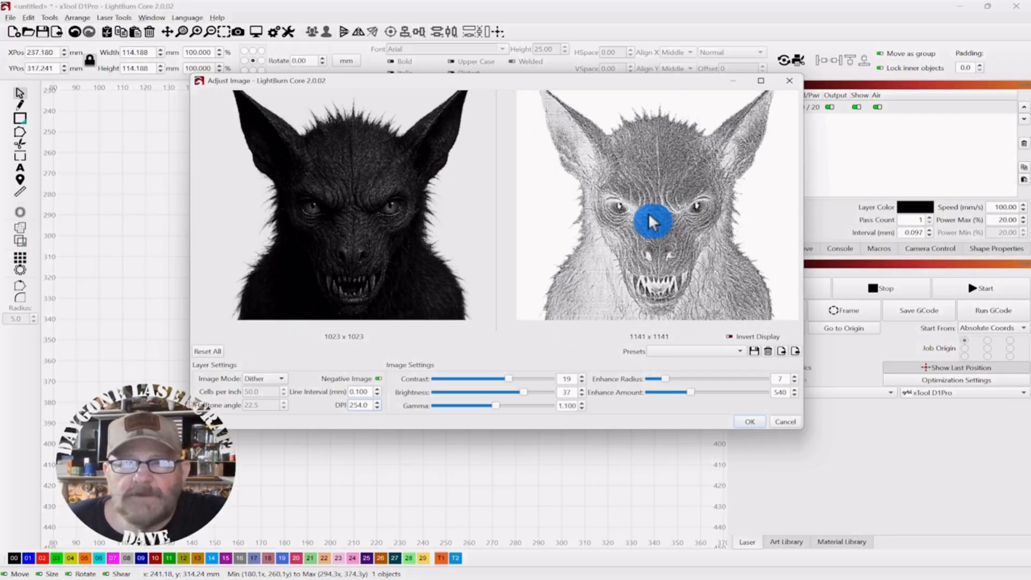
{"action": "mouse_move", "coordinate": [539, 299]}
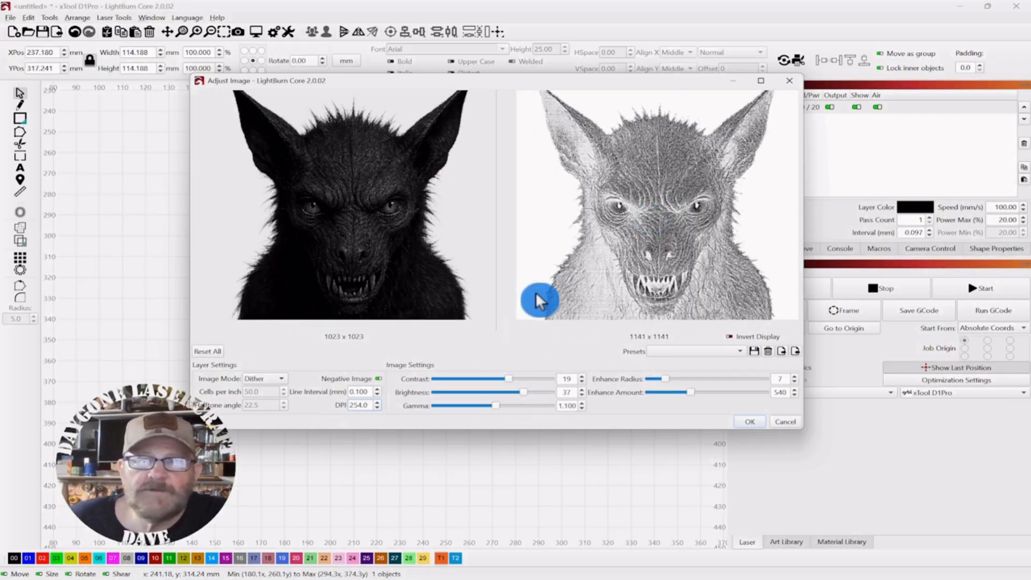
{"action": "mouse_move", "coordinate": [632, 247]}
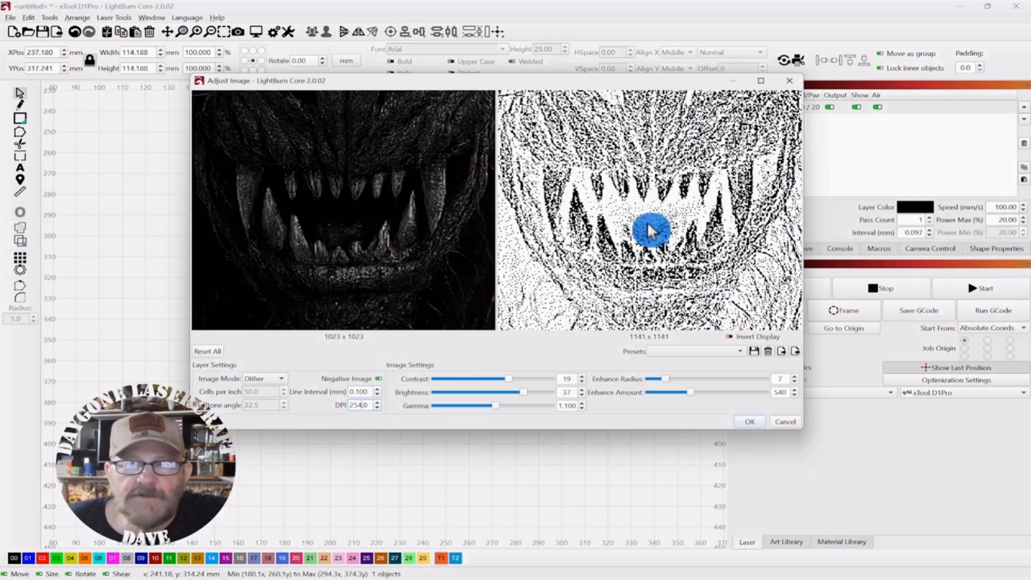
{"action": "mouse_move", "coordinate": [301, 380]}
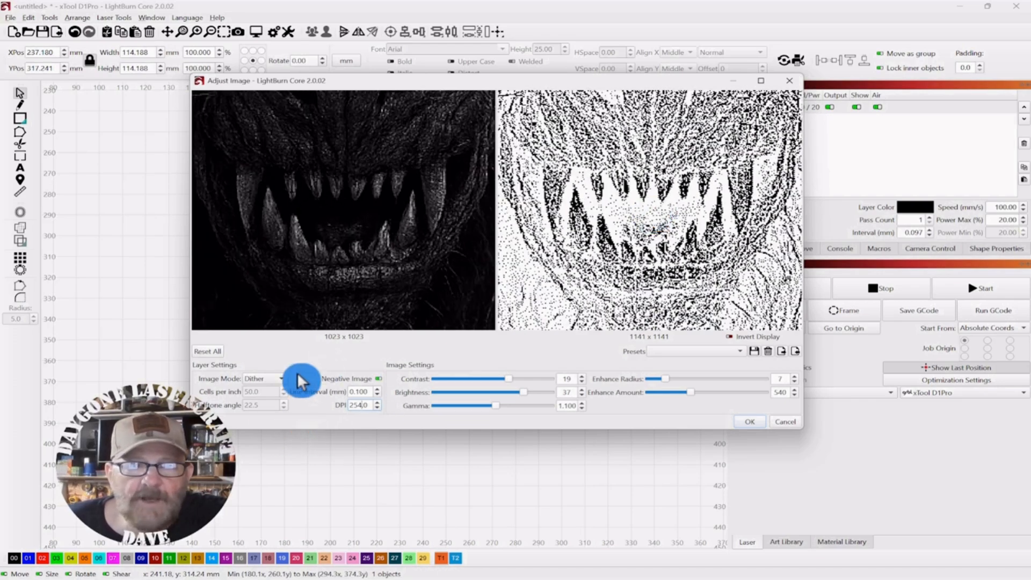
Step: Try Stucki and Jarvis image modes, return to Dither, and apply the settings
{"action": "left_click", "coordinate": [262, 379]}
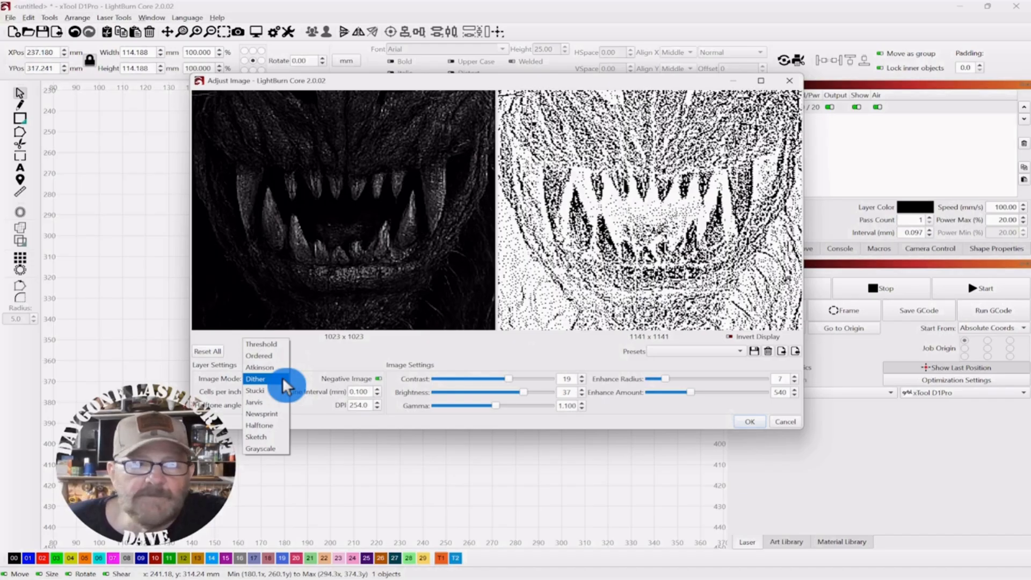
{"action": "left_click", "coordinate": [256, 392]}
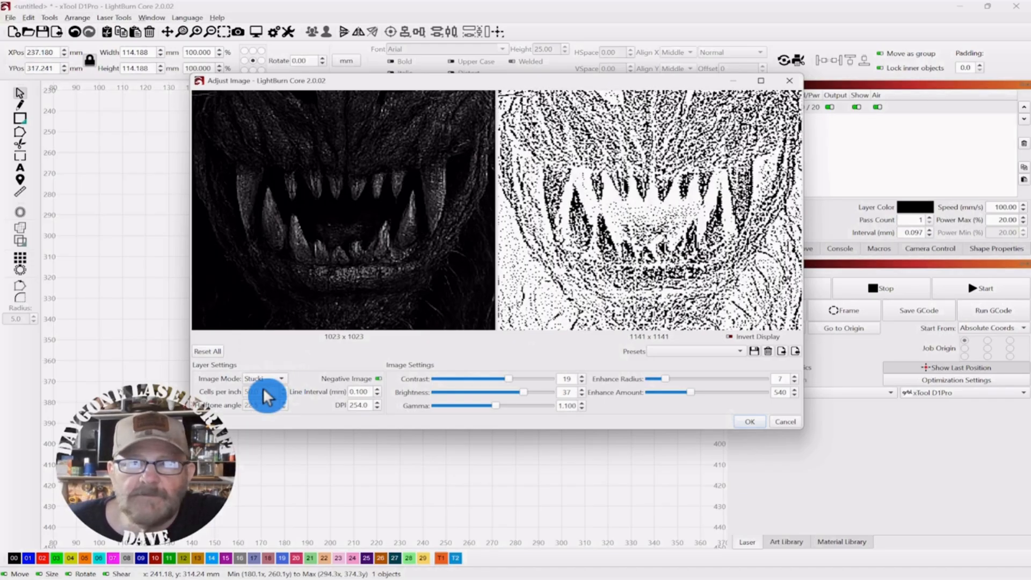
{"action": "left_click", "coordinate": [263, 379]}
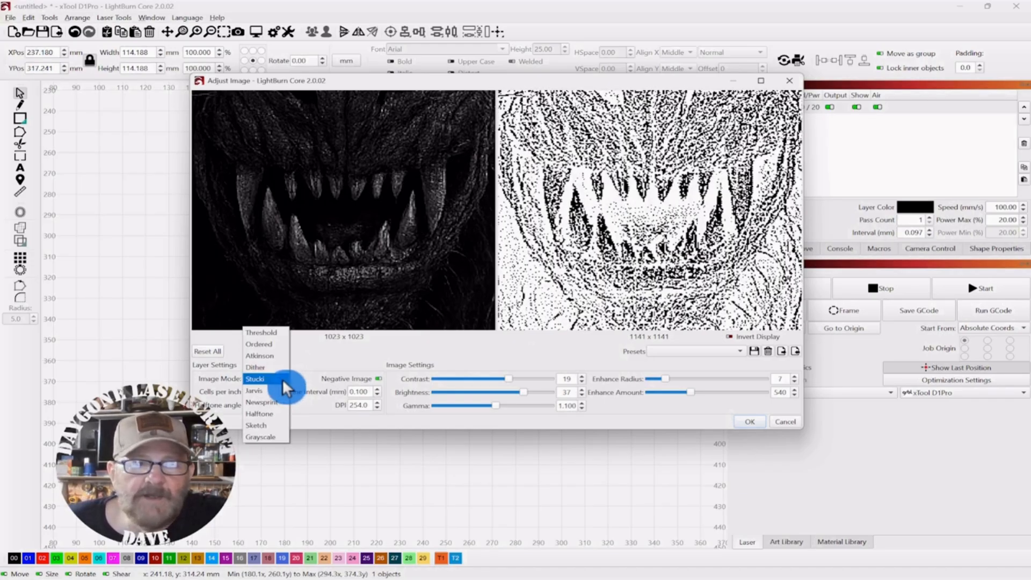
{"action": "left_click", "coordinate": [254, 390]}
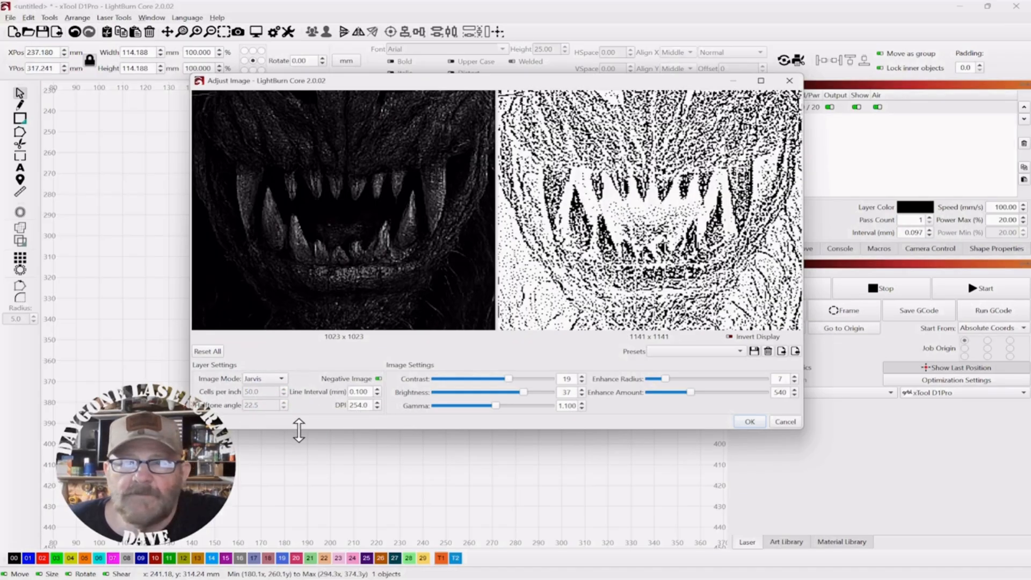
{"action": "left_click", "coordinate": [265, 378]}
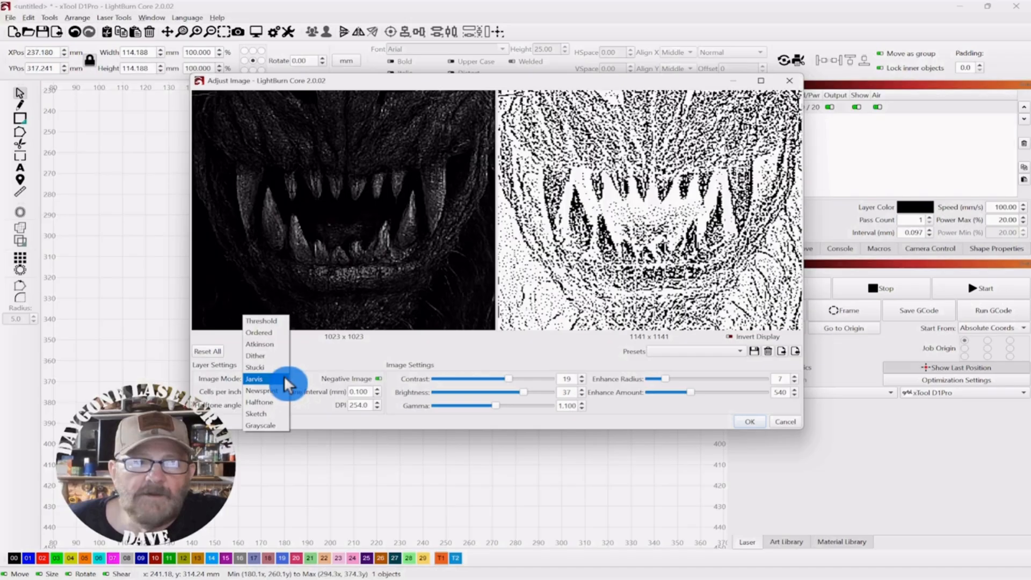
{"action": "left_click", "coordinate": [255, 355]}
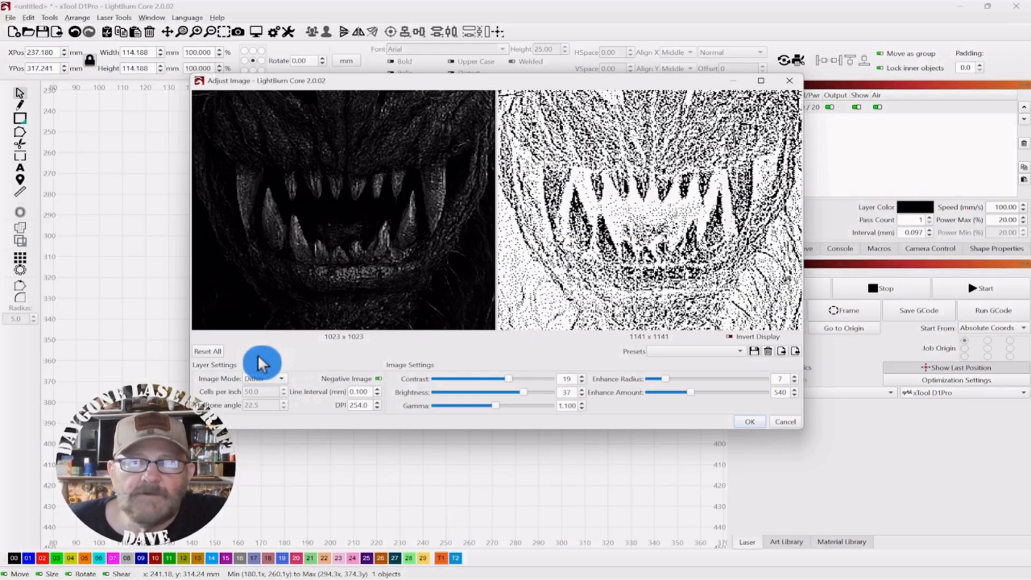
{"action": "mouse_move", "coordinate": [601, 246]}
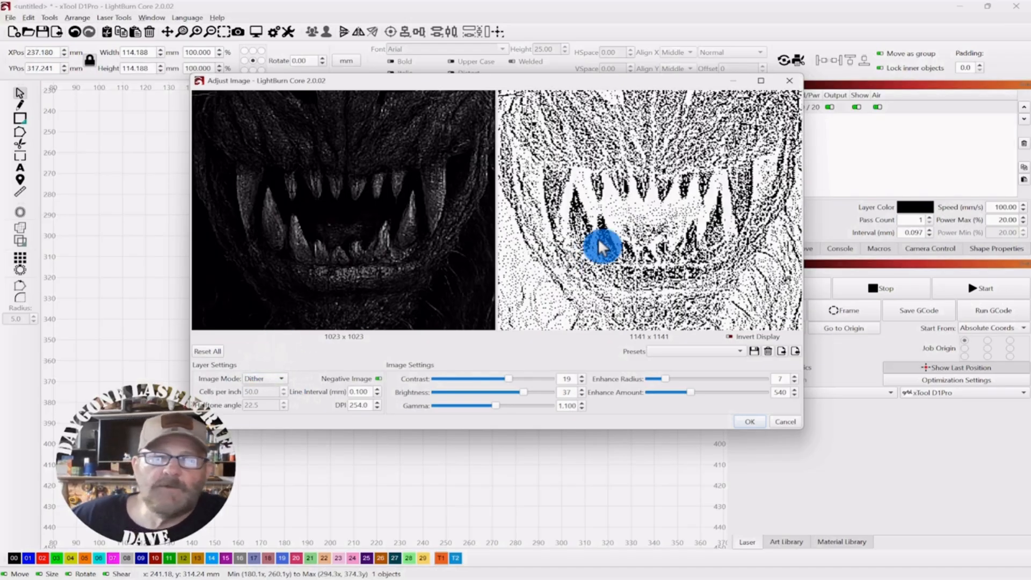
{"action": "mouse_move", "coordinate": [663, 232]}
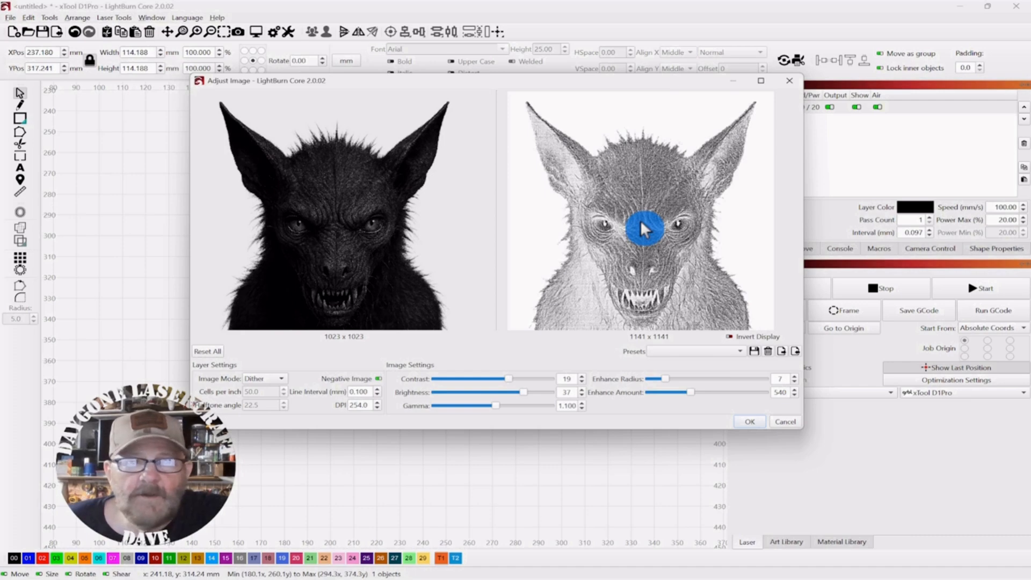
{"action": "mouse_move", "coordinate": [654, 237]}
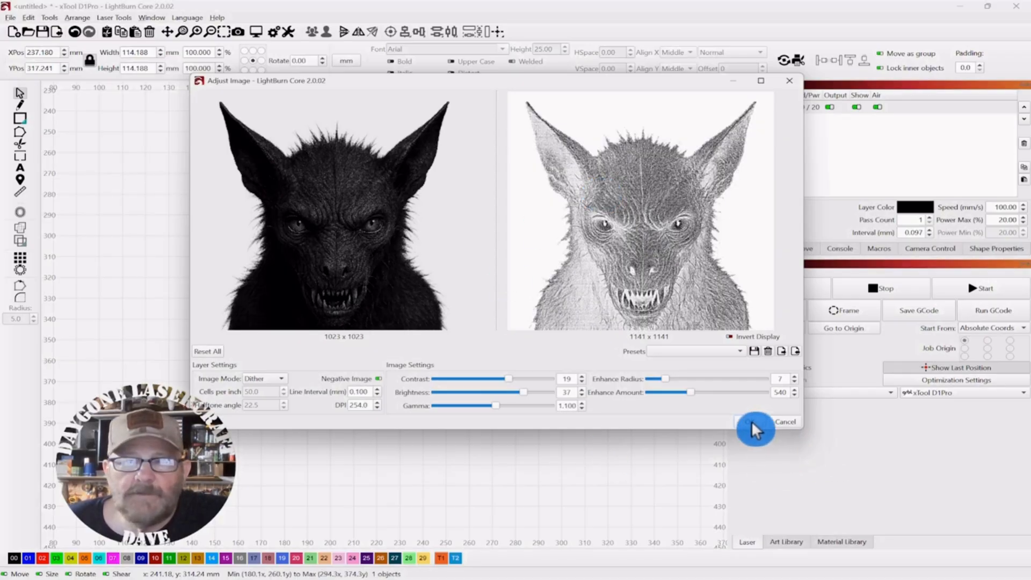
{"action": "left_click", "coordinate": [754, 430]}
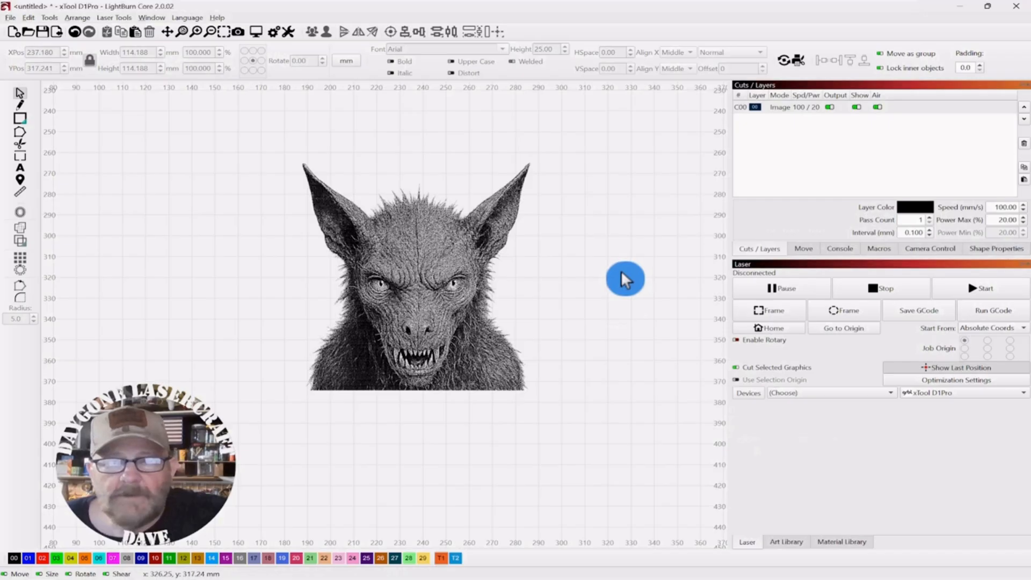
{"action": "mouse_move", "coordinate": [600, 186]}
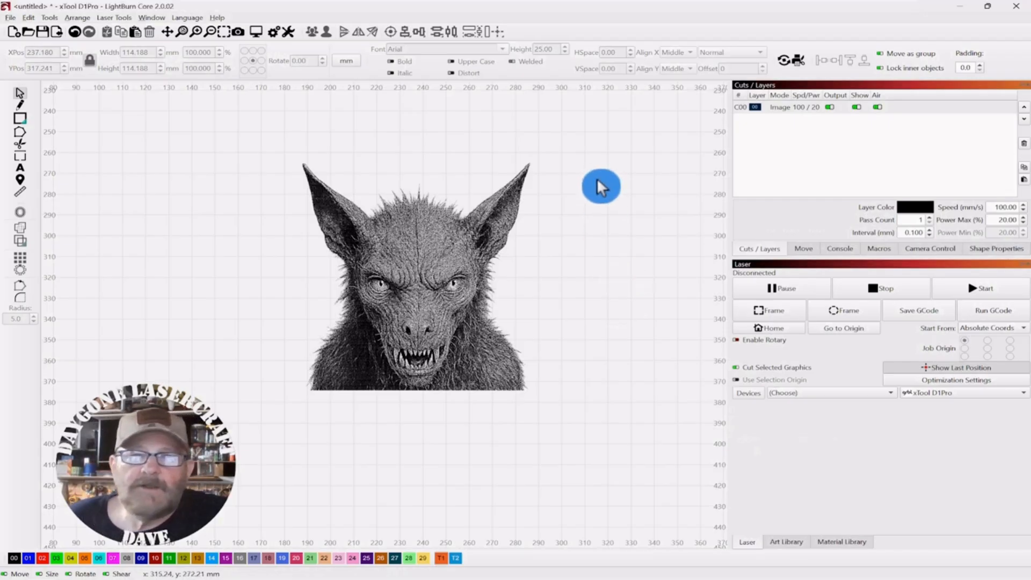
{"action": "mouse_move", "coordinate": [593, 184]}
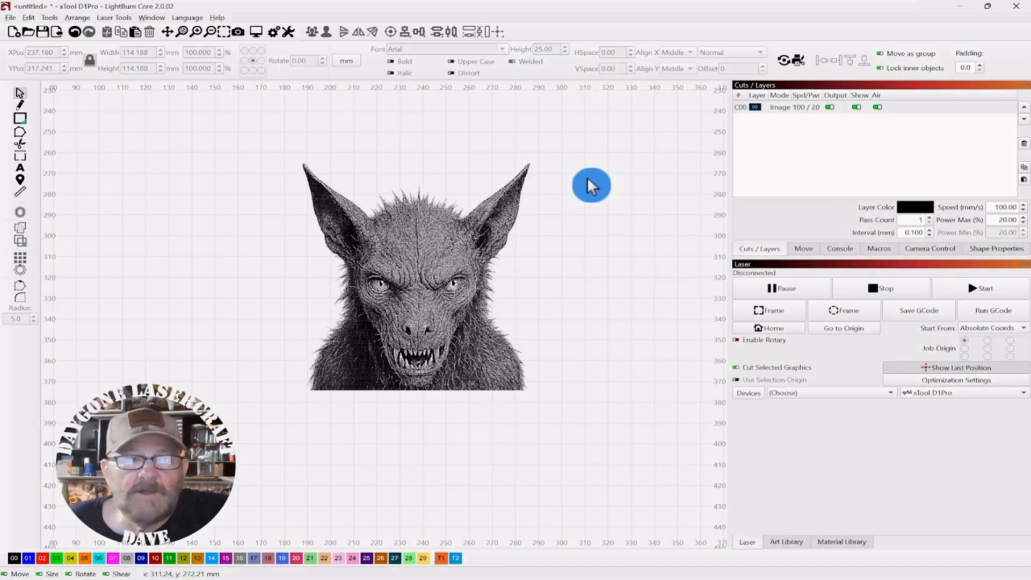
{"action": "mouse_move", "coordinate": [187, 186]}
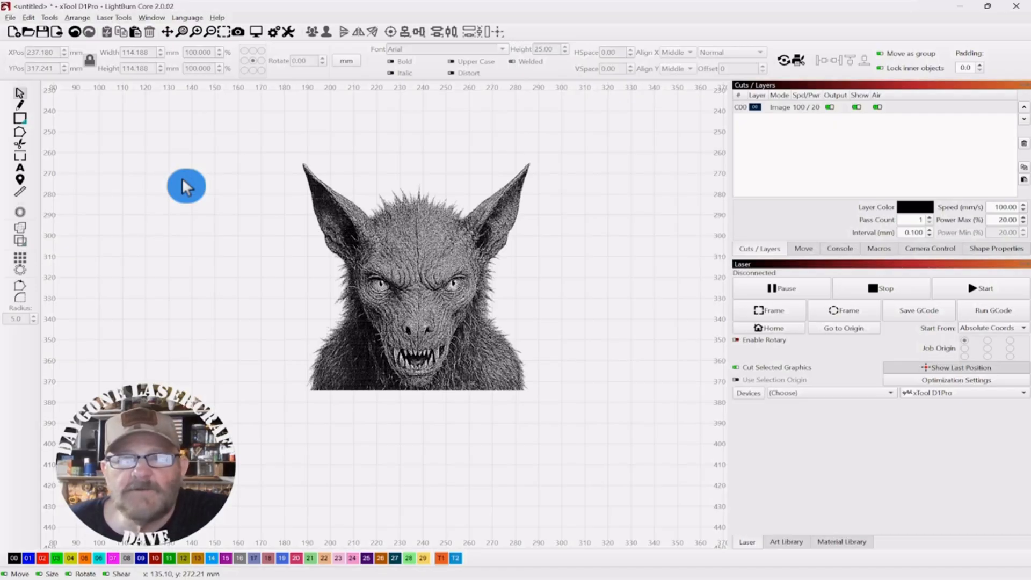
{"action": "mouse_move", "coordinate": [191, 179]}
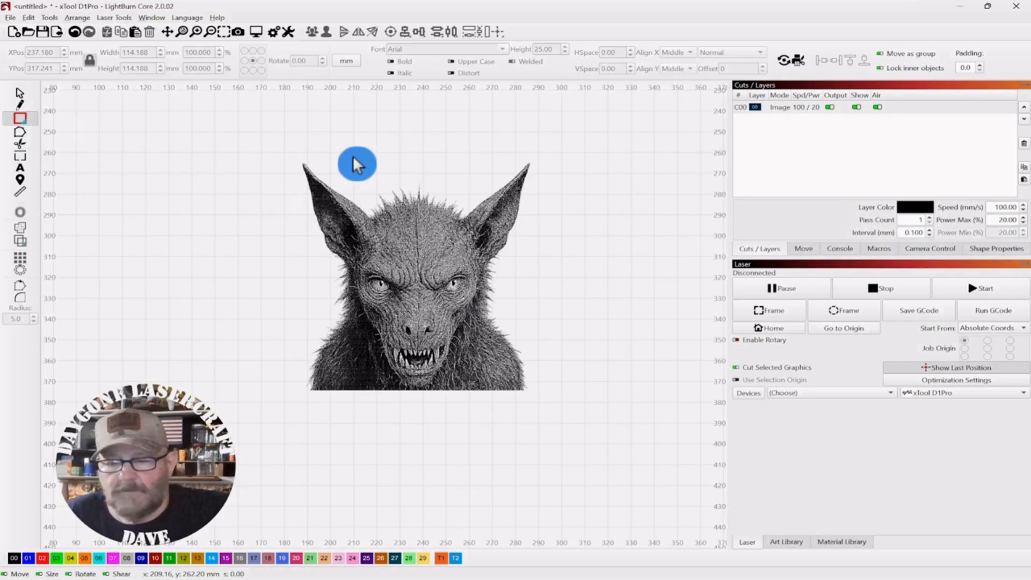
{"action": "mouse_move", "coordinate": [285, 150]}
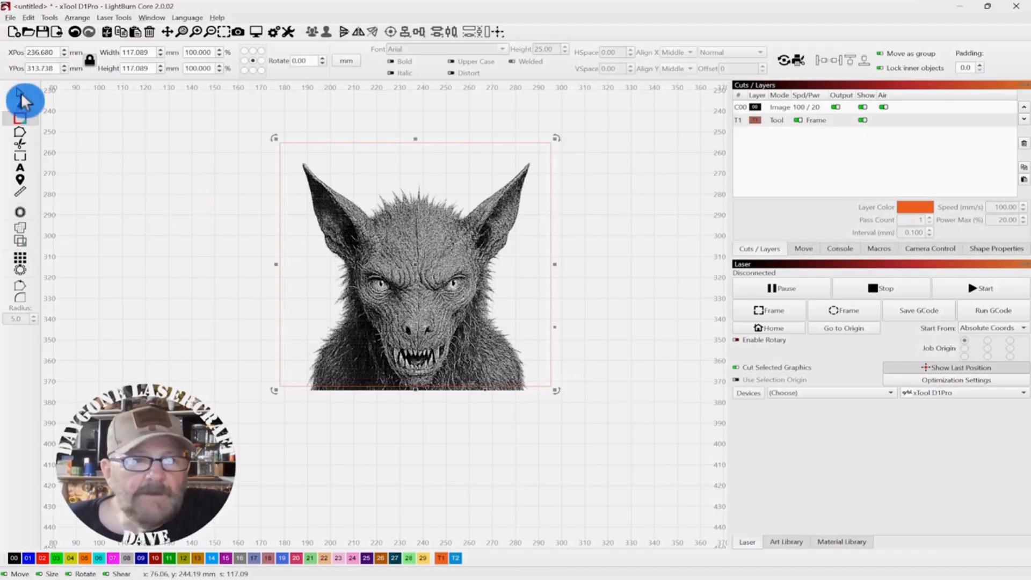
{"action": "mouse_move", "coordinate": [123, 160]}
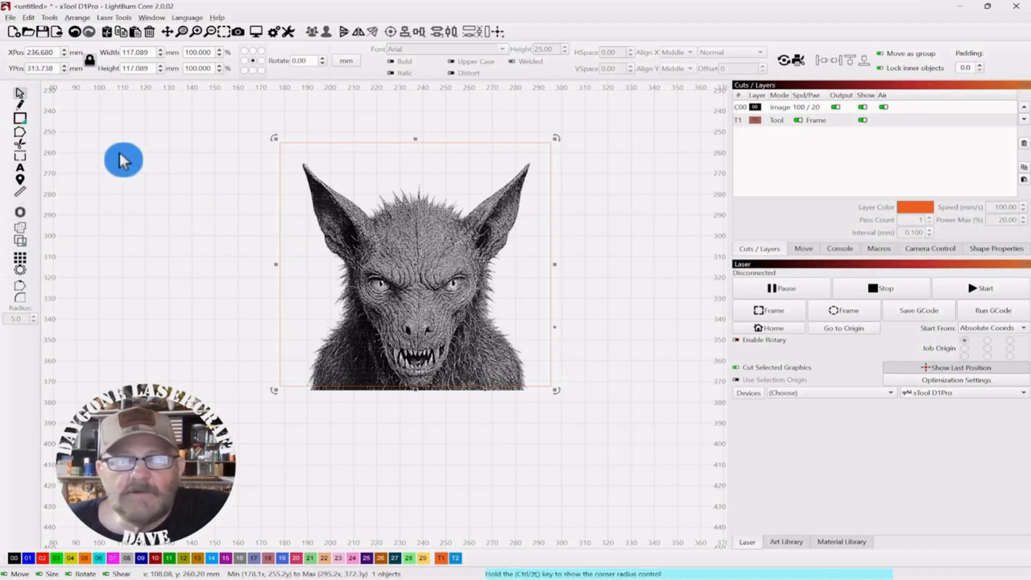
{"action": "mouse_move", "coordinate": [99, 79]}
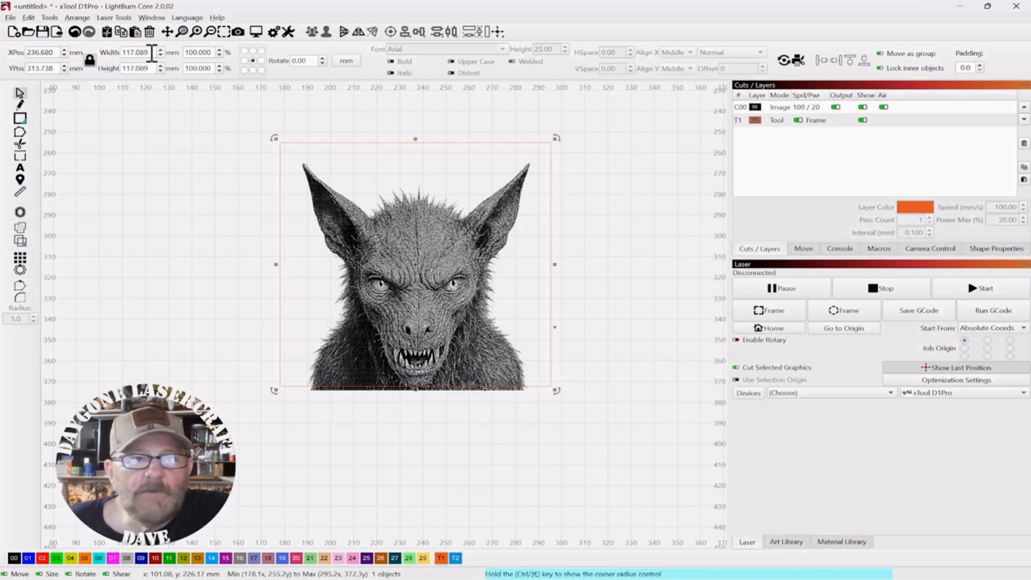
Step: Resize the square frame to 114.5 mm and centre it over the photo
{"action": "triple_click", "coordinate": [135, 52]}
{"action": "type", "text": "114.500"}
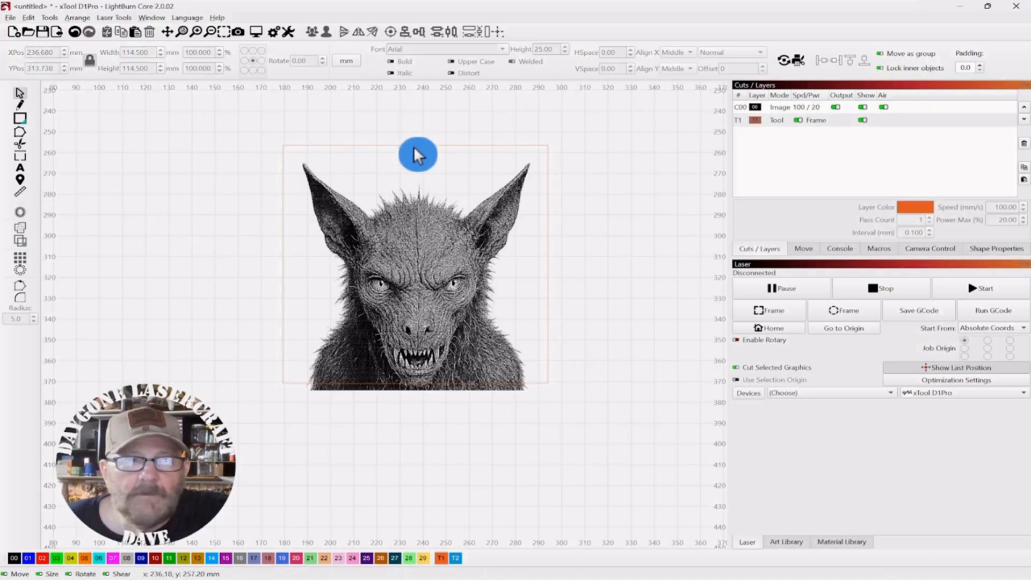
{"action": "left_click", "coordinate": [417, 155]}
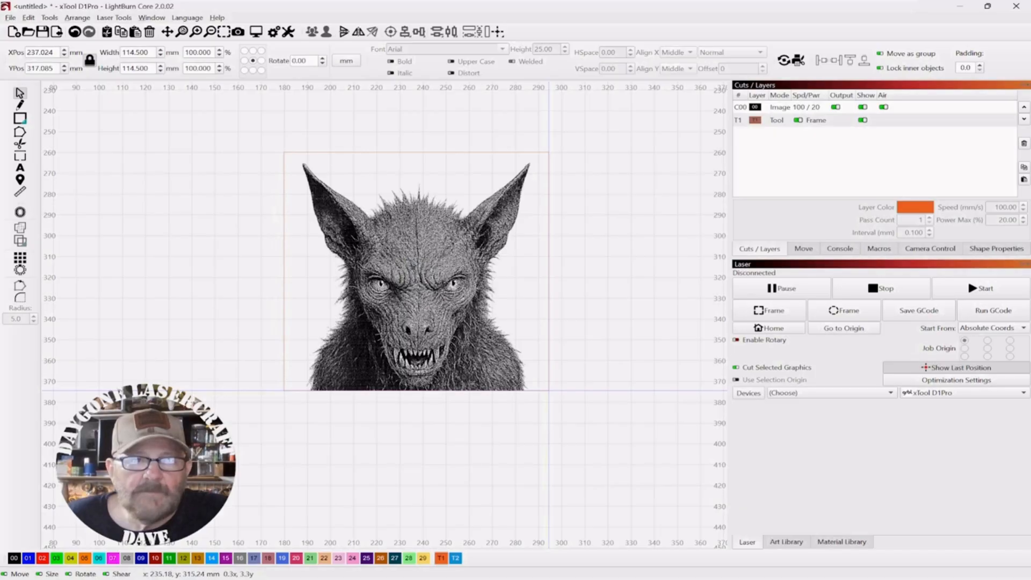
{"action": "left_click", "coordinate": [414, 270]}
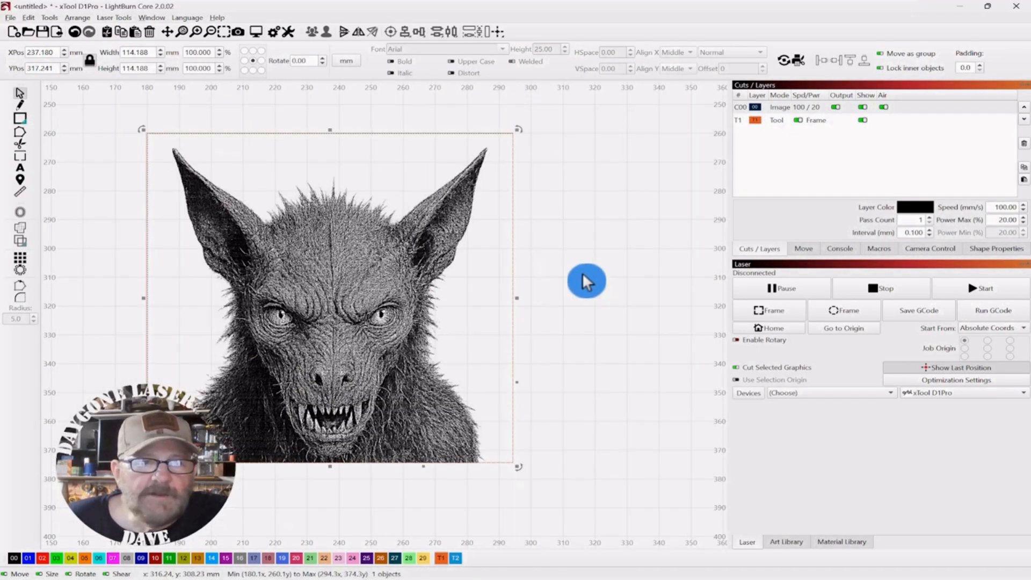
{"action": "mouse_move", "coordinate": [703, 266]}
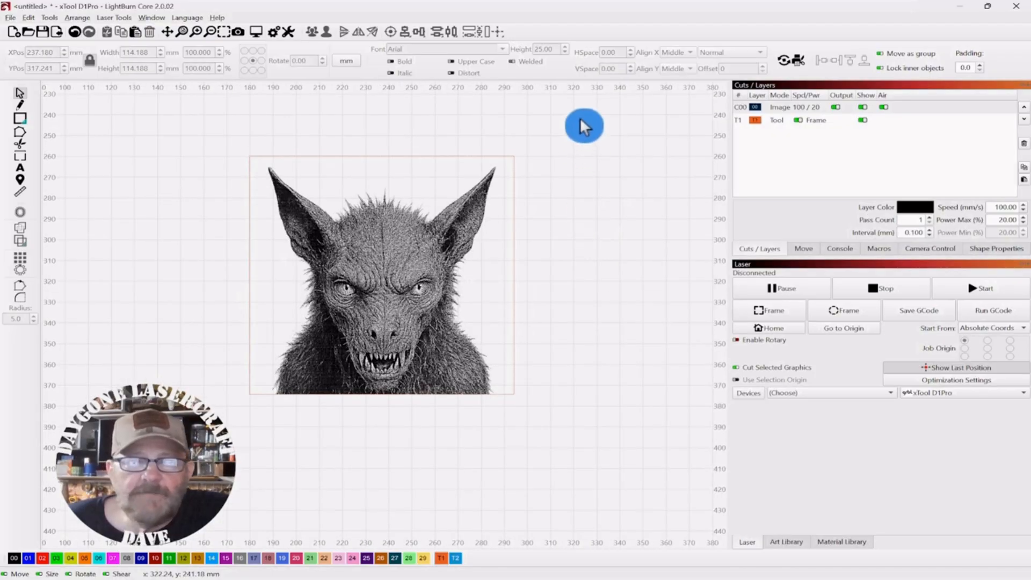
{"action": "left_click", "coordinate": [389, 345]}
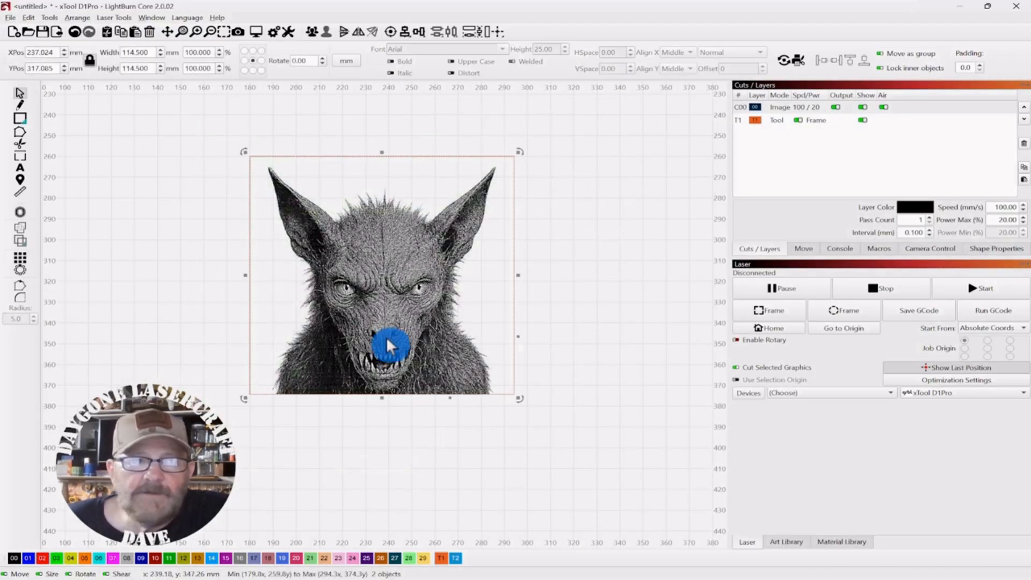
{"action": "right_click", "coordinate": [388, 345]}
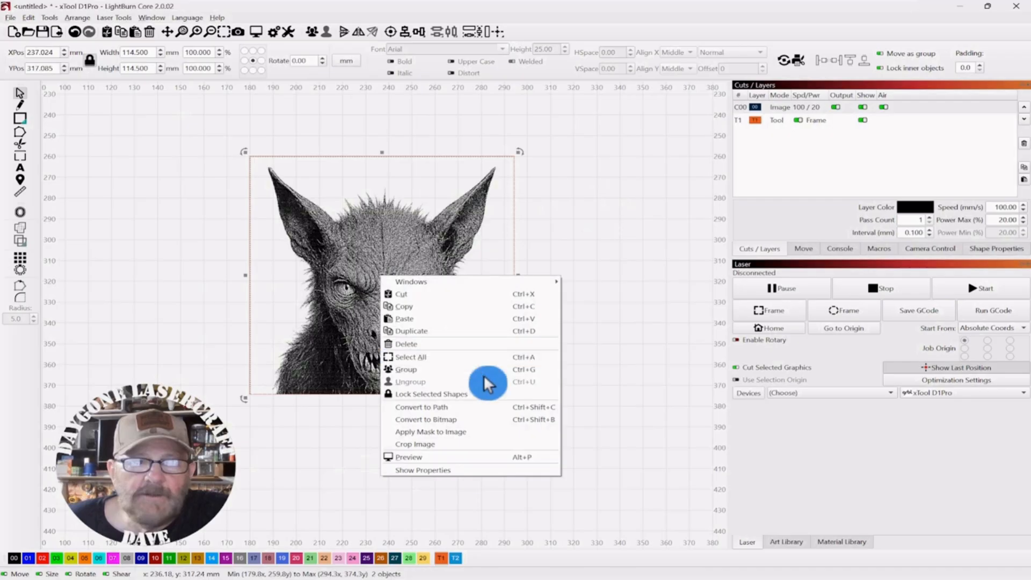
{"action": "mouse_move", "coordinate": [441, 457]}
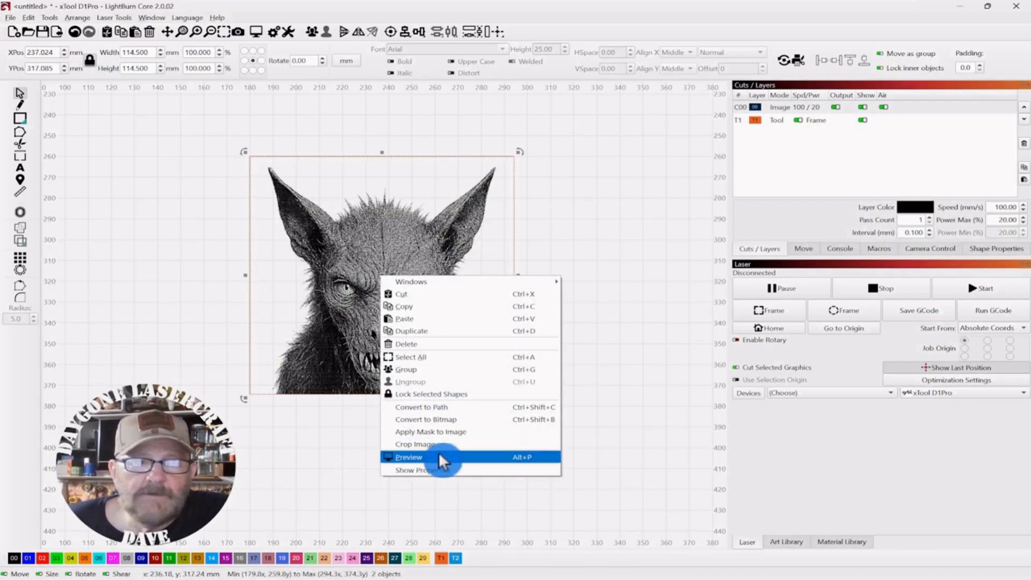
{"action": "mouse_move", "coordinate": [609, 213]}
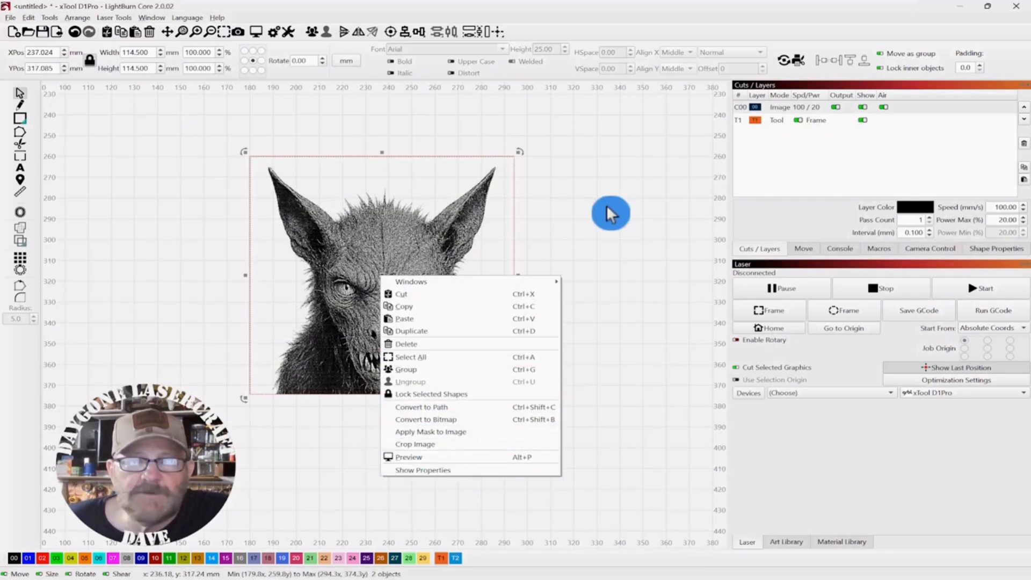
{"action": "left_click", "coordinate": [391, 285]}
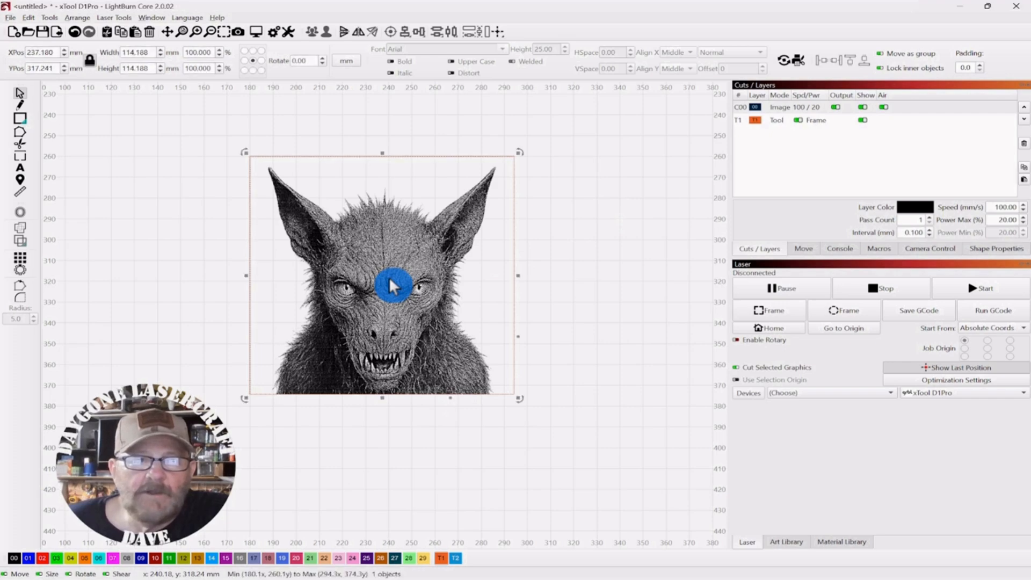
{"action": "right_click", "coordinate": [393, 286]}
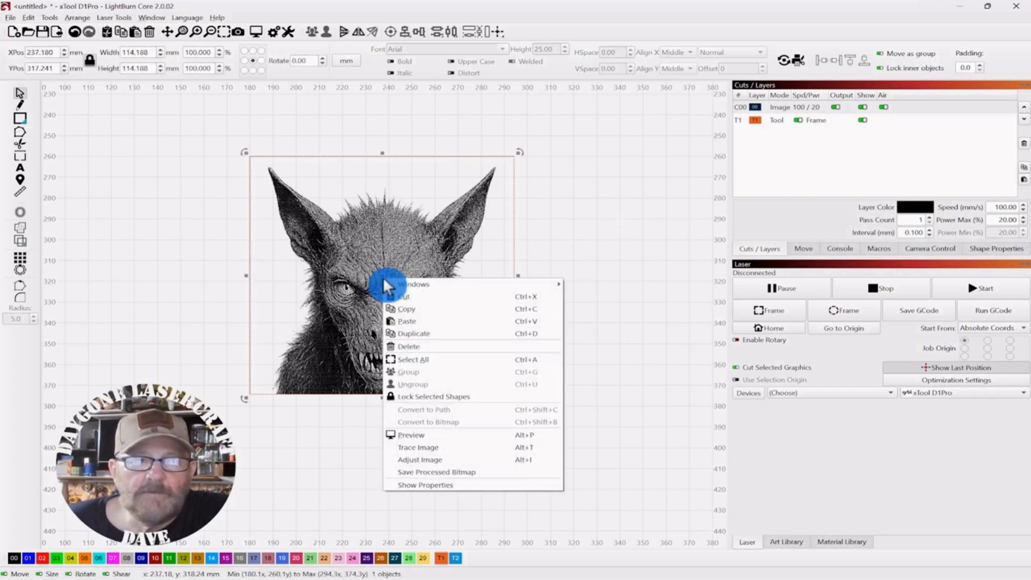
{"action": "mouse_move", "coordinate": [454, 460]}
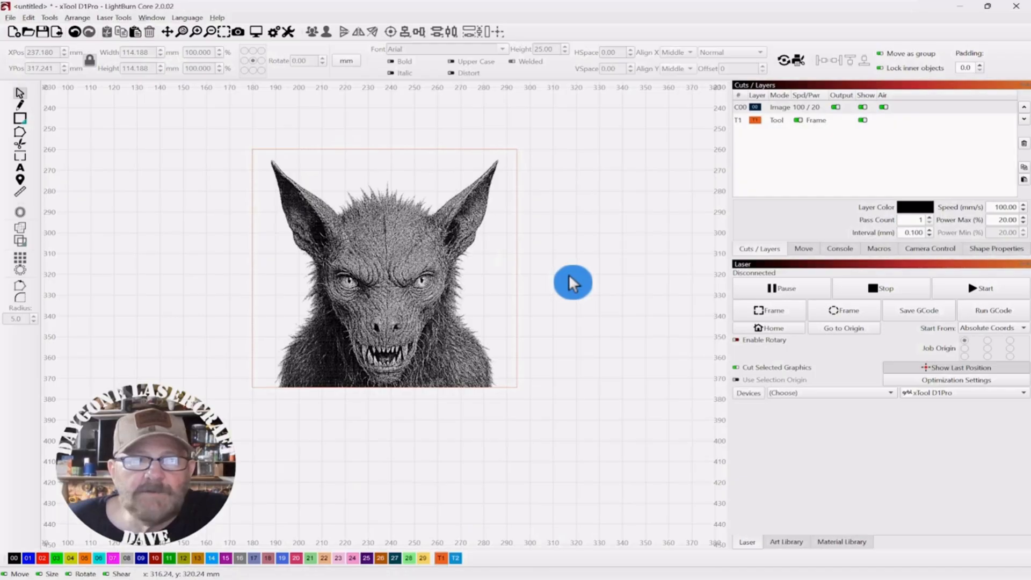
Step: Rotate the photo 90° so the ears point left, then select the frame
{"action": "left_click", "coordinate": [383, 269]}
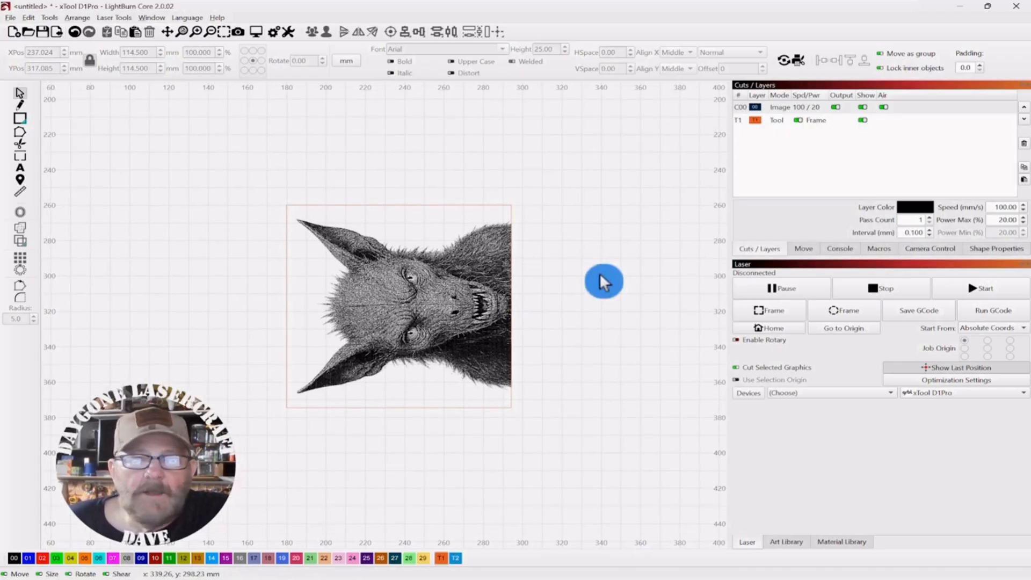
{"action": "mouse_move", "coordinate": [423, 202]}
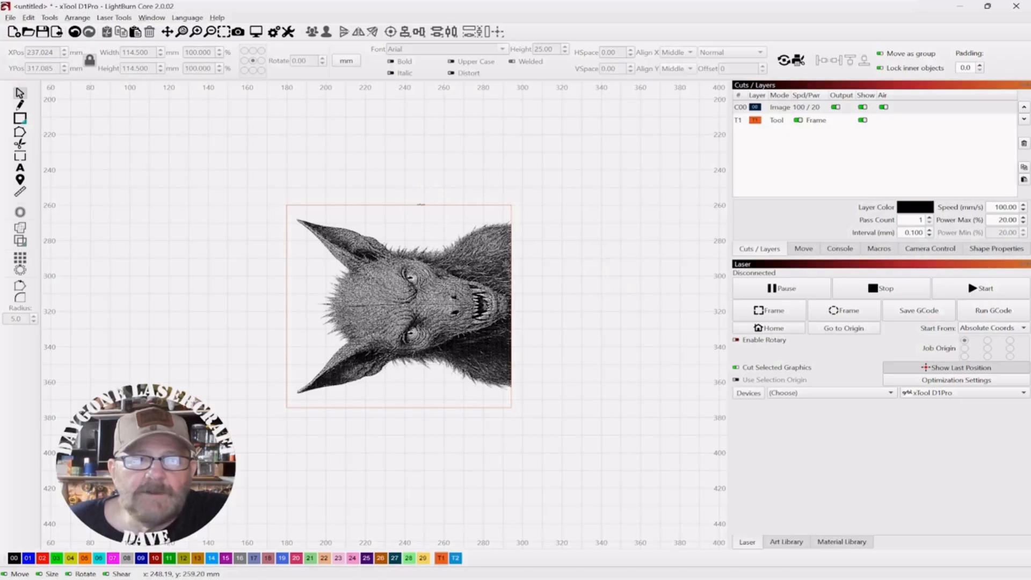
{"action": "left_click", "coordinate": [398, 306]}
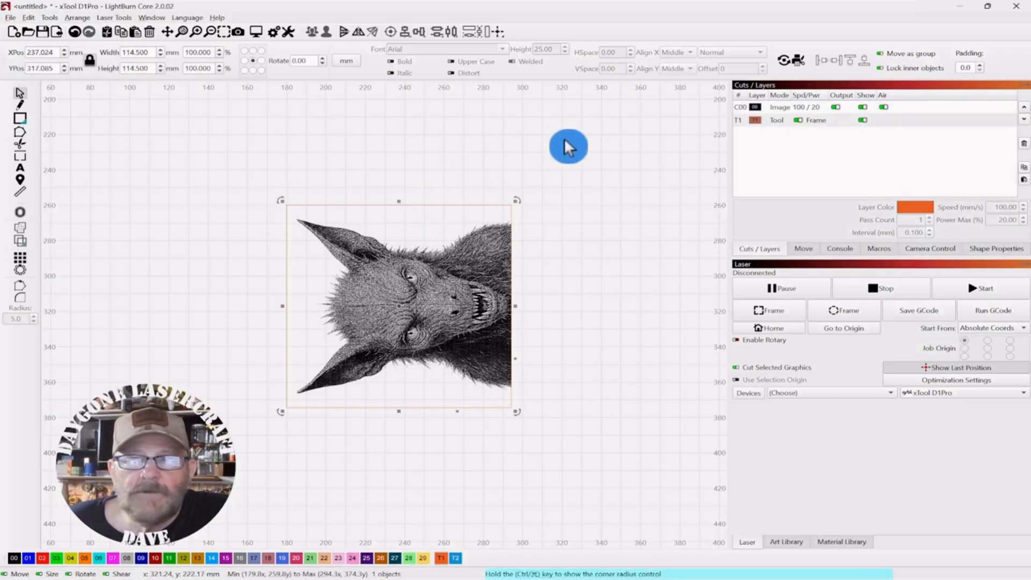
Step: Put the frame on the black 00 cut layer and disable the photo's output
{"action": "left_click", "coordinate": [14, 557]}
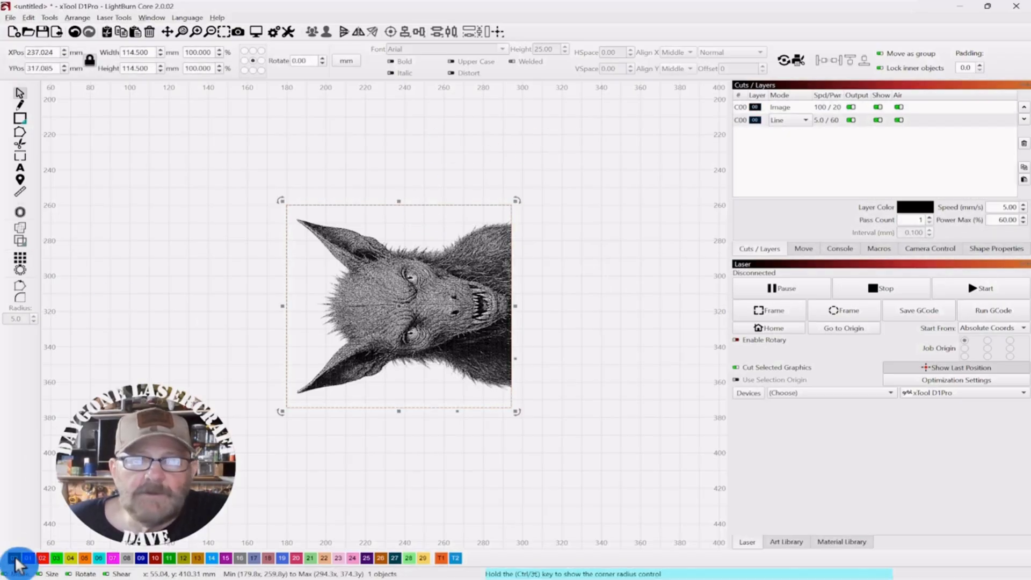
{"action": "left_click", "coordinate": [557, 137]}
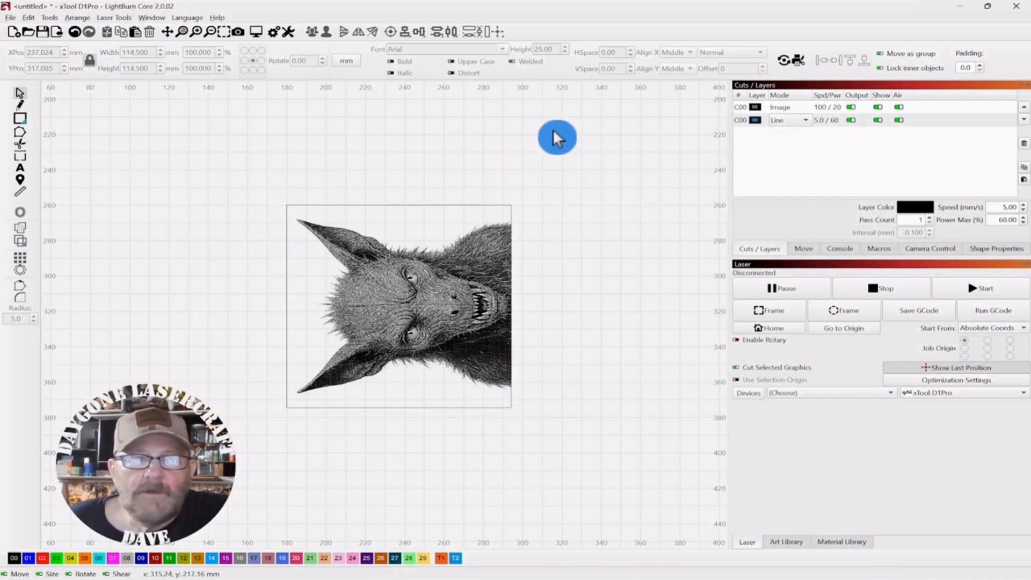
{"action": "mouse_move", "coordinate": [846, 154]}
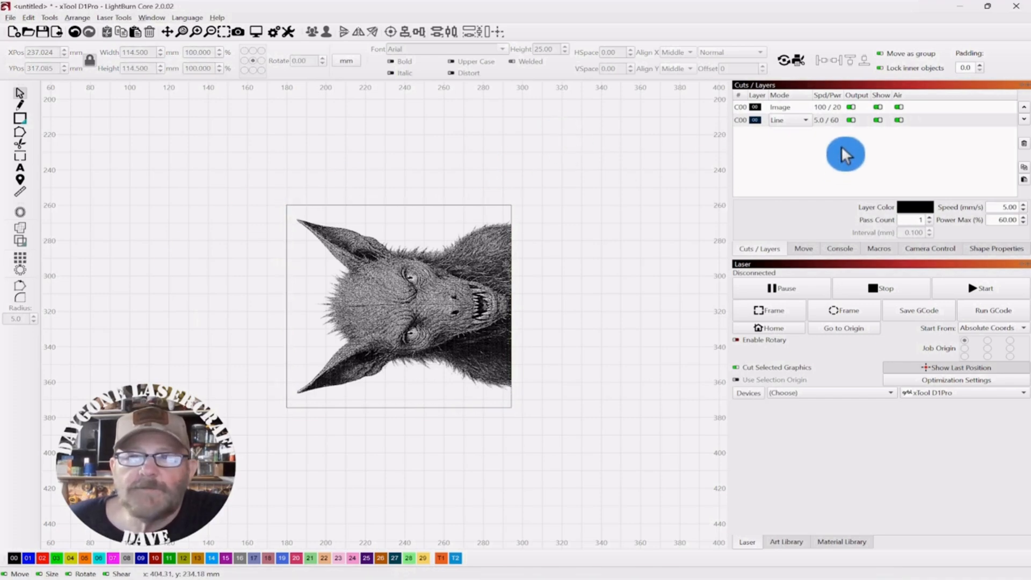
{"action": "left_click", "coordinate": [851, 106]}
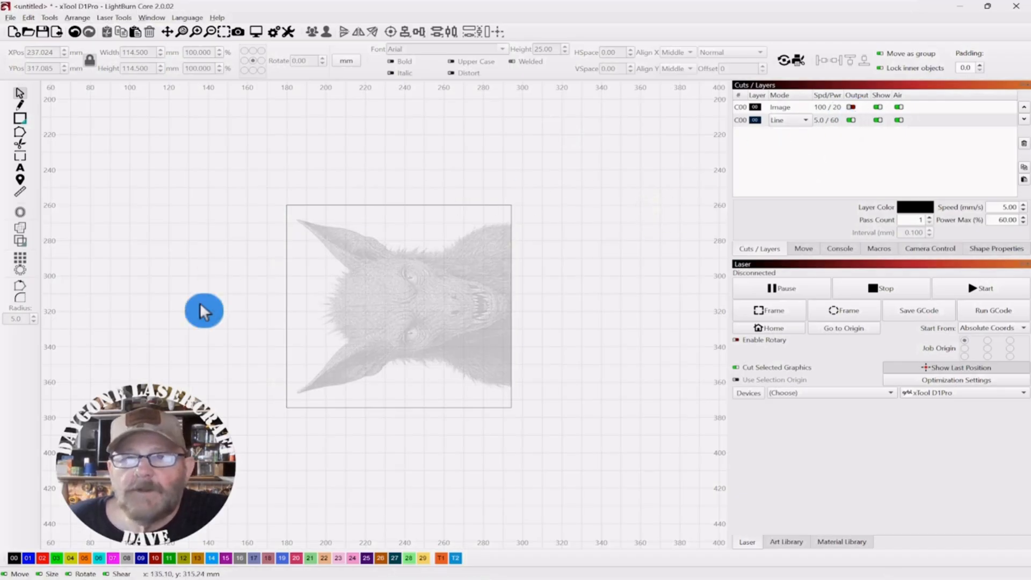
{"action": "mouse_move", "coordinate": [645, 218]}
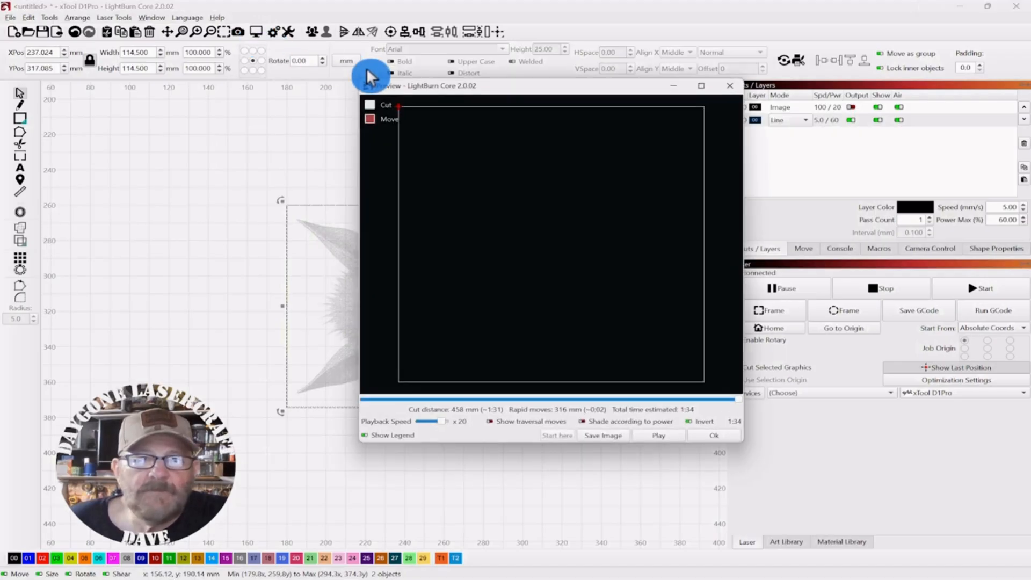
Step: Close the frame-only preview and preview the photo engraving alone, estimated 16:19
{"action": "left_click", "coordinate": [714, 436]}
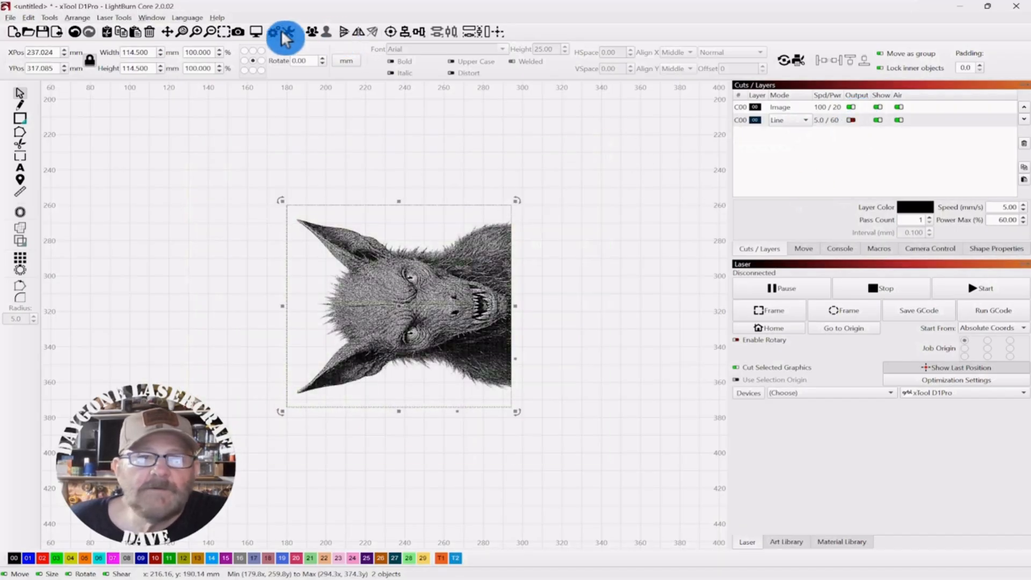
{"action": "left_click", "coordinate": [284, 32]}
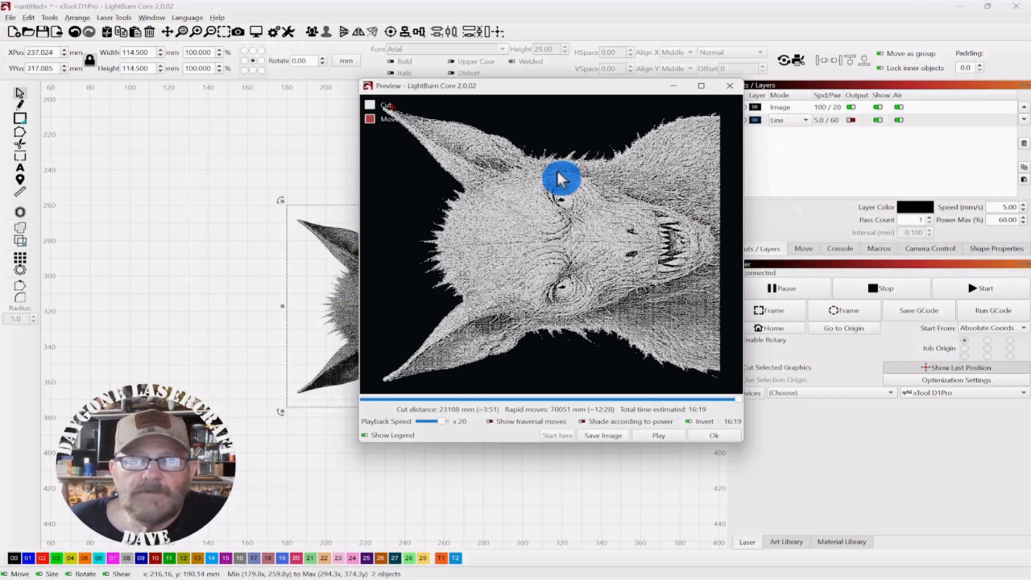
{"action": "mouse_move", "coordinate": [622, 493]}
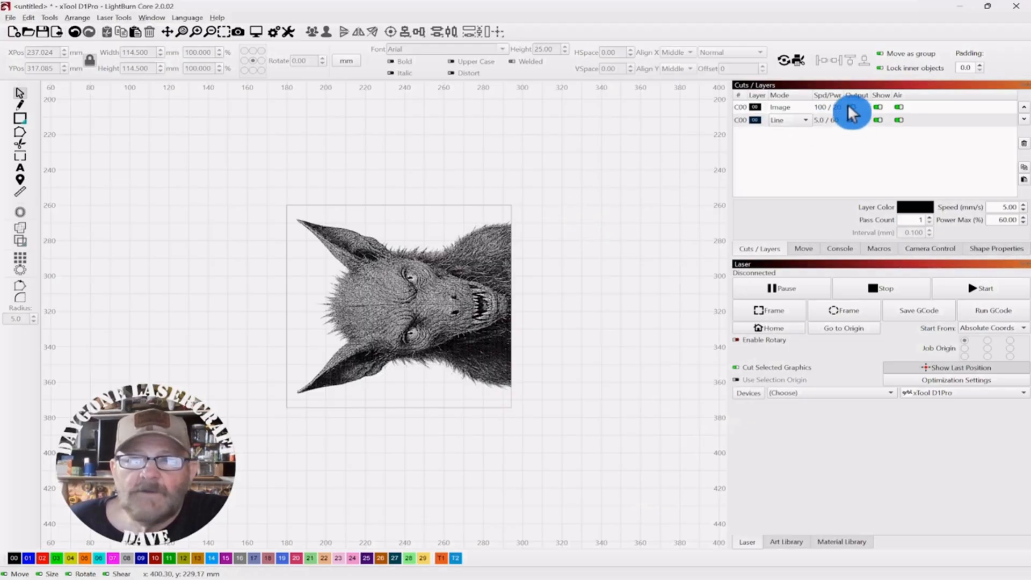
Step: Disable the photo's output in Cuts/Layers, leaving only the frame cut
{"action": "left_click", "coordinate": [850, 106]}
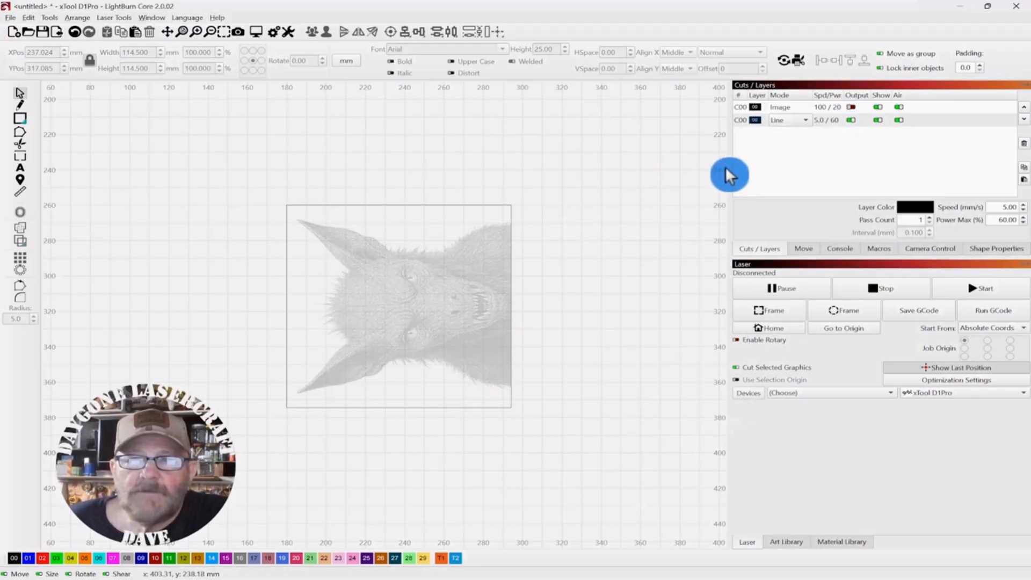
{"action": "mouse_move", "coordinate": [650, 146]}
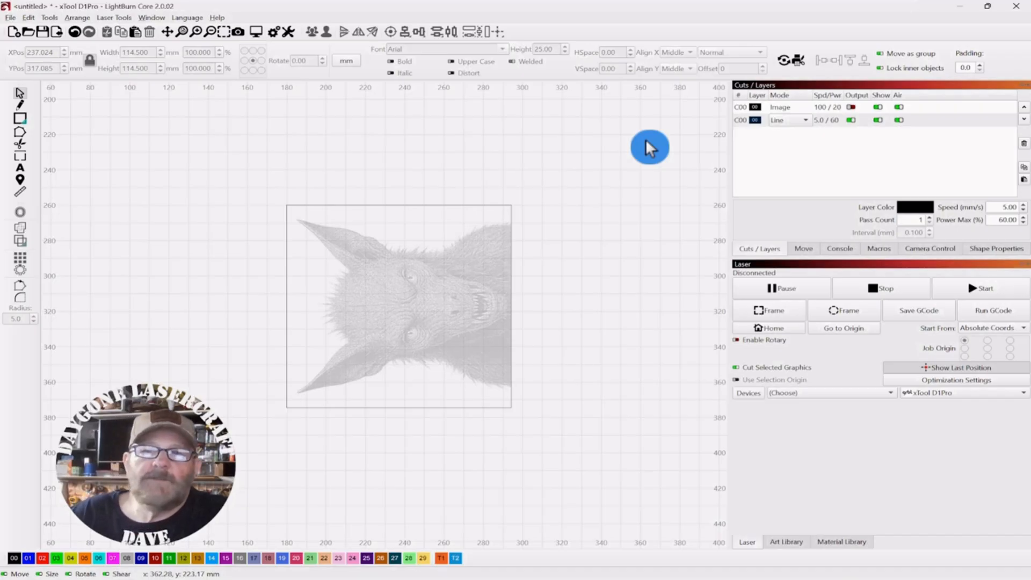
{"action": "mouse_move", "coordinate": [637, 148]}
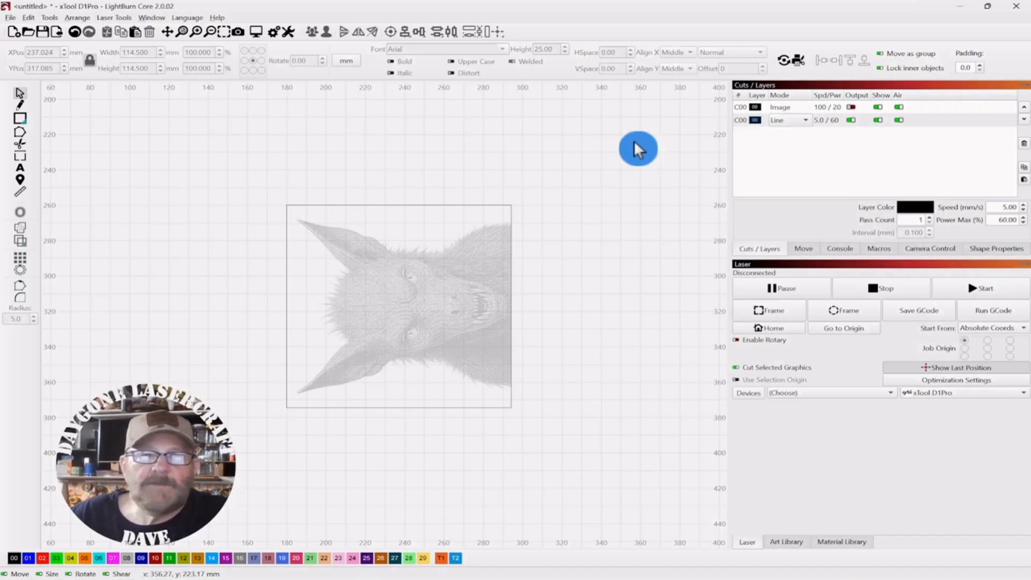